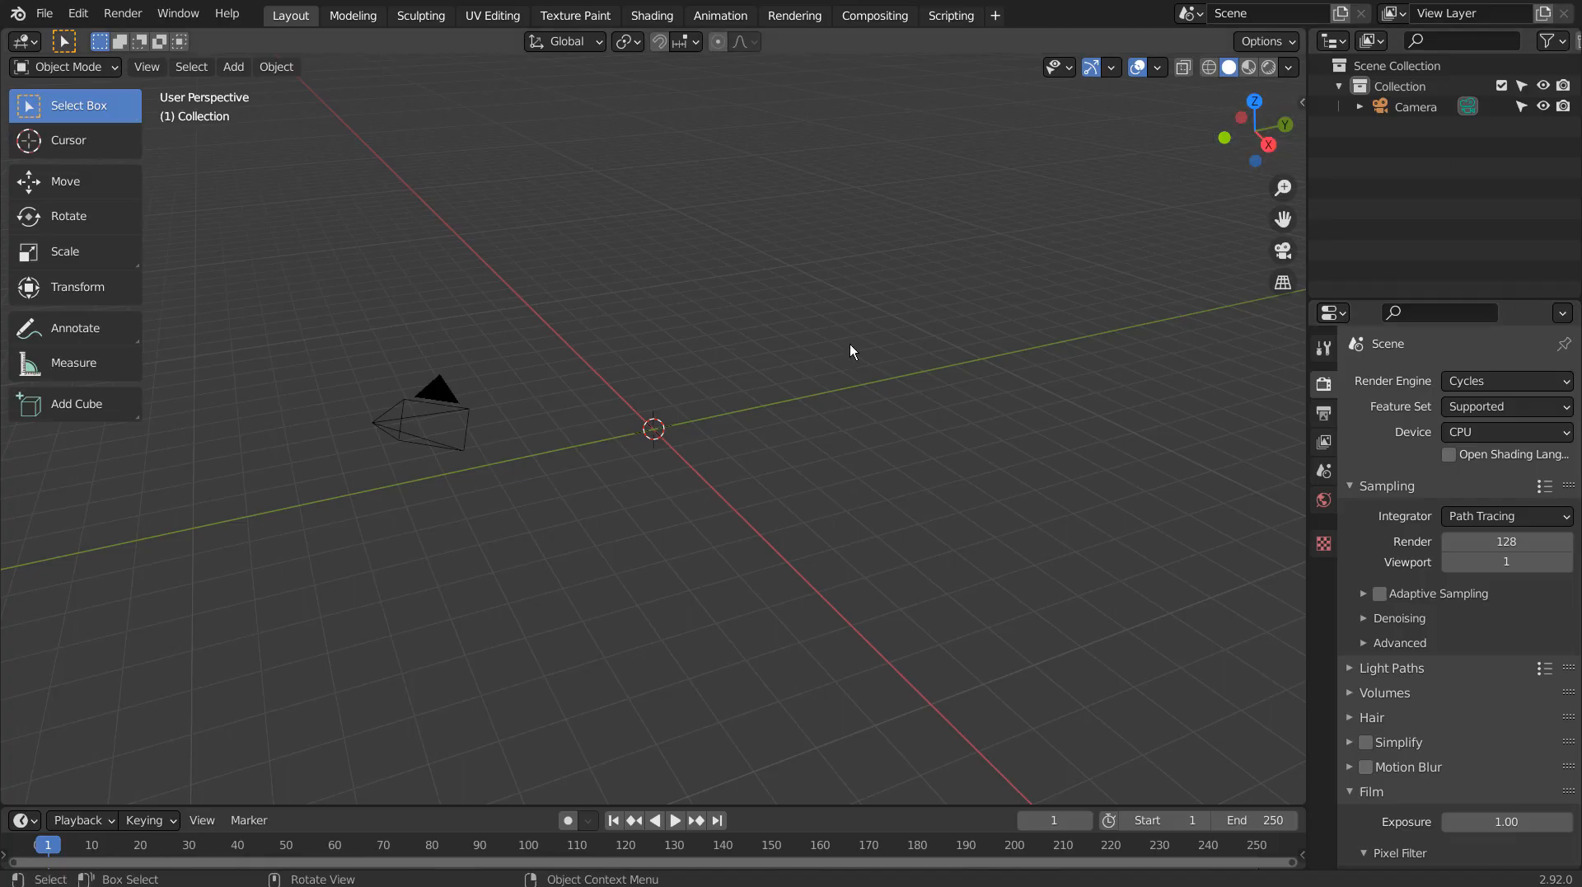
Step: Add a UV sphere and delete its top-half vertices in front view, leaving an open bowl
{"action": "key", "text": "shift+a"}
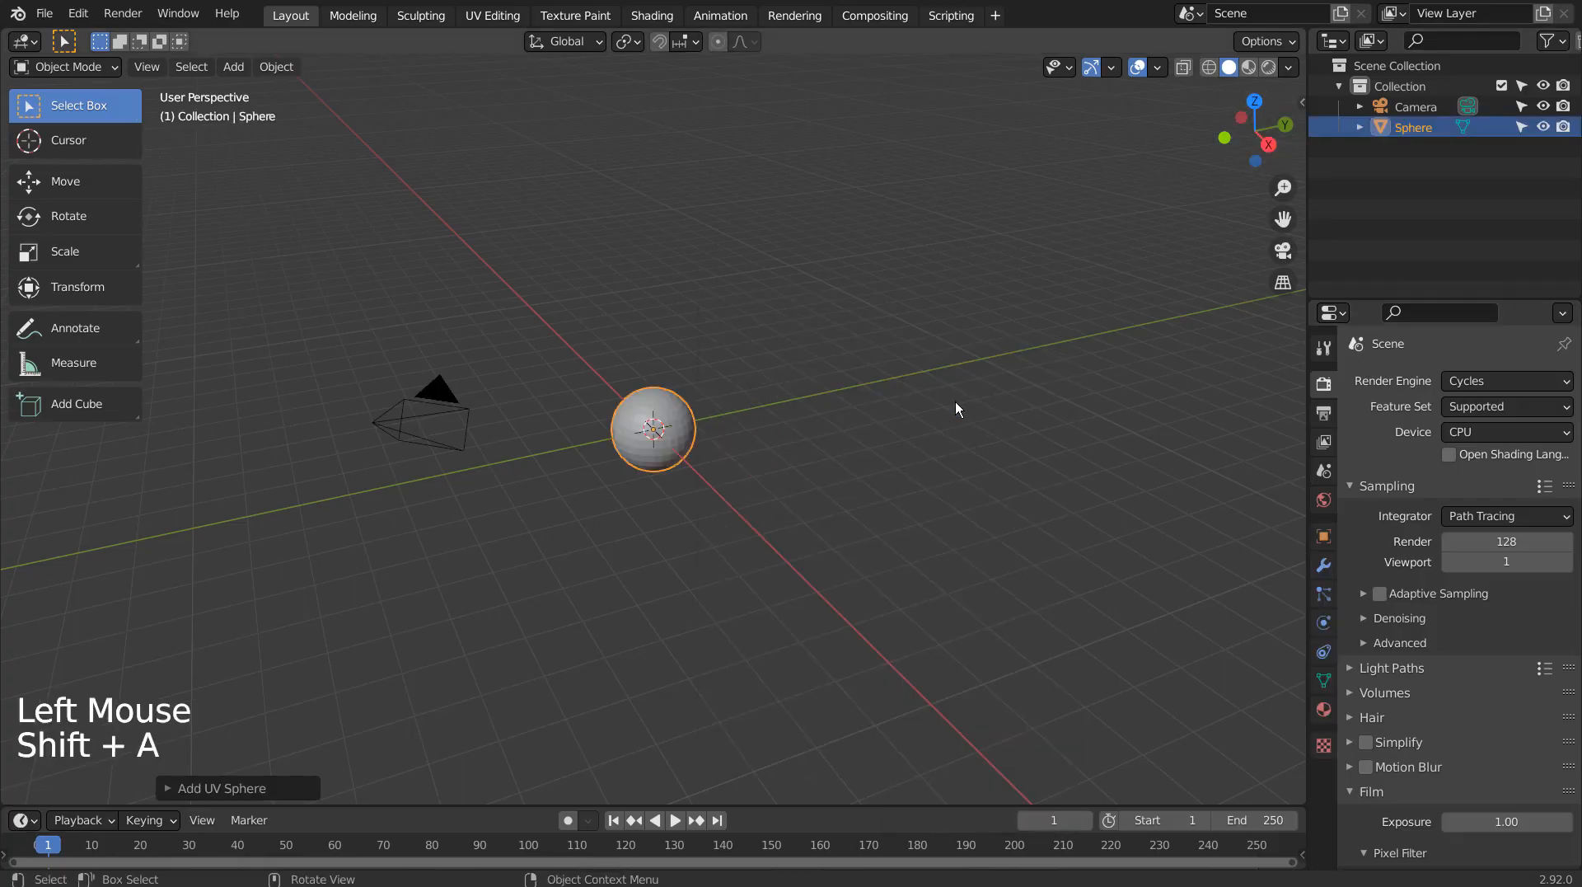
{"action": "key", "text": "KP_1"}
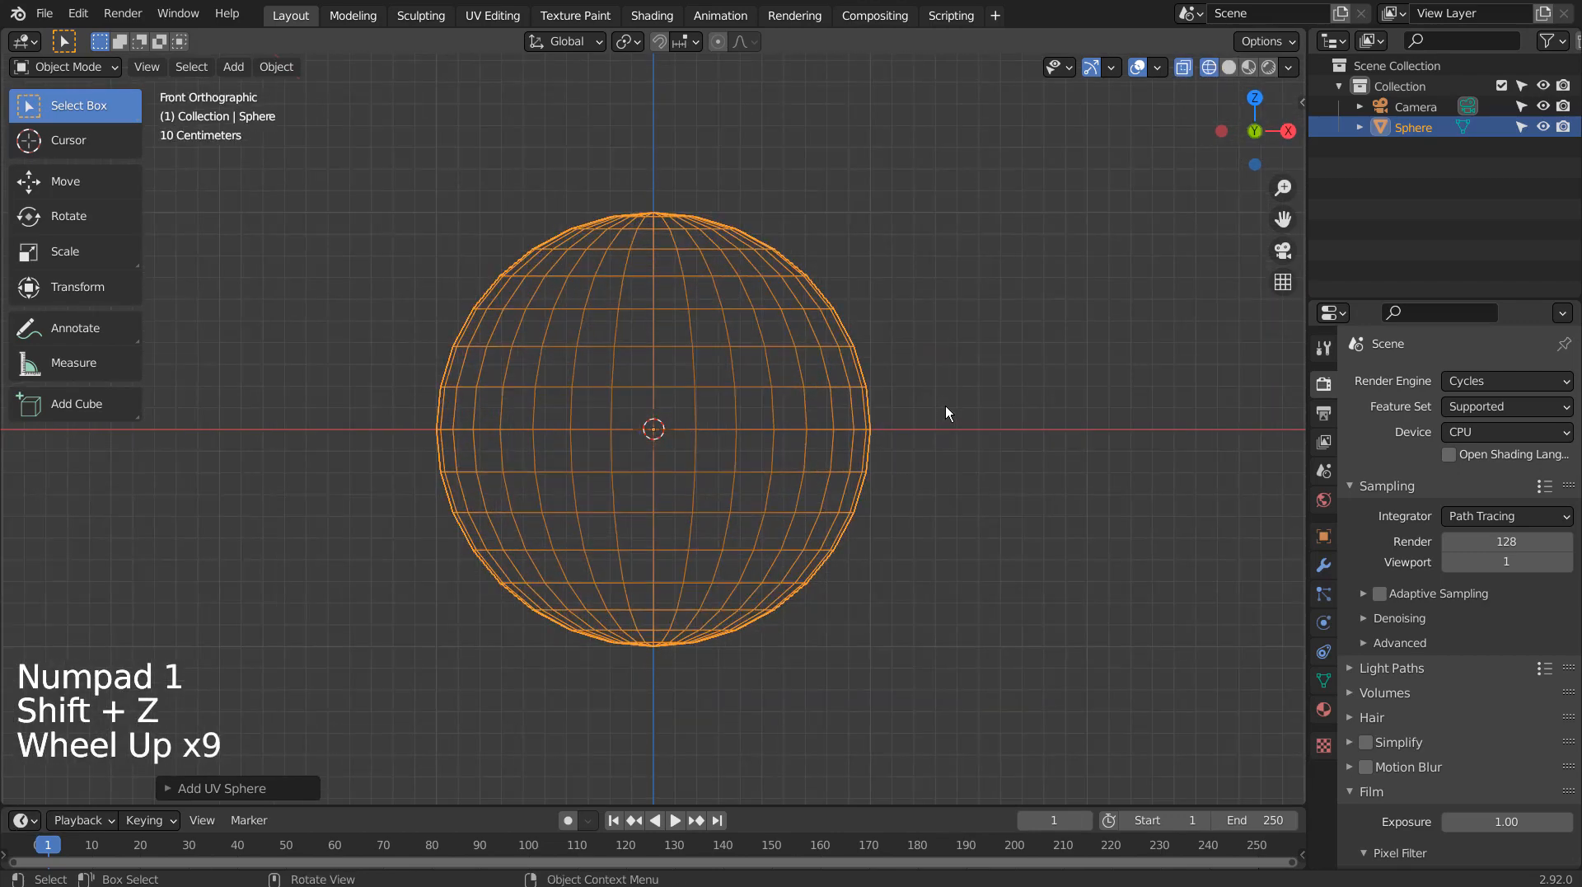
{"action": "key", "text": "Tab"}
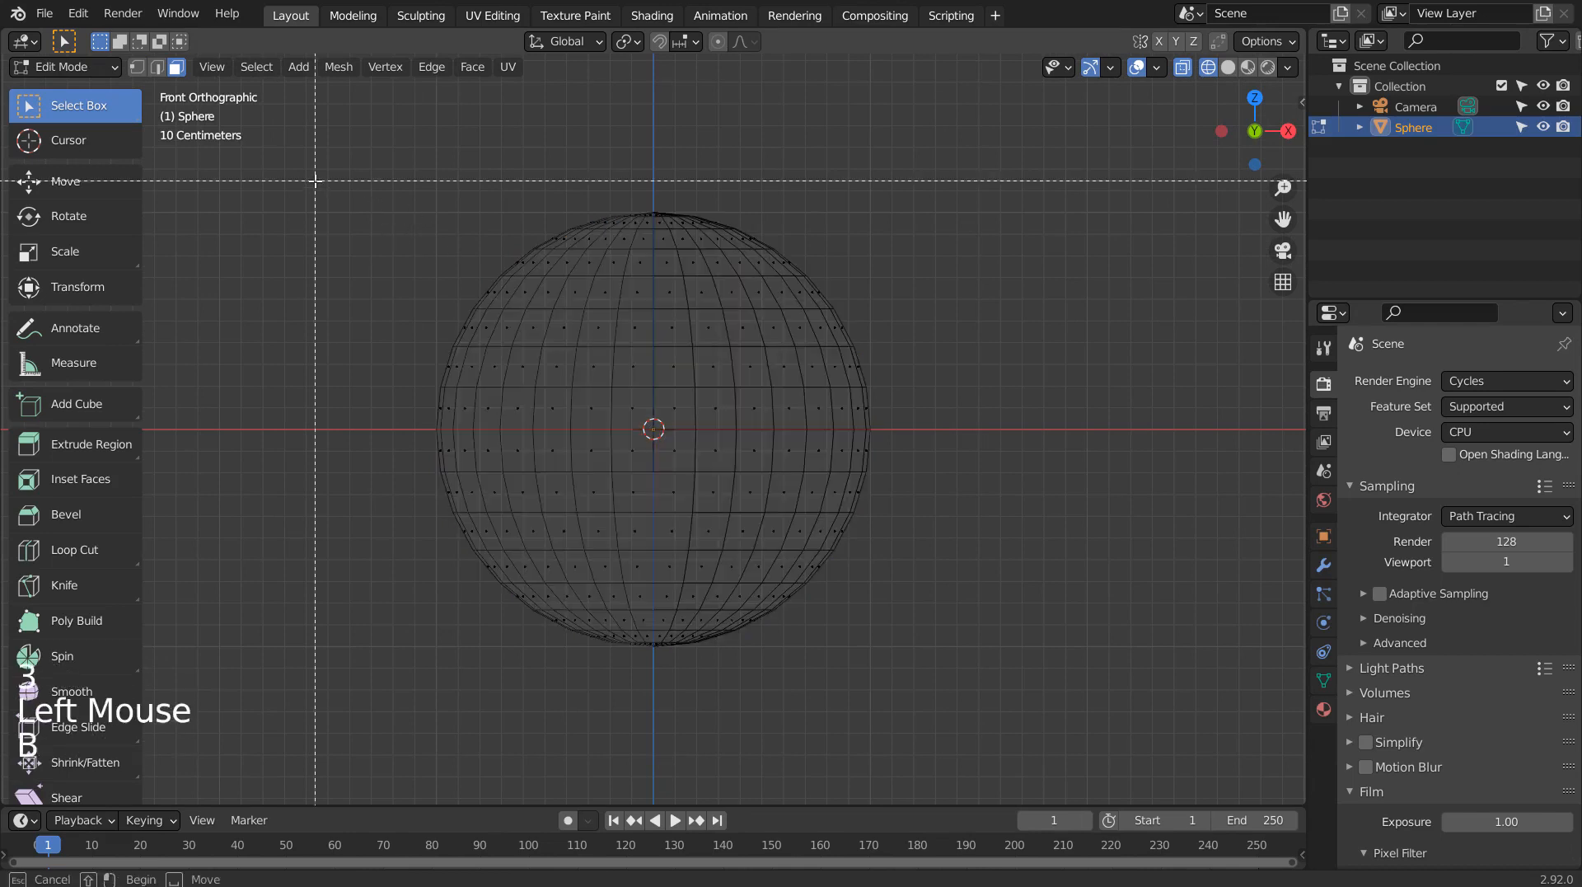
{"action": "left_click_drag", "start_coordinate": [316, 182], "coordinate": [1004, 431]}
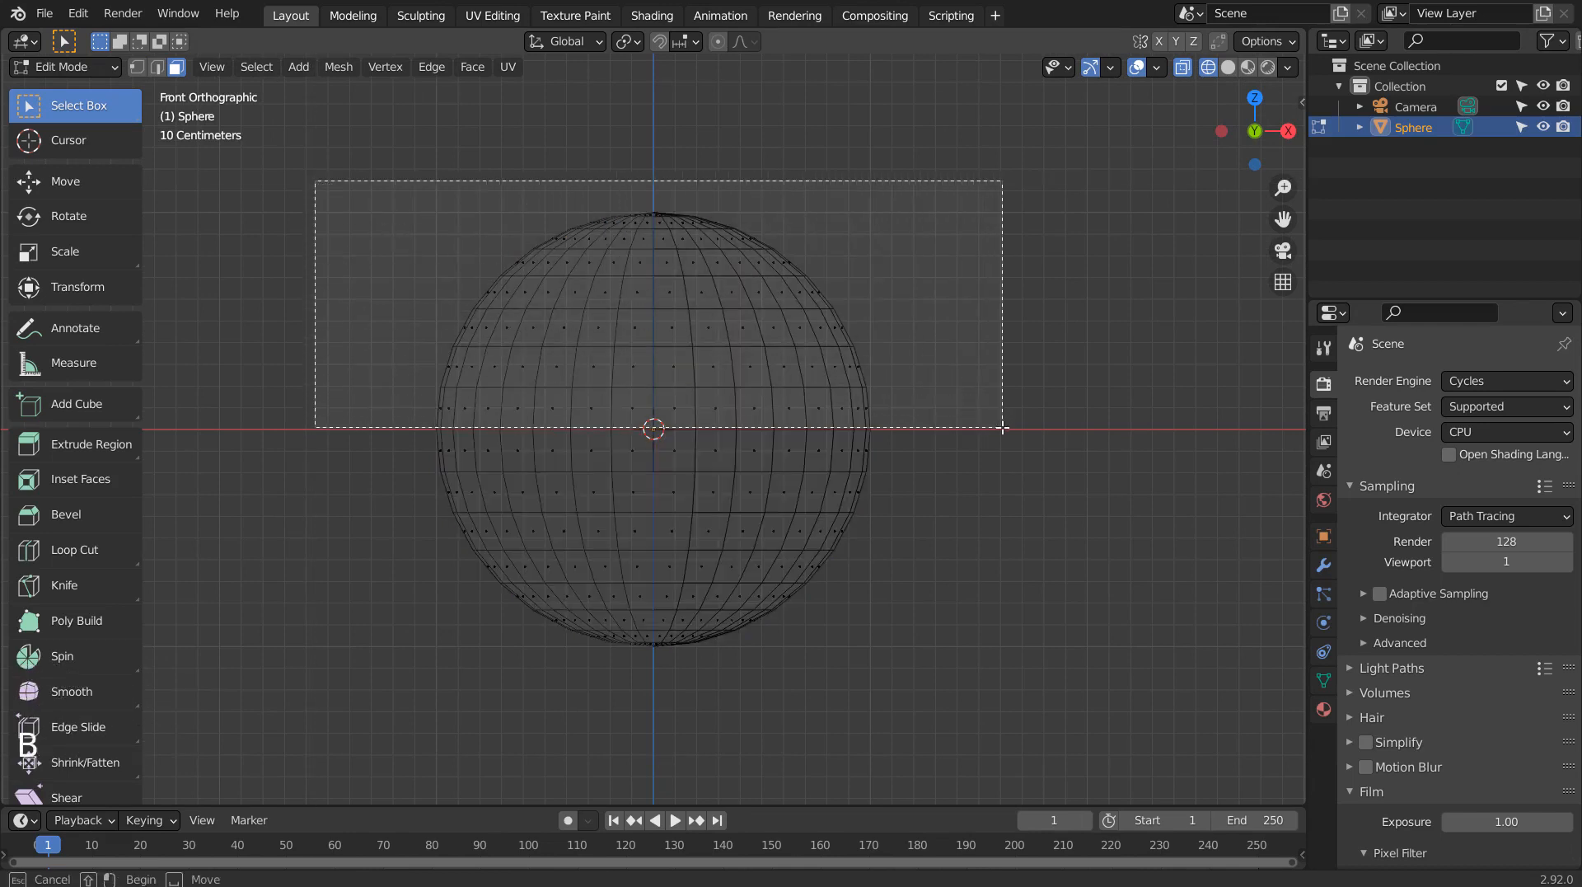
{"action": "key", "text": "x"}
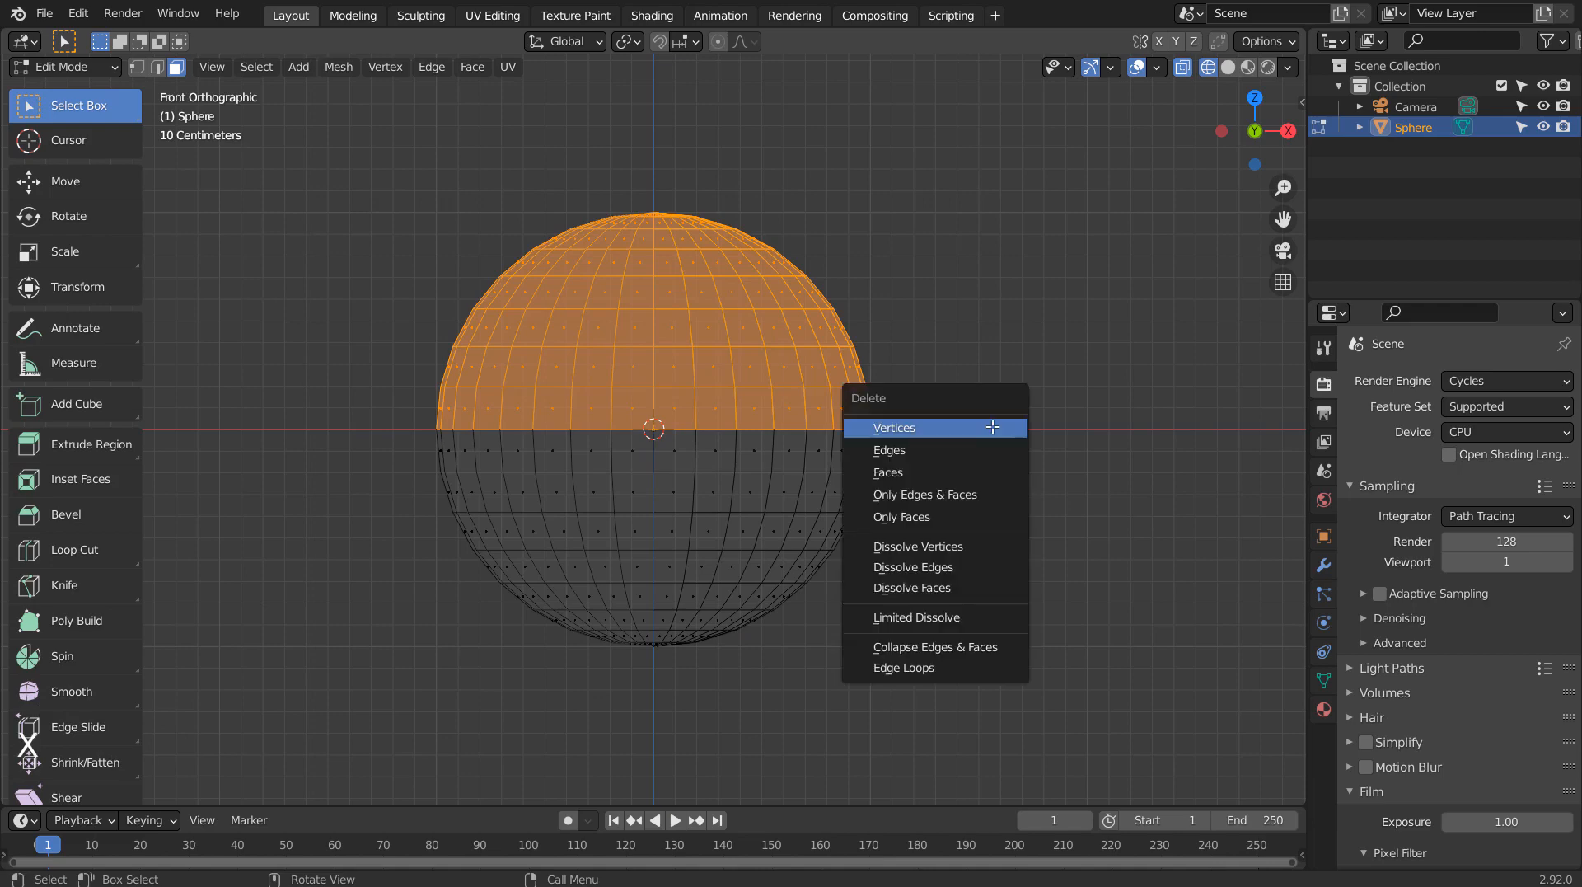
{"action": "left_click", "coordinate": [893, 427]}
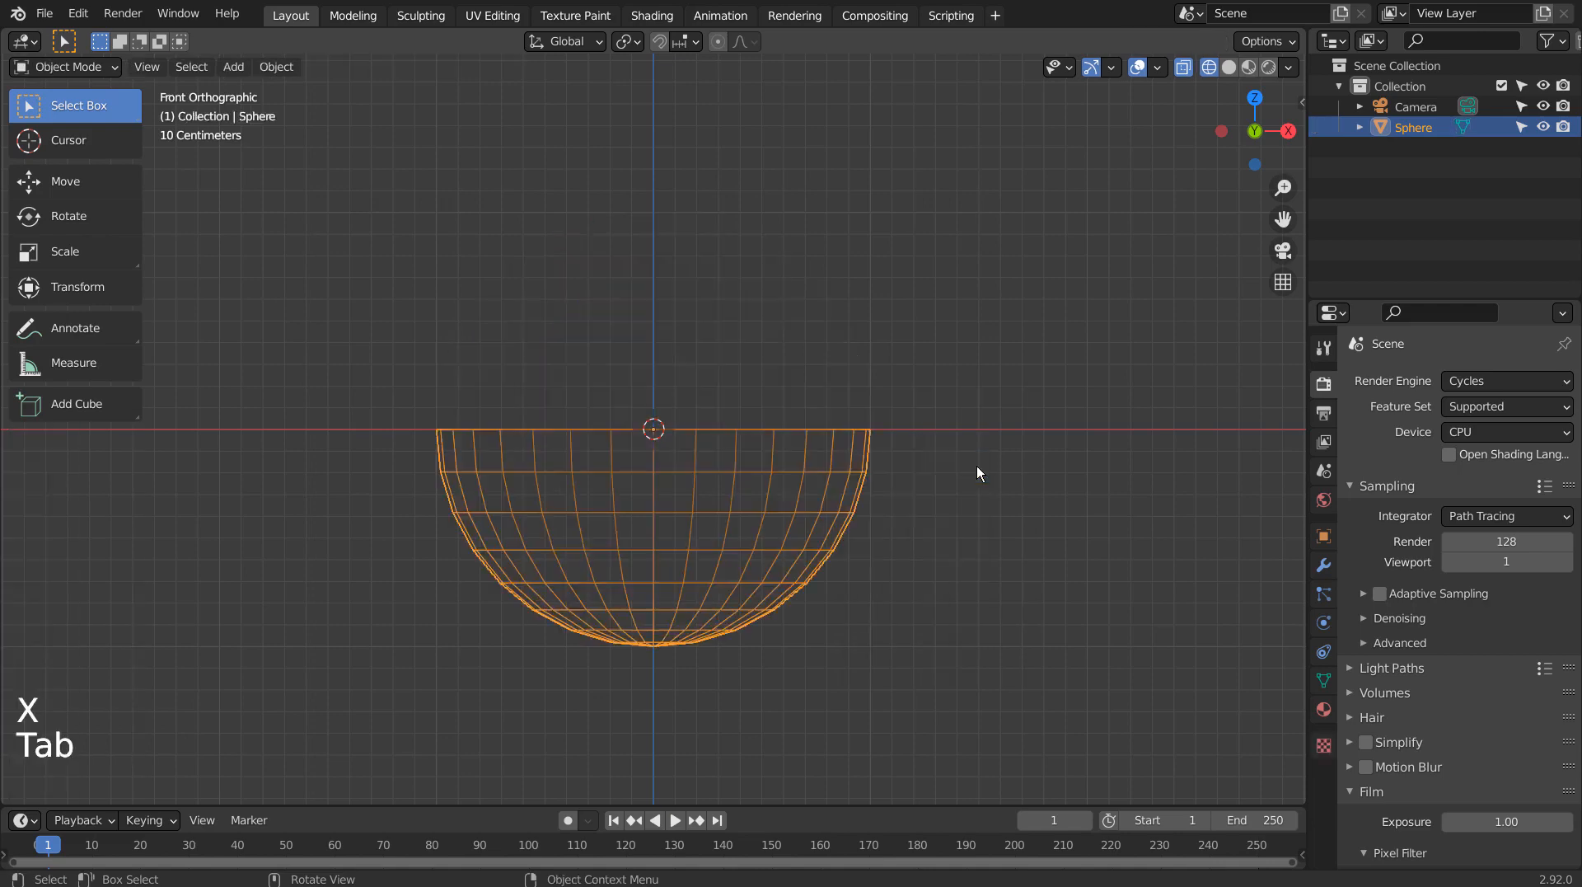
{"action": "left_click_drag", "start_coordinate": [978, 473], "coordinate": [946, 534]}
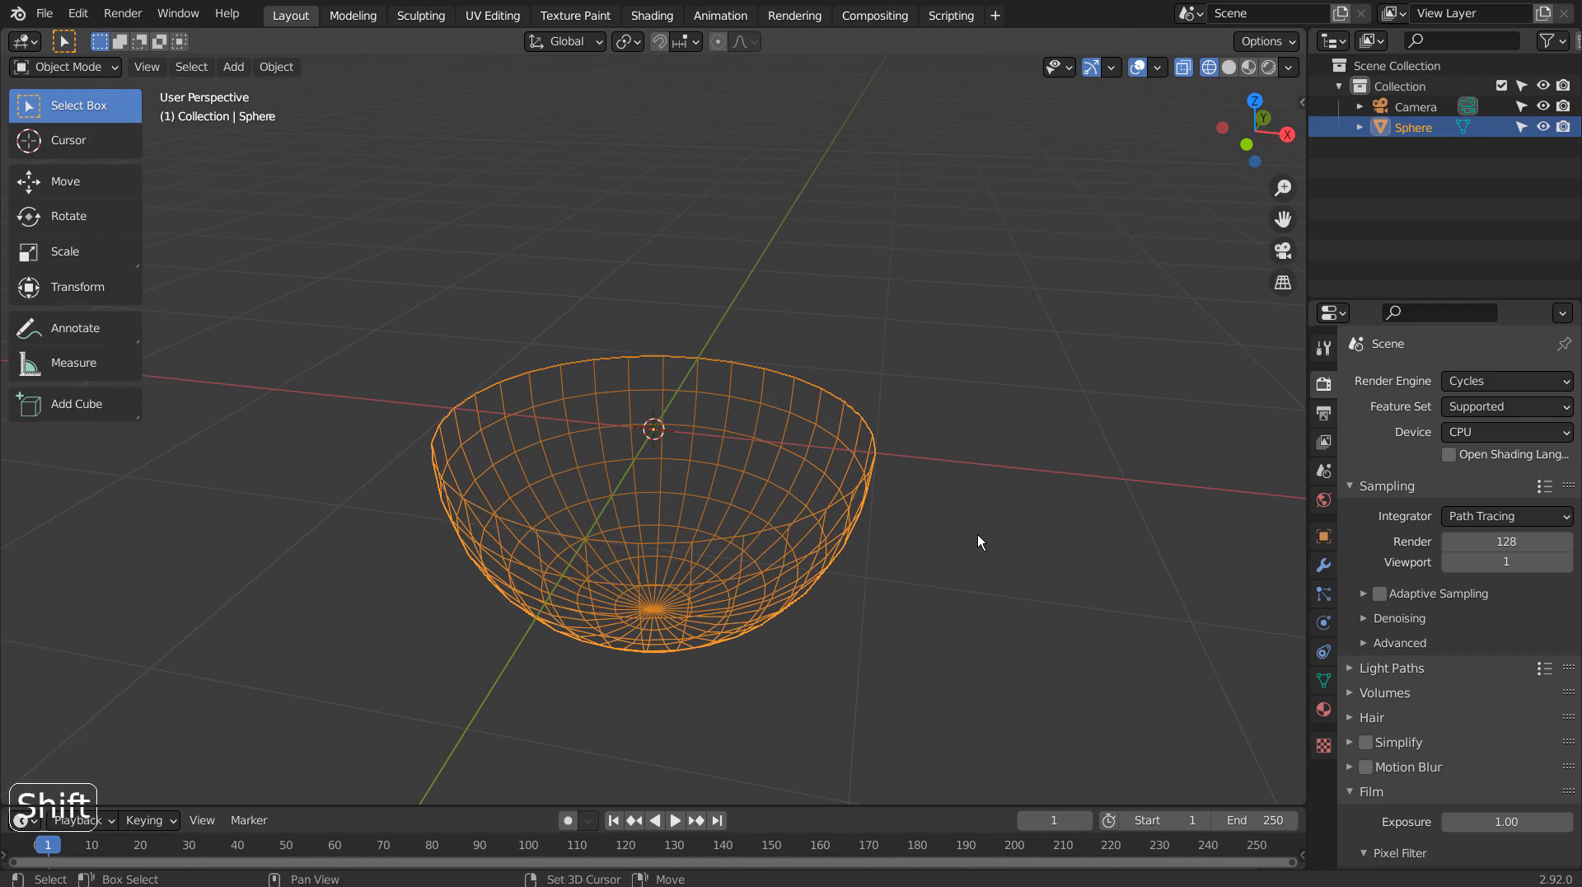
Step: Duplicate the hemisphere as a smaller inner shell and join both shells into one object
{"action": "key", "text": "shift+d"}
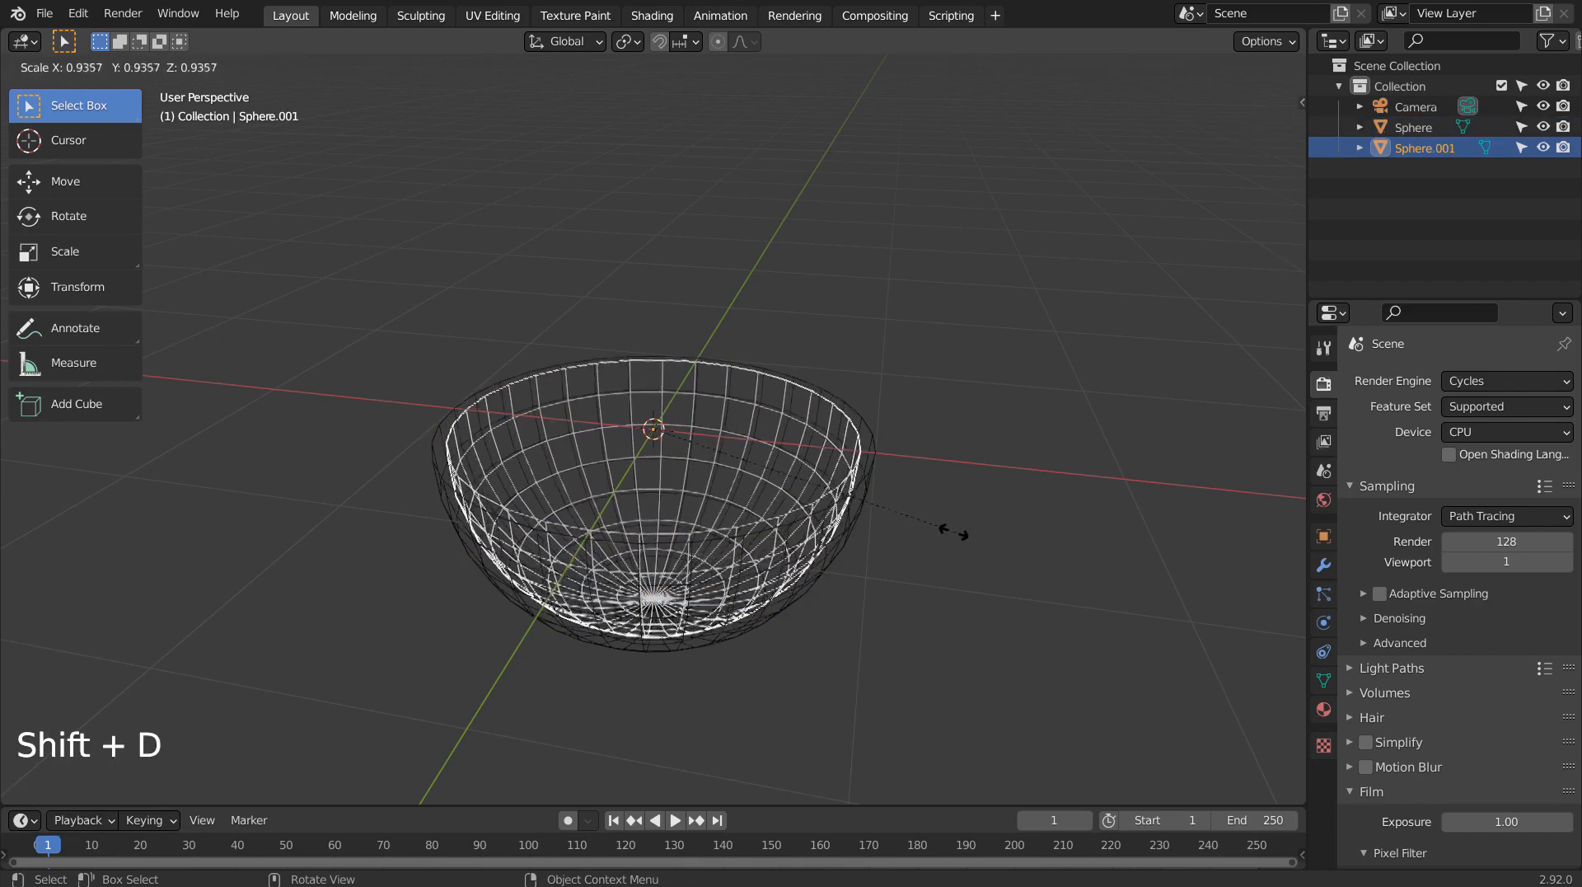
{"action": "key", "text": "Tab"}
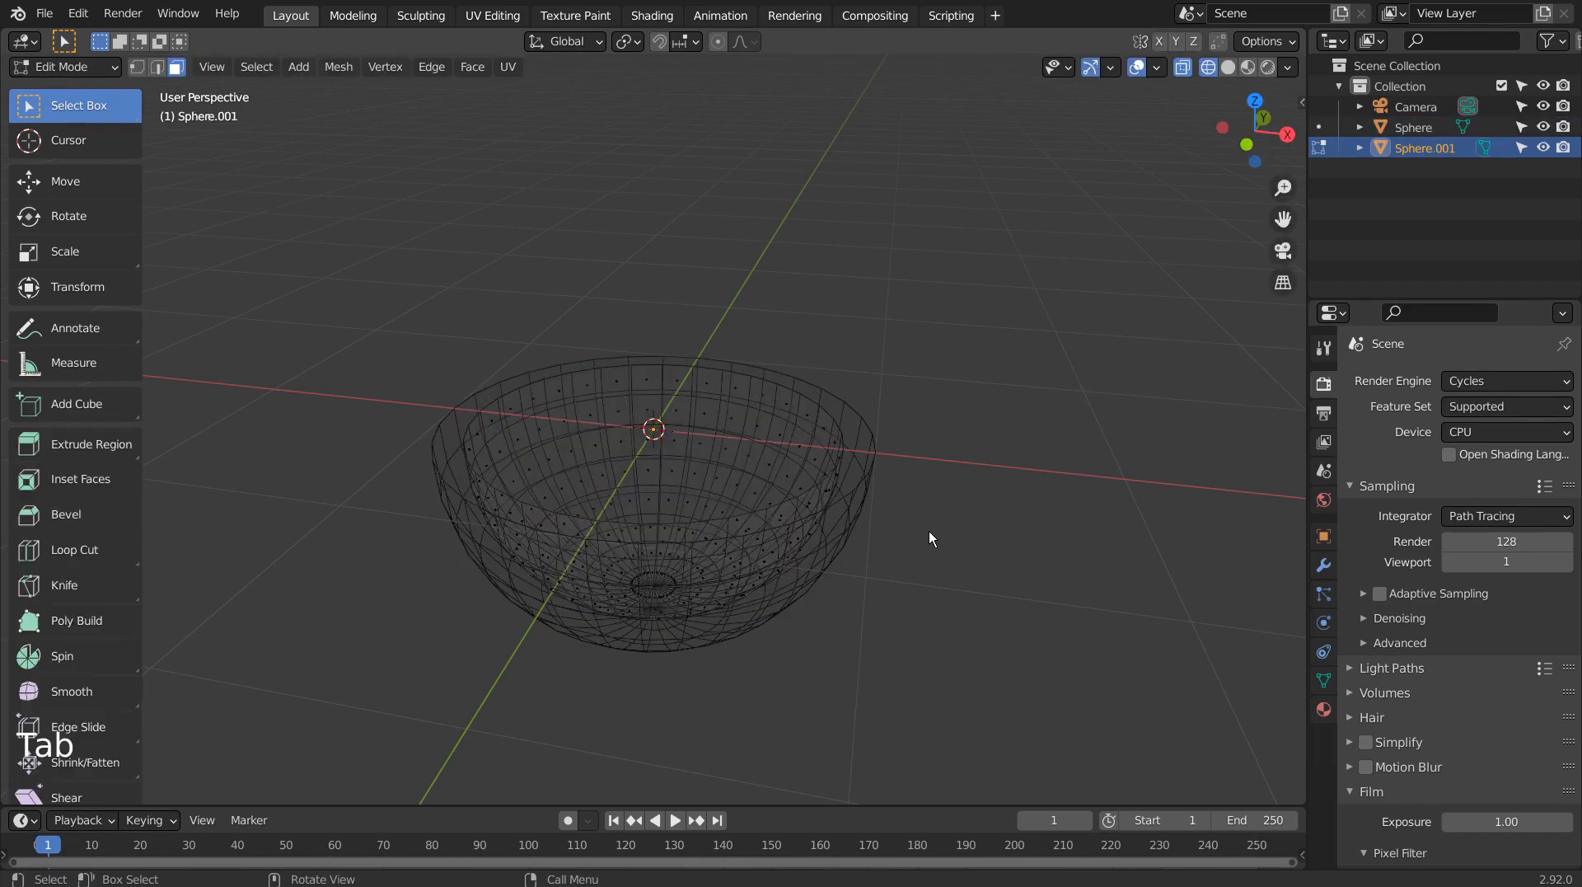
{"action": "key", "text": "Tab"}
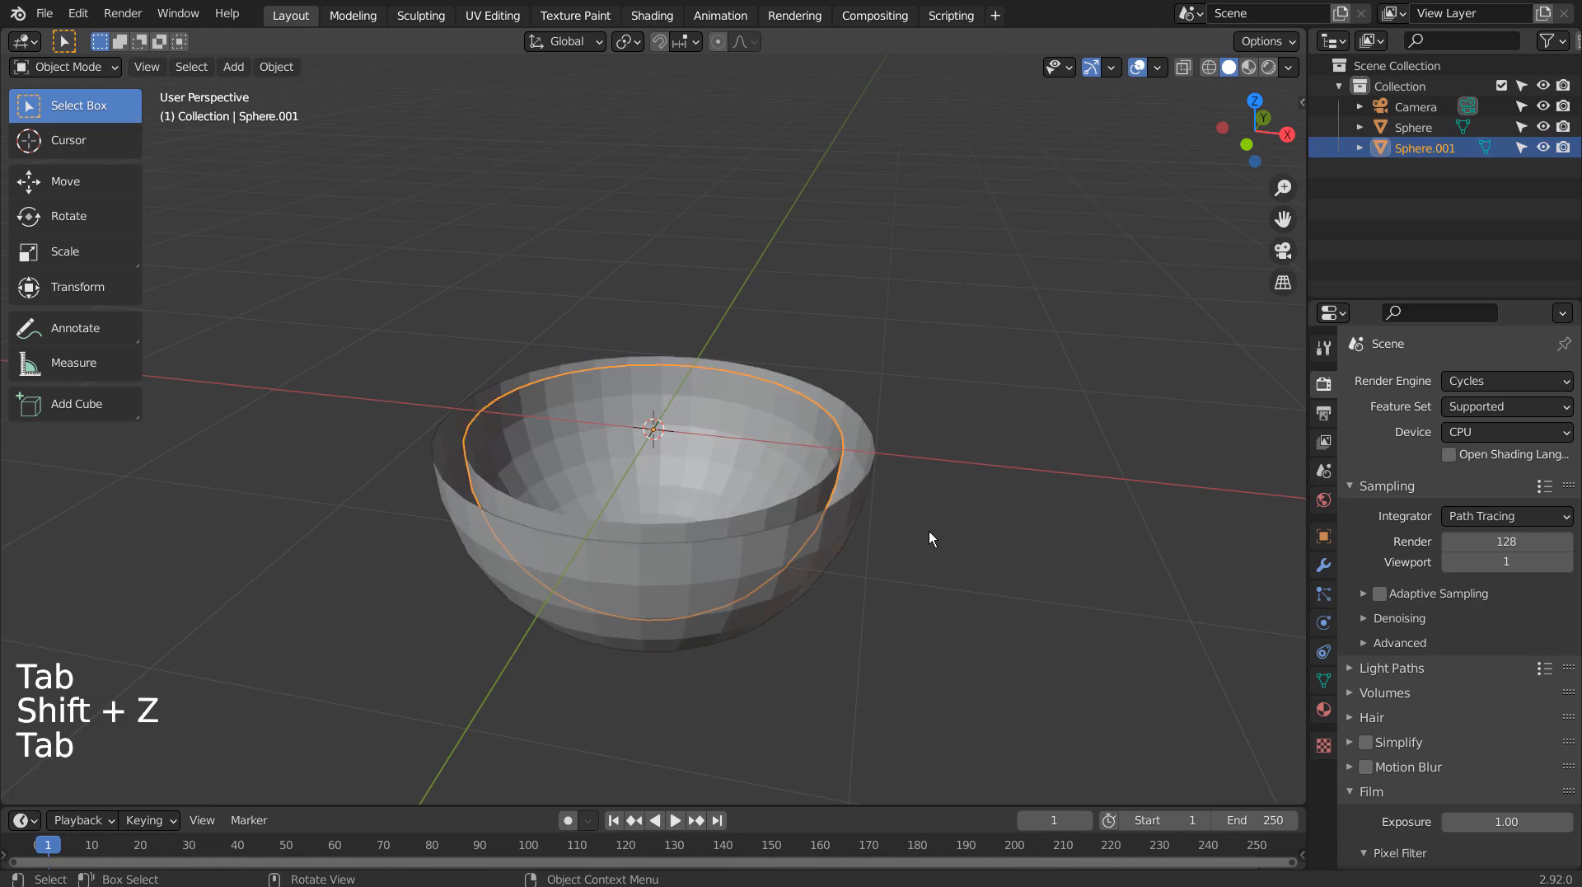
{"action": "scroll", "scroll_direction": "up", "scroll_amount": 3}
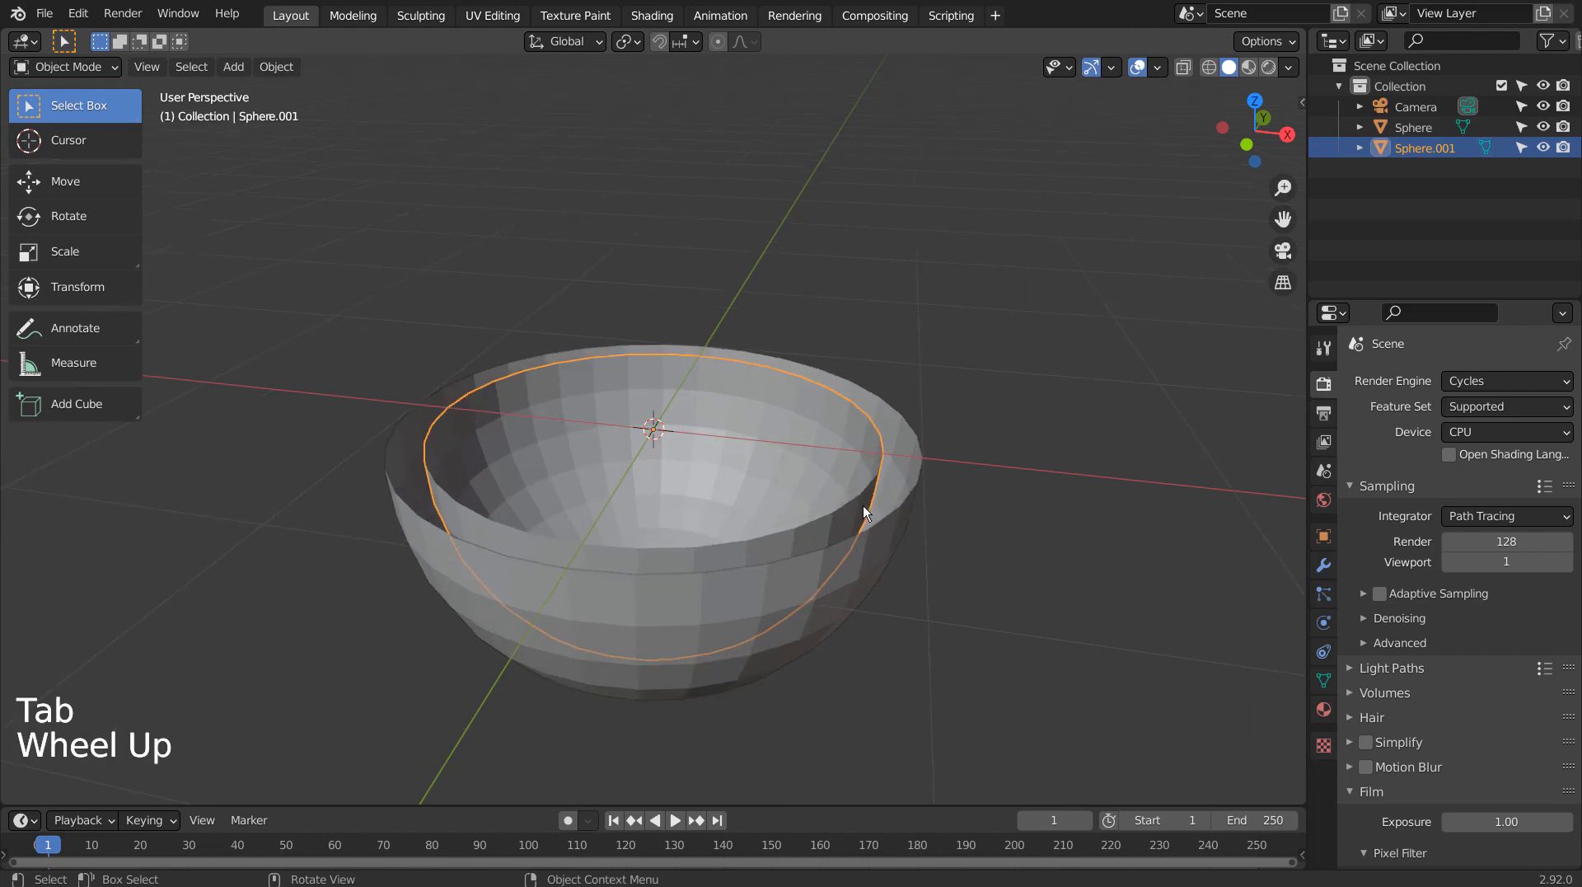
{"action": "left_click", "coordinate": [883, 526]}
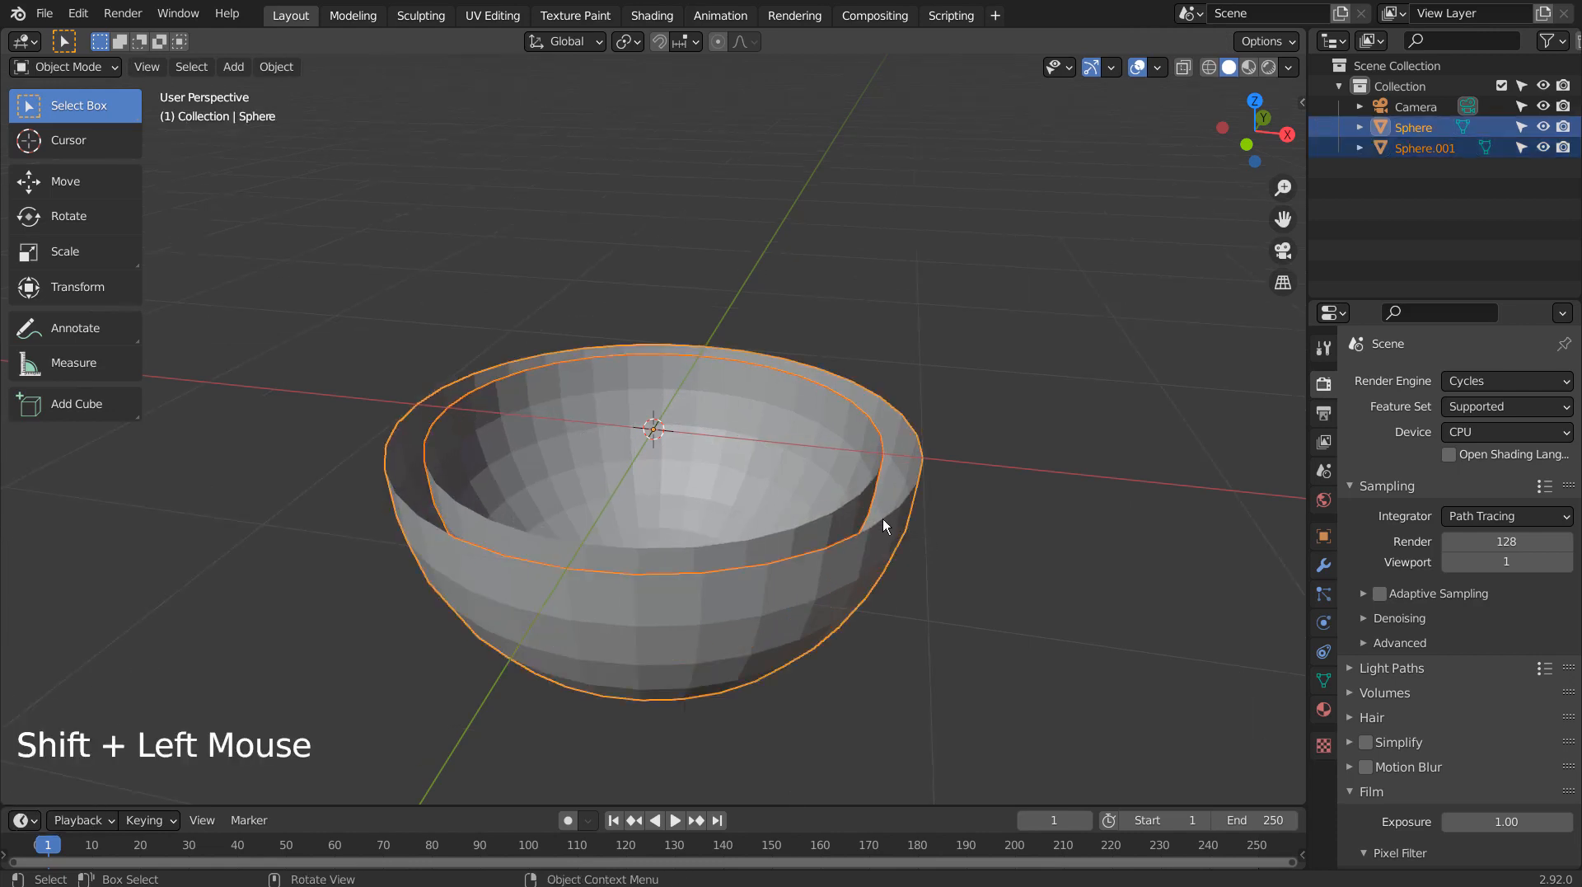
{"action": "key", "text": "Tab"}
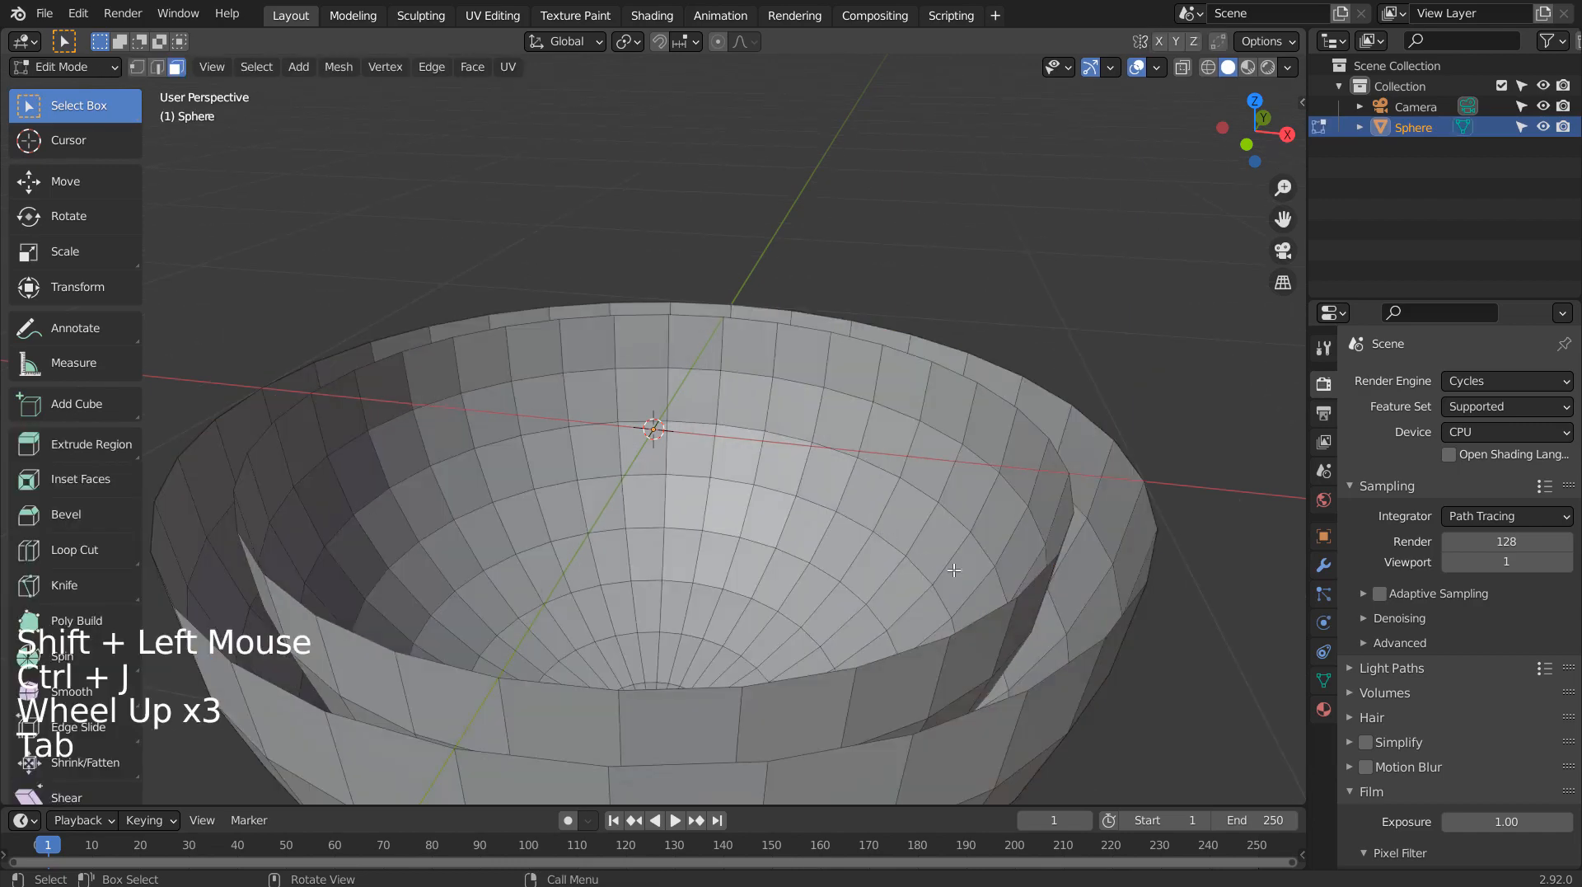
Step: Bridge the two rim edge loops into a thick wall, then undo the messy result
{"action": "left_click", "coordinate": [1037, 678]}
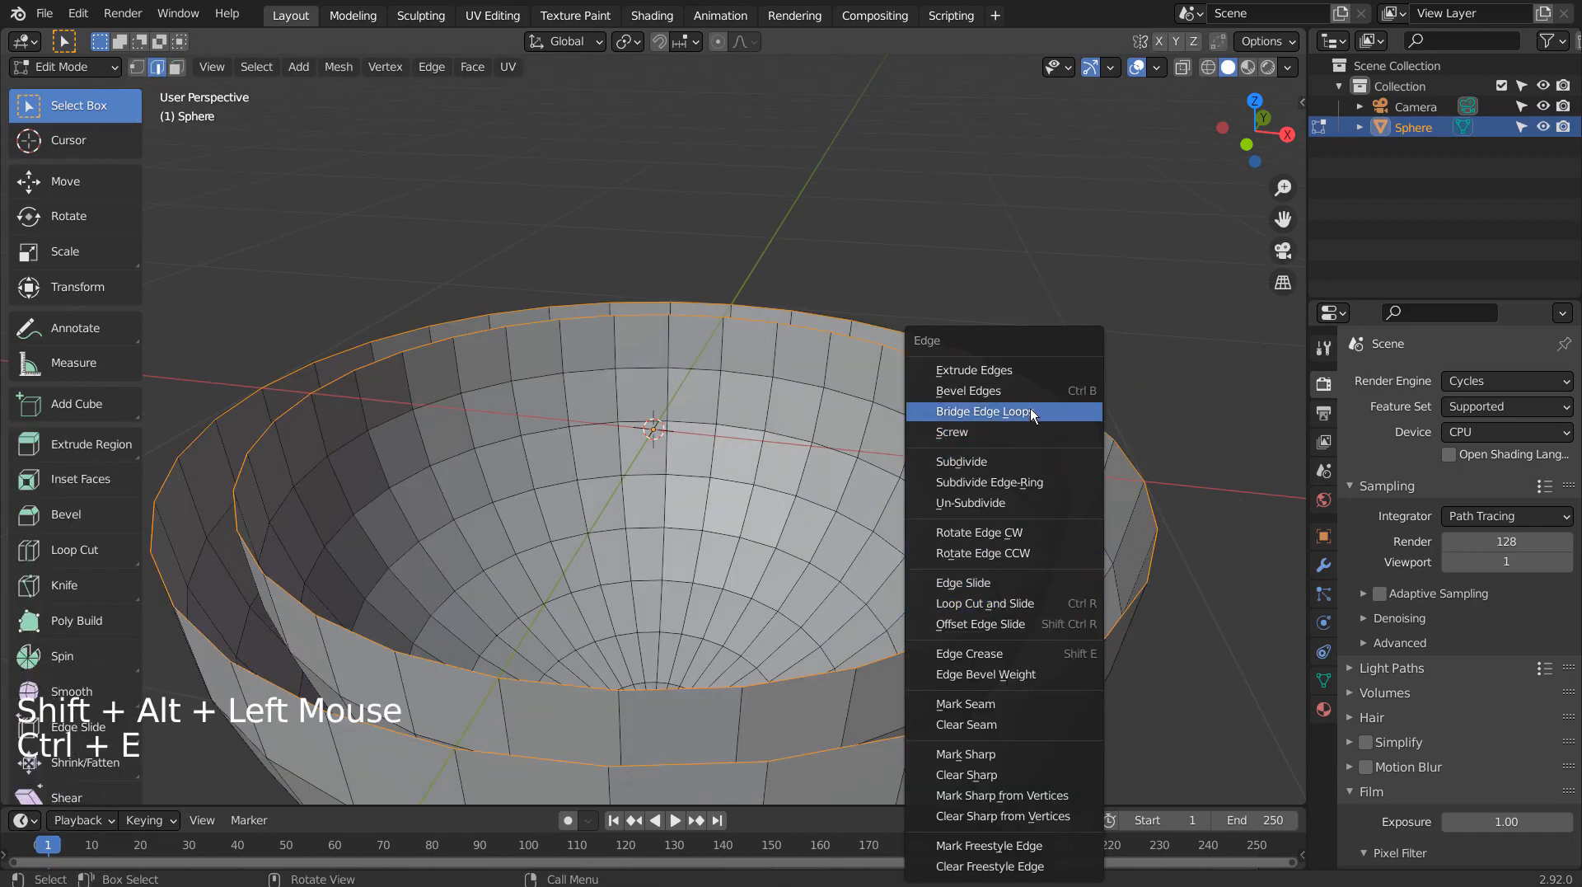
{"action": "left_click", "coordinate": [979, 411]}
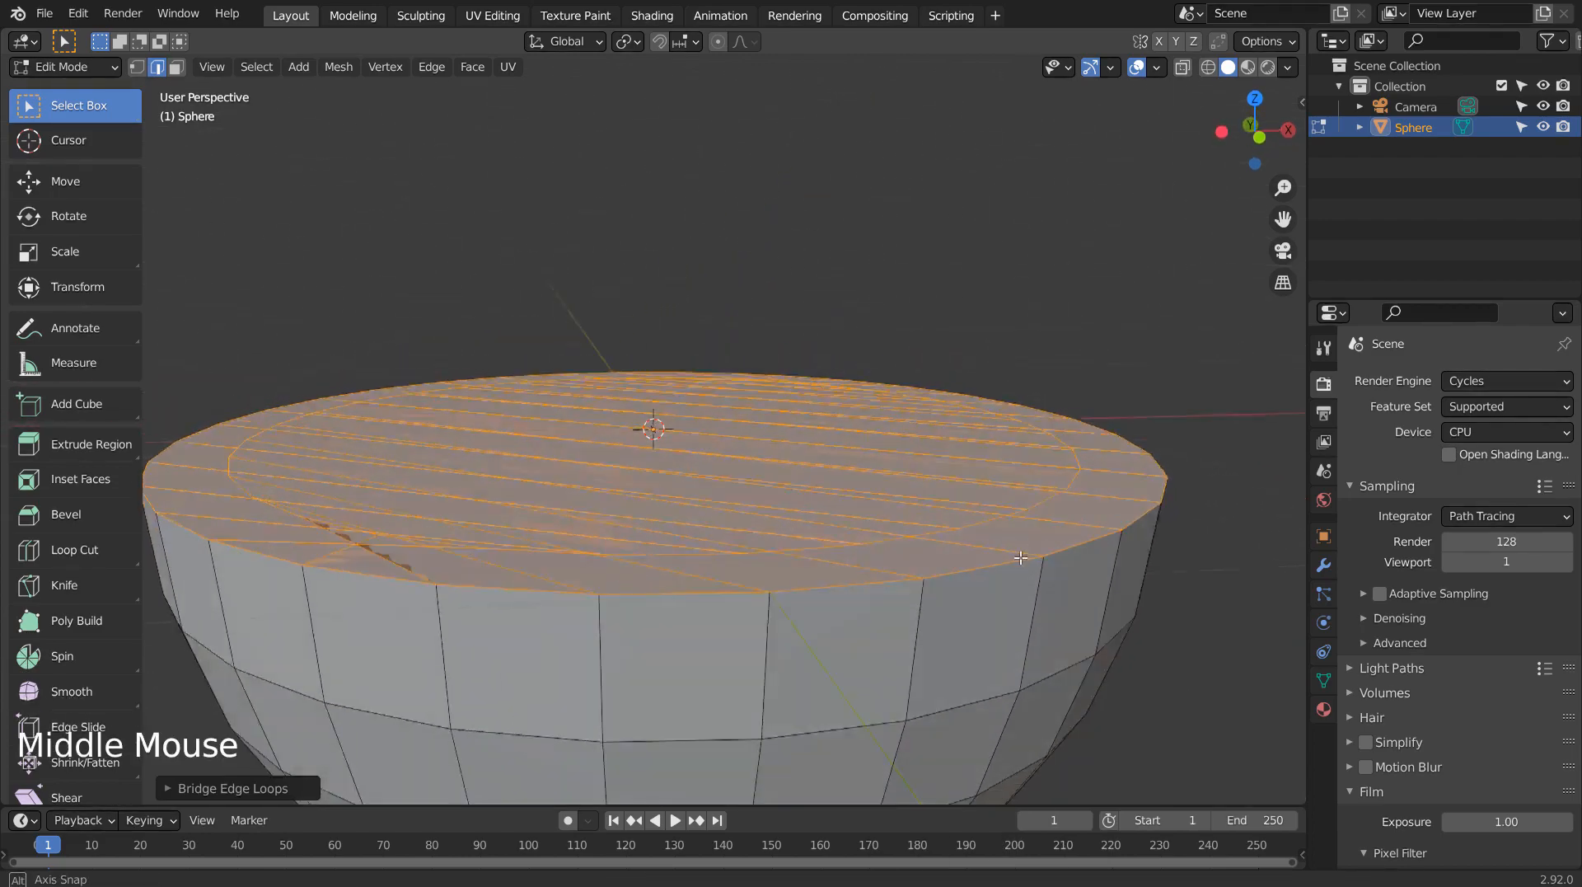
{"action": "left_click_drag", "start_coordinate": [1019, 557], "coordinate": [969, 594]}
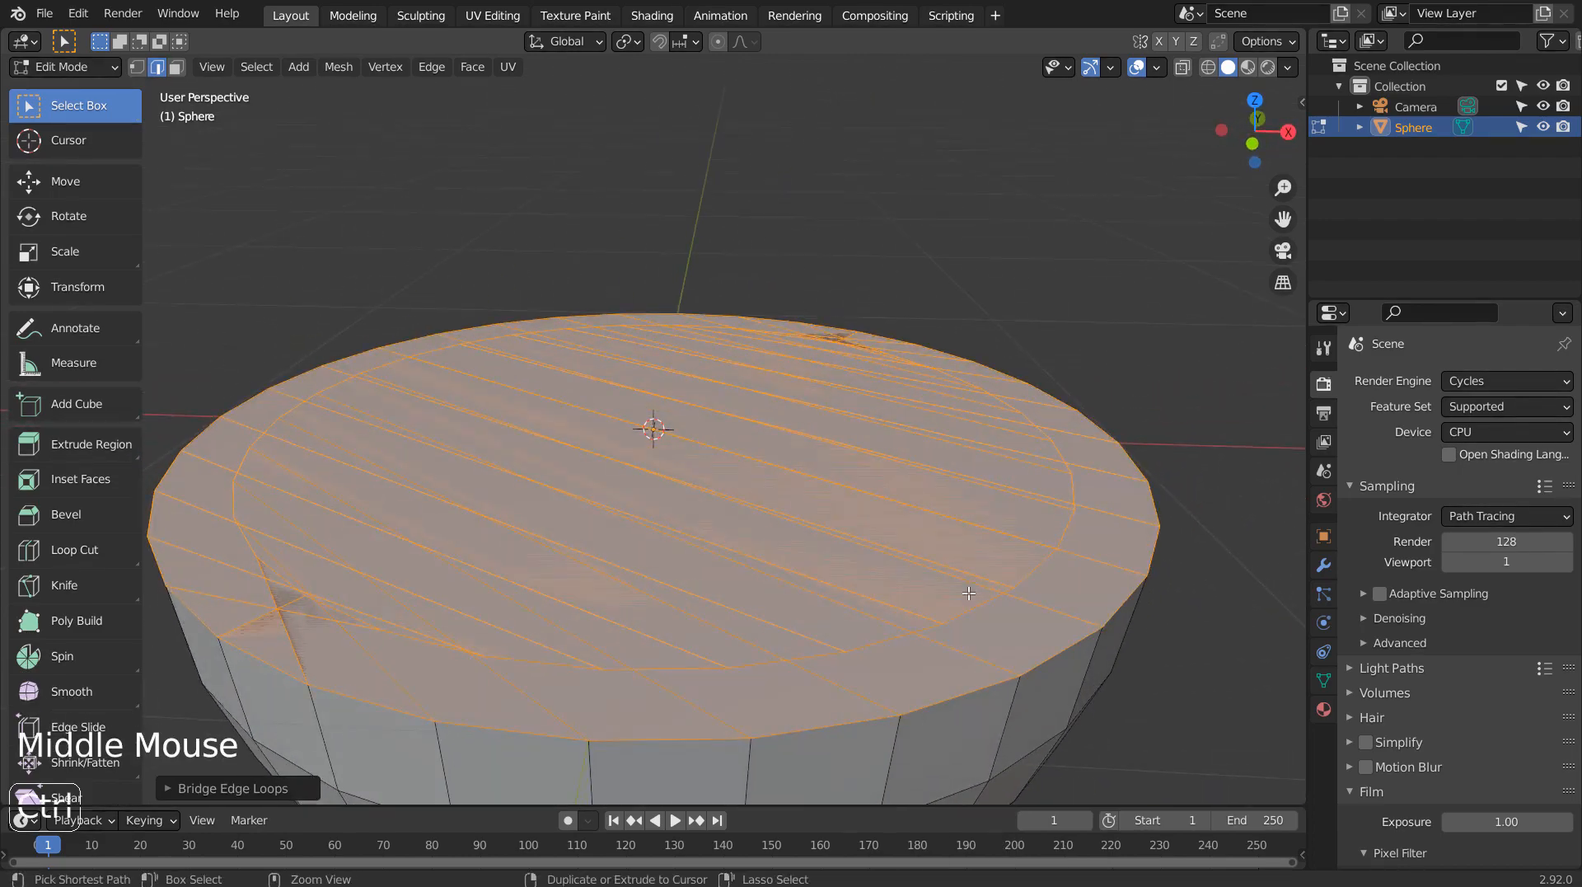
{"action": "key", "text": "ctrl+z"}
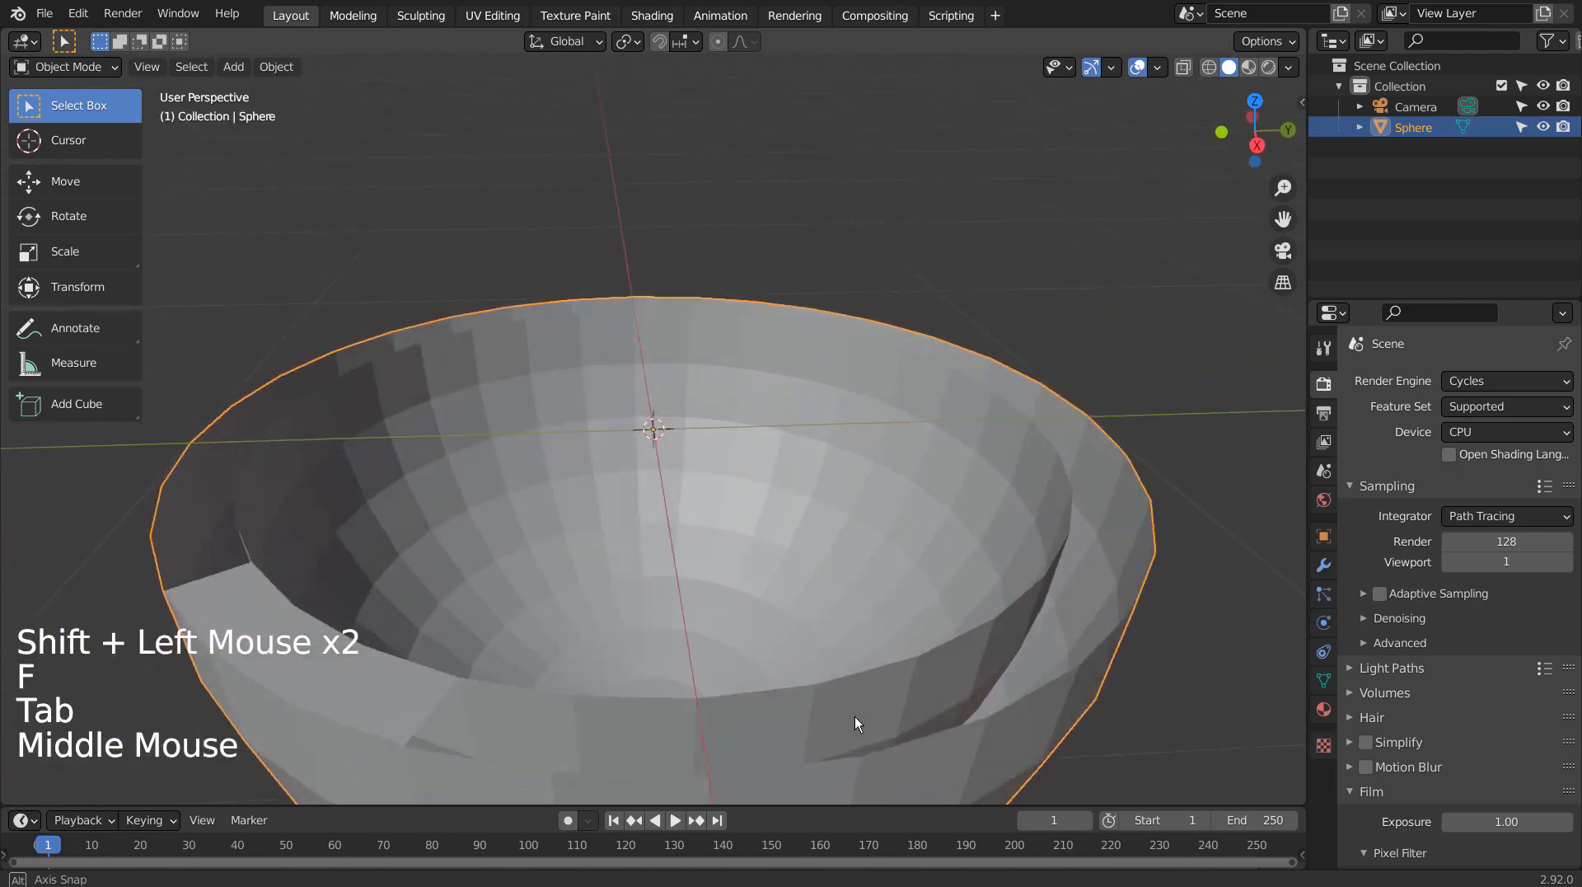
Step: Undo back to the single thin hemisphere and zoom out from it
{"action": "key", "text": "Tab"}
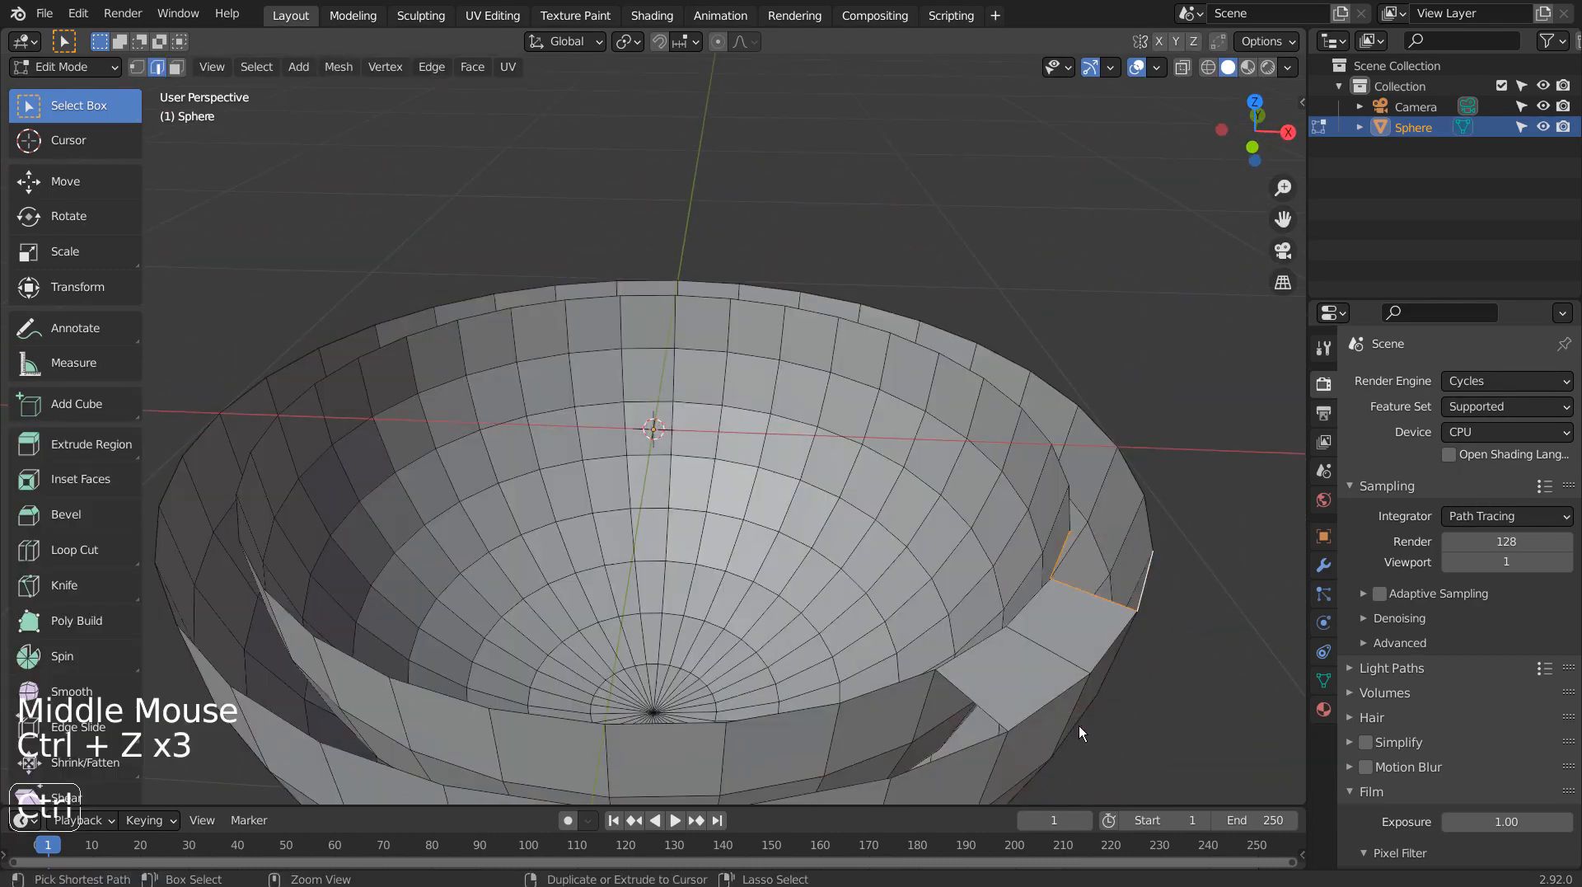
{"action": "key", "text": "ctrl+z"}
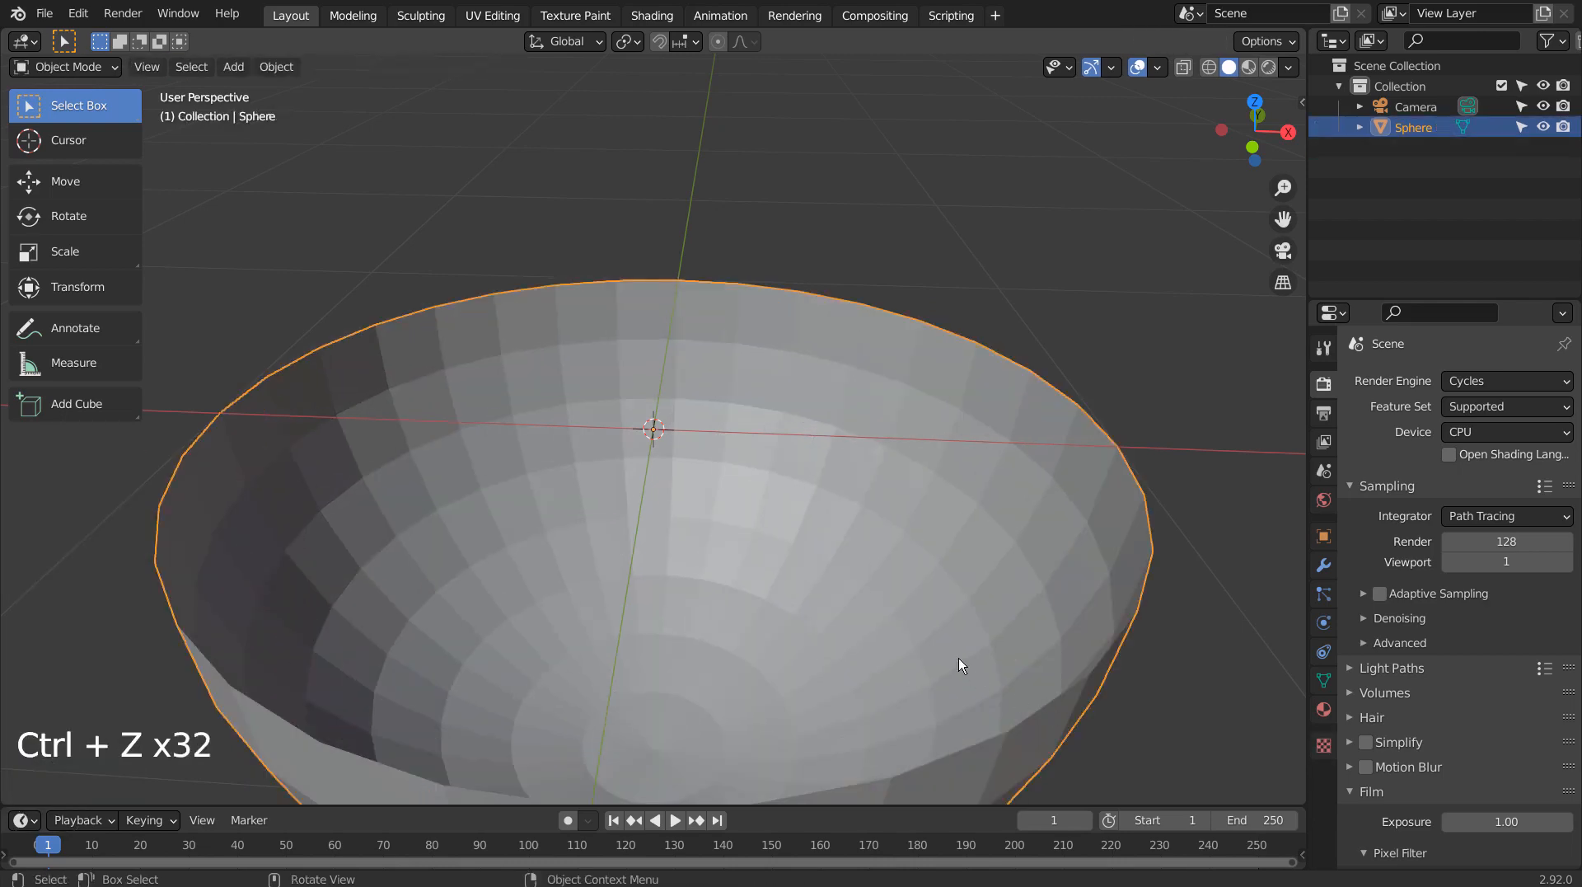
{"action": "scroll", "scroll_direction": "down", "scroll_amount": 3}
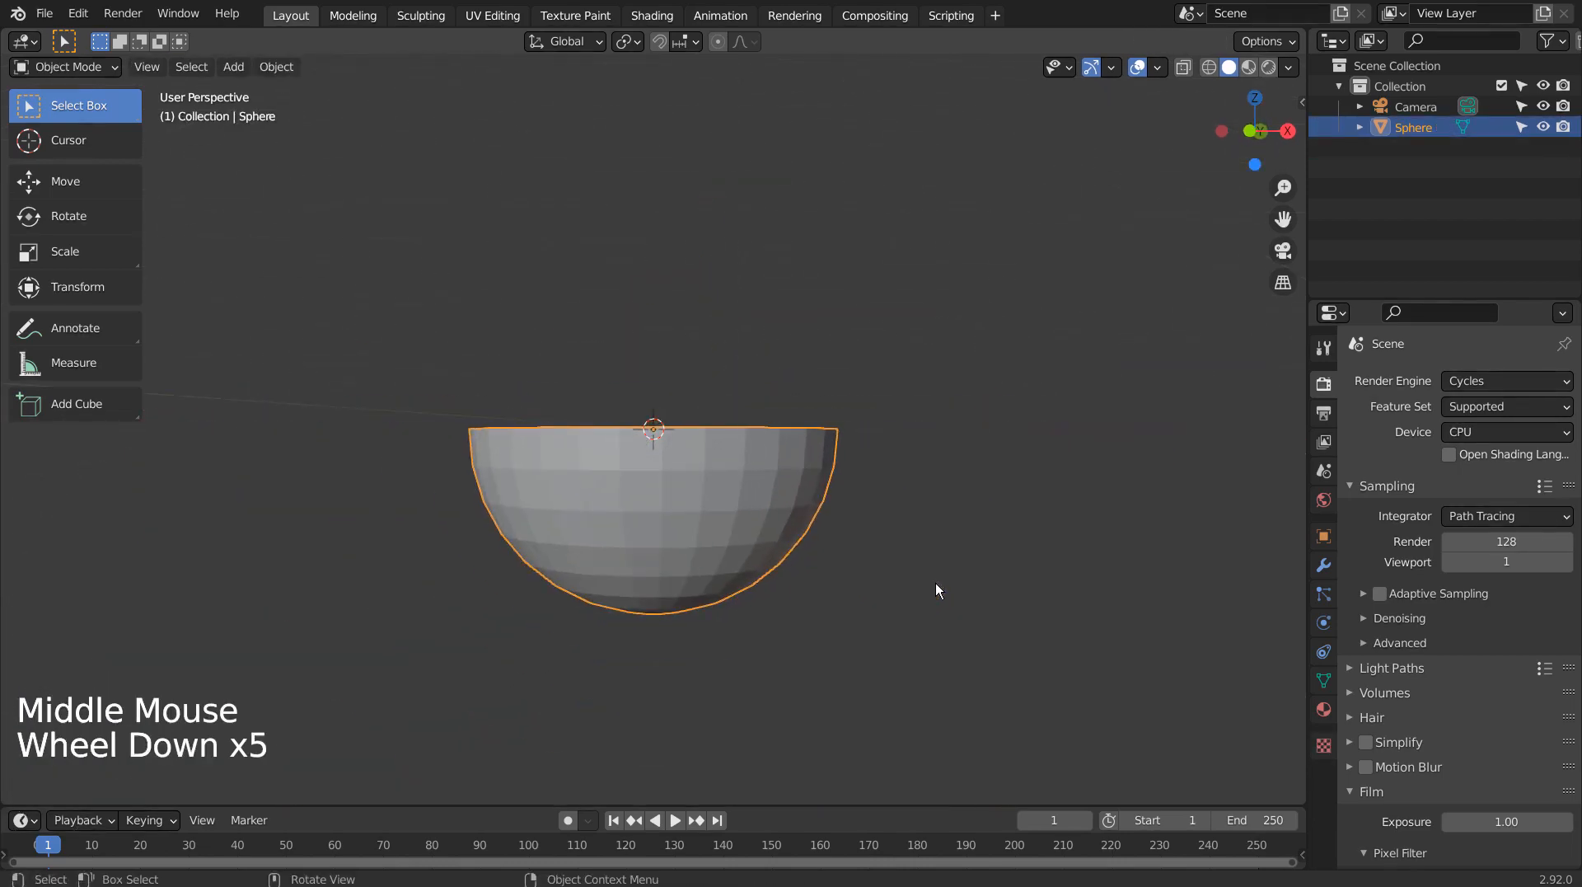
{"action": "scroll", "scroll_direction": "down", "scroll_amount": 3}
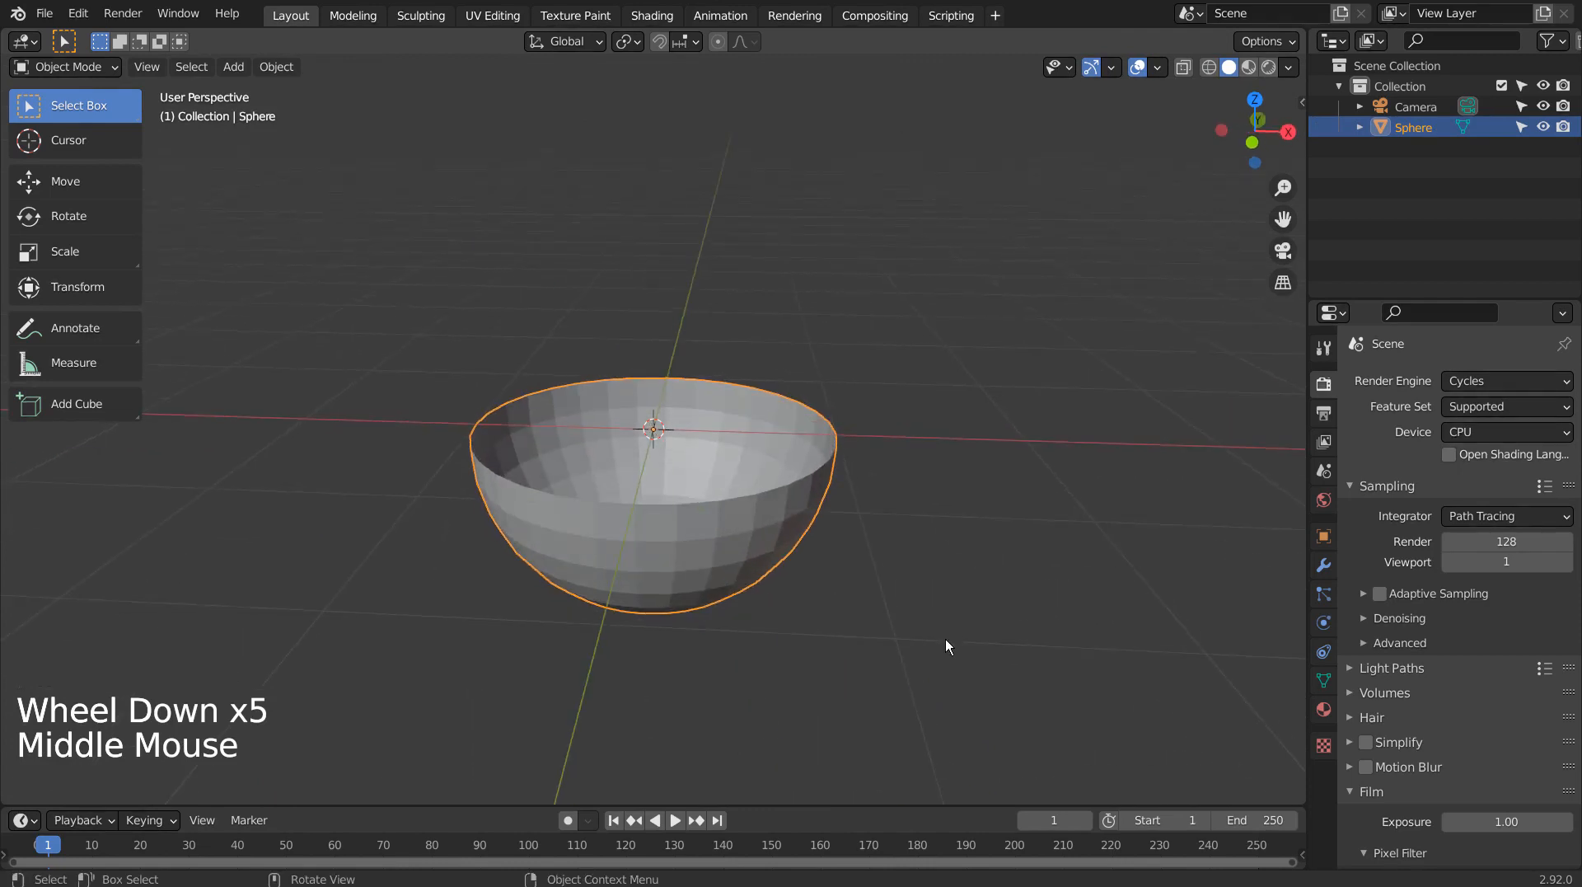
Step: Duplicate the hemisphere twice at 0.9 scale each, nesting three shells inside one another
{"action": "key", "text": "shift"}
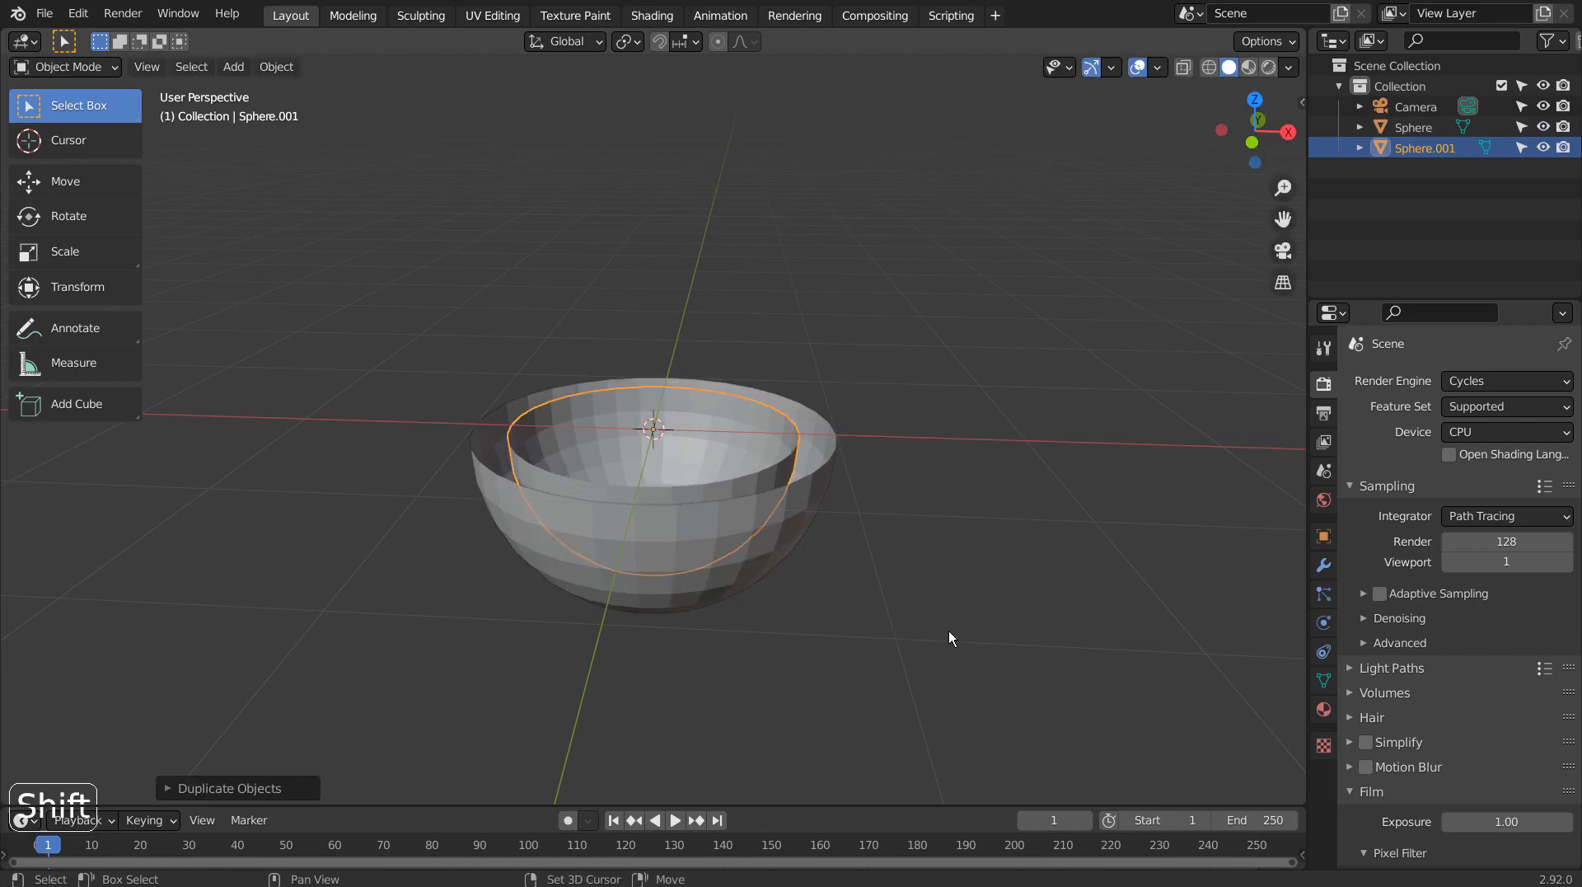
{"action": "key", "text": "shift+d"}
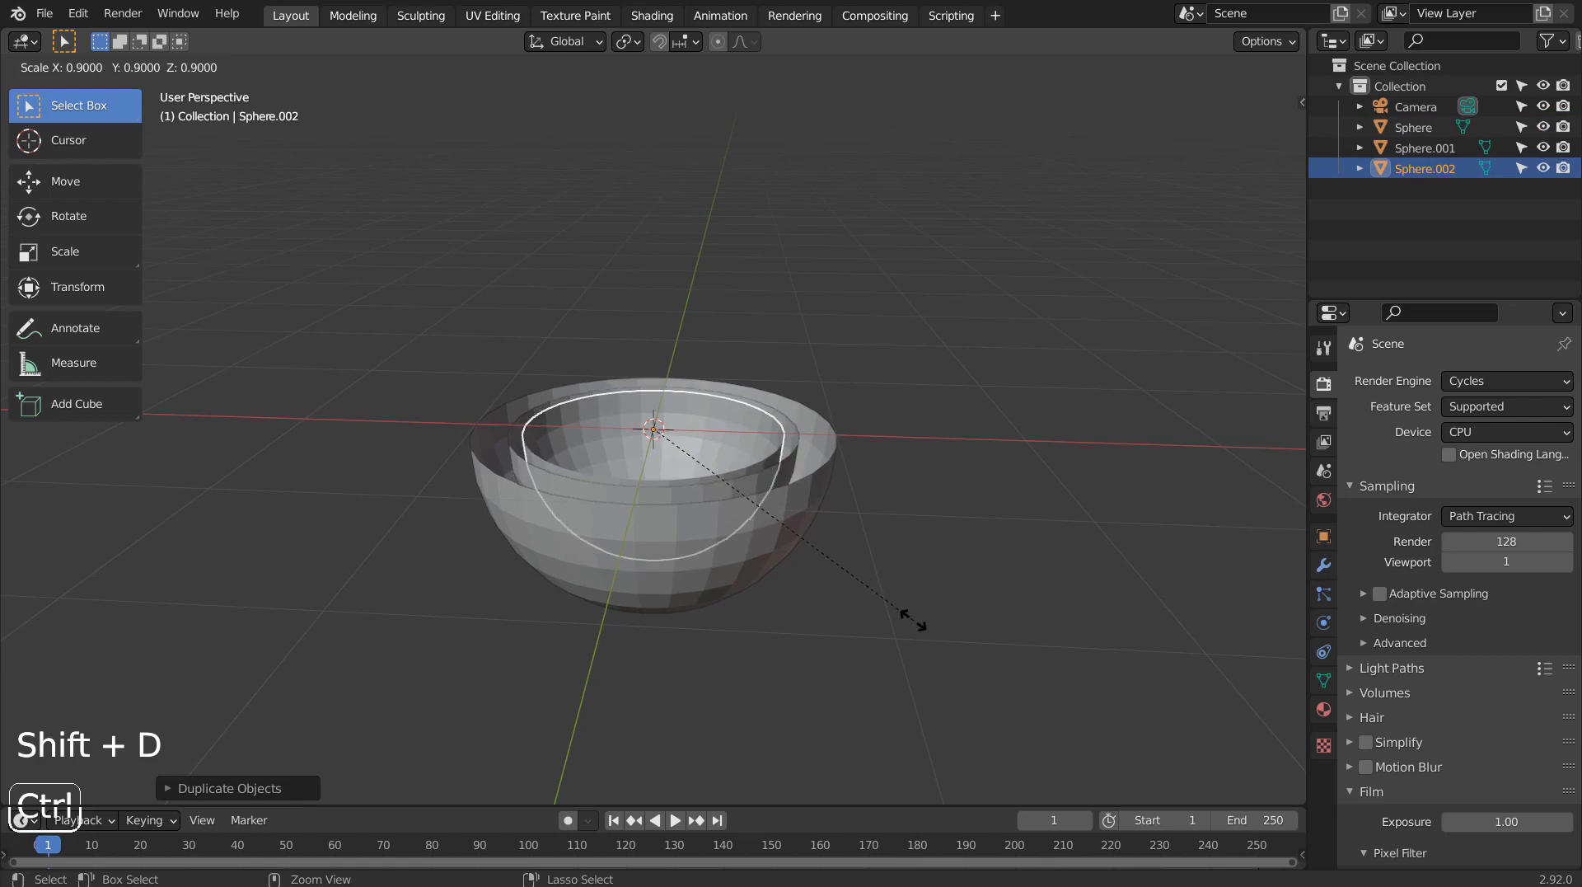
{"action": "left_click_drag", "start_coordinate": [913, 618], "coordinate": [827, 591]}
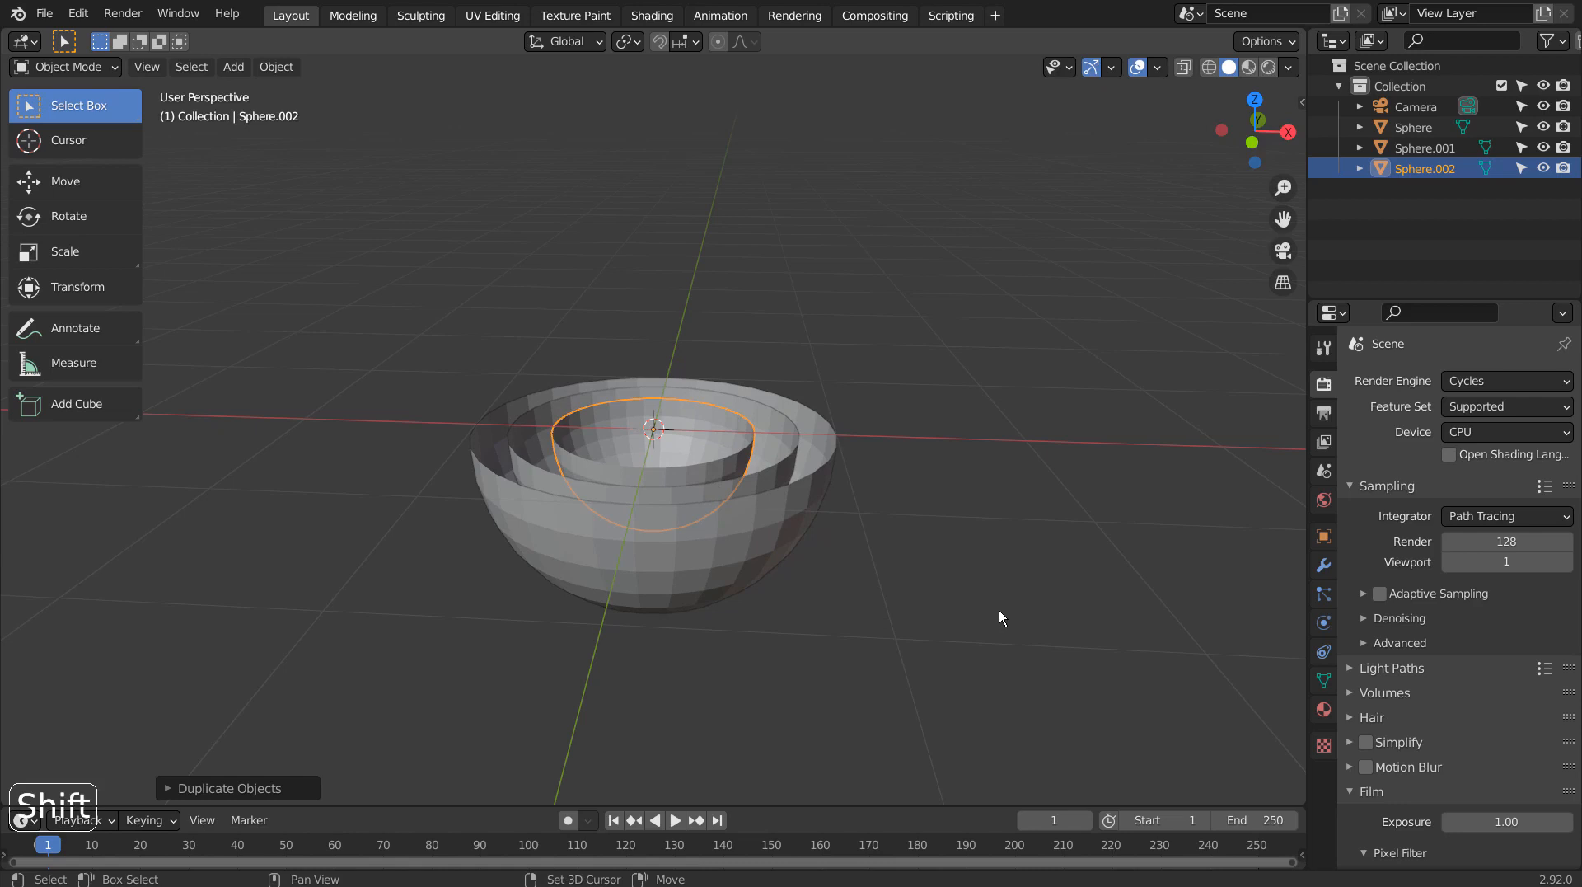
{"action": "left_click_drag", "start_coordinate": [999, 619], "coordinate": [917, 664]}
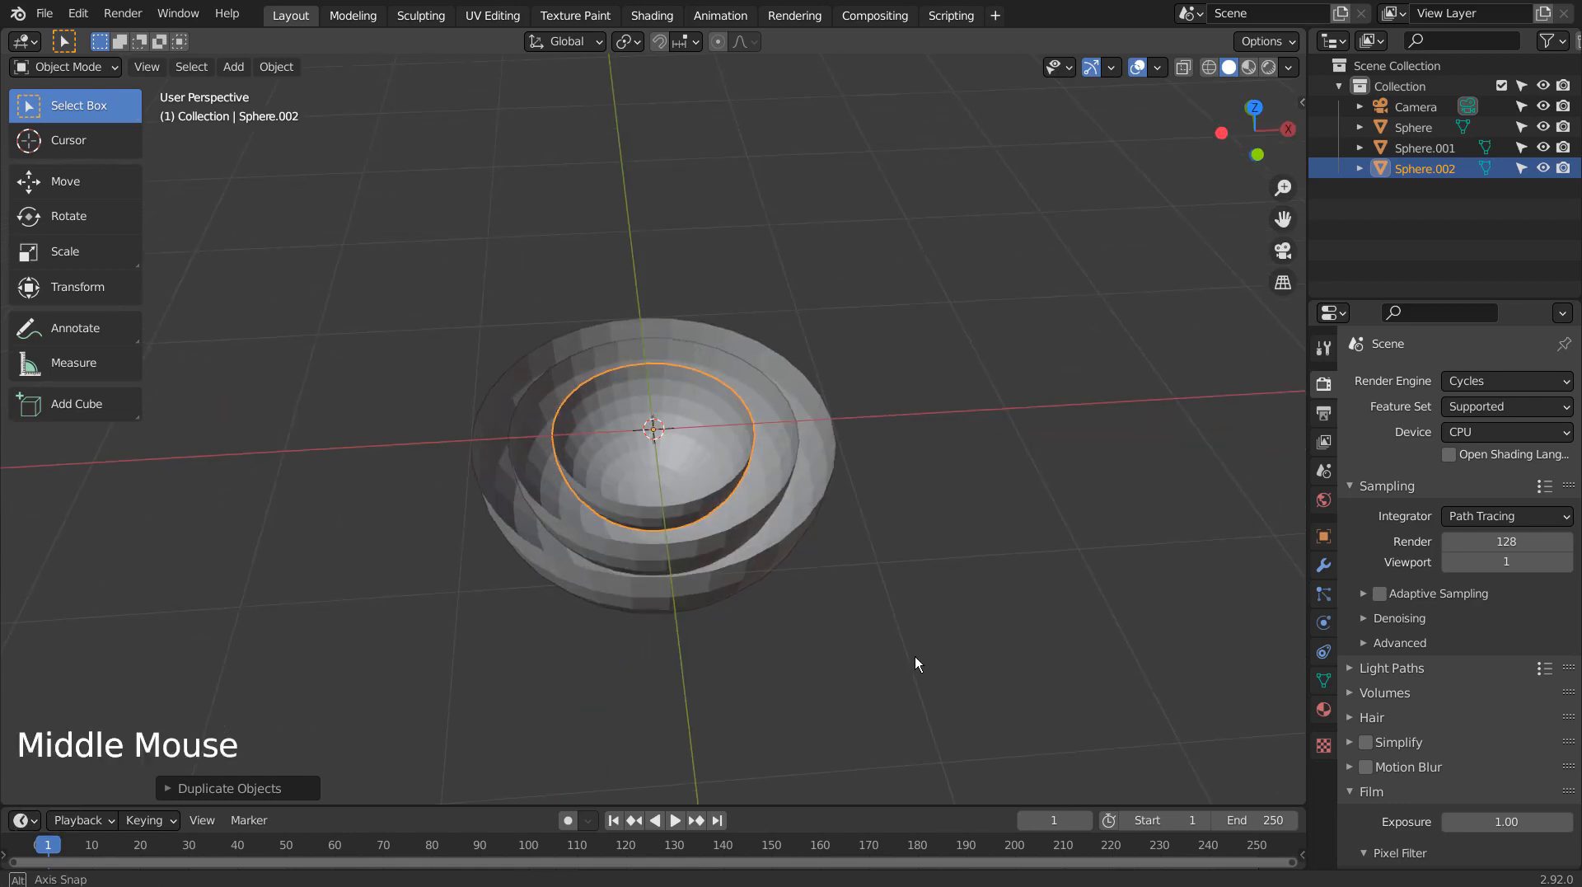
{"action": "key", "text": "shift+a"}
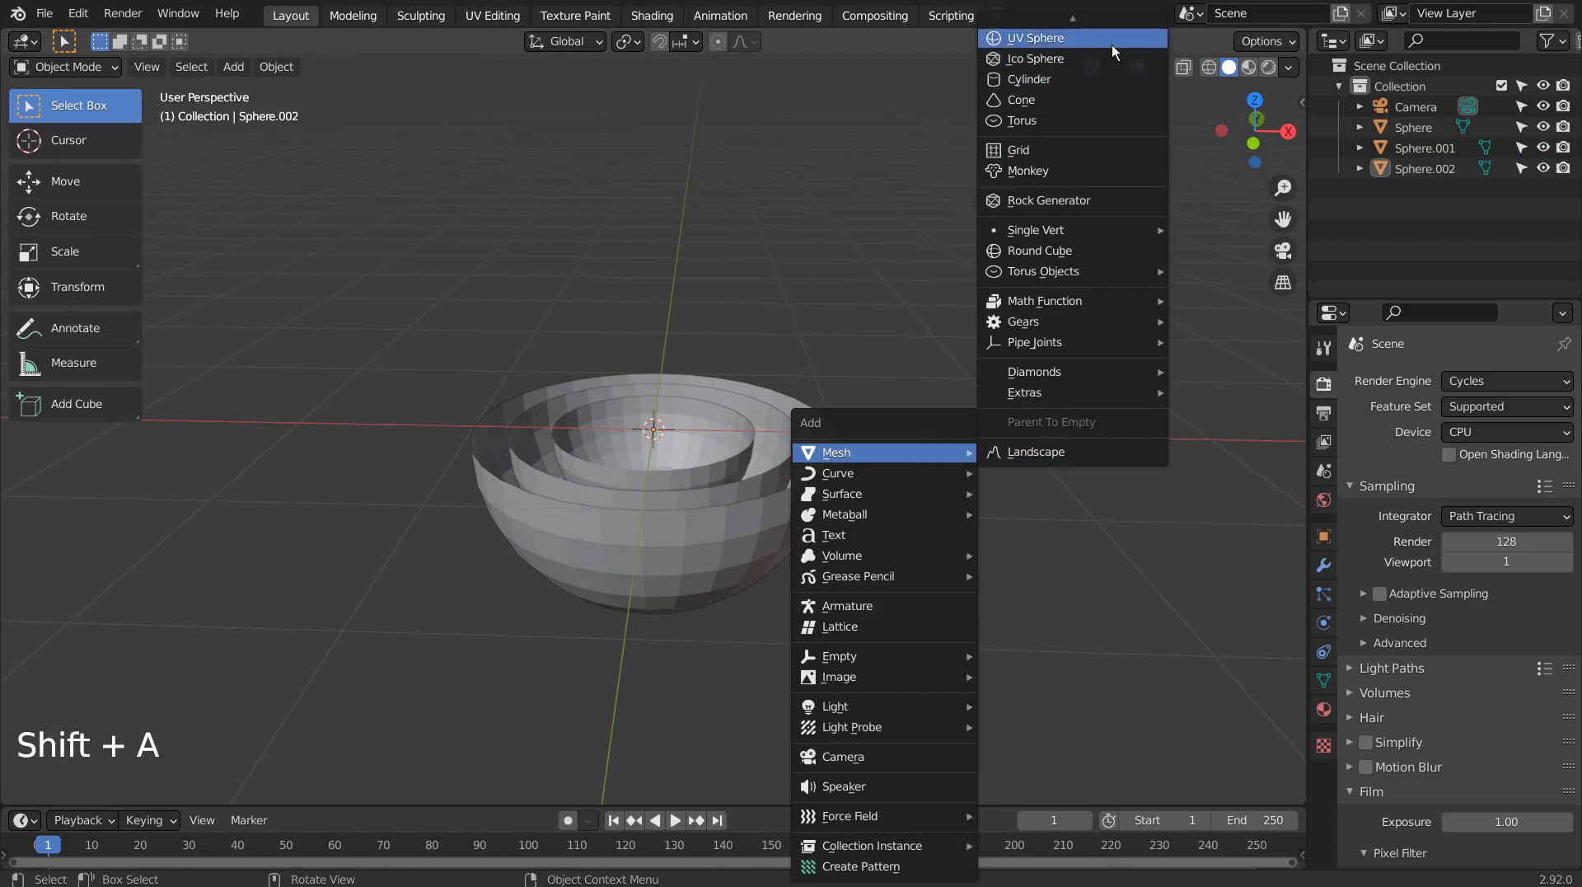
{"action": "left_click", "coordinate": [1036, 37]}
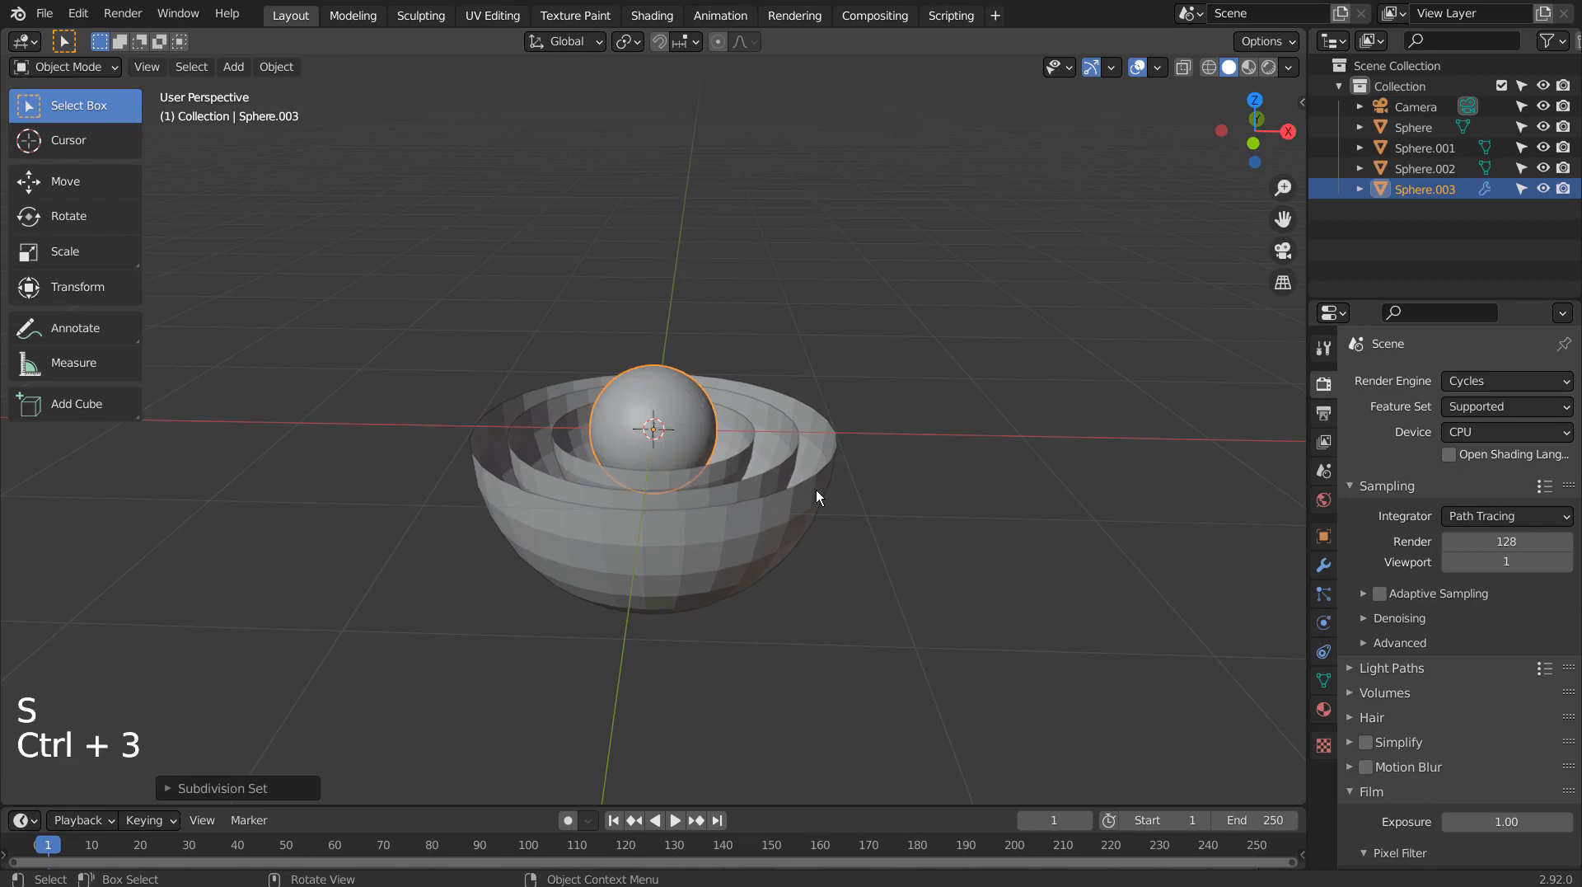
{"action": "scroll", "scroll_direction": "up", "scroll_amount": 3}
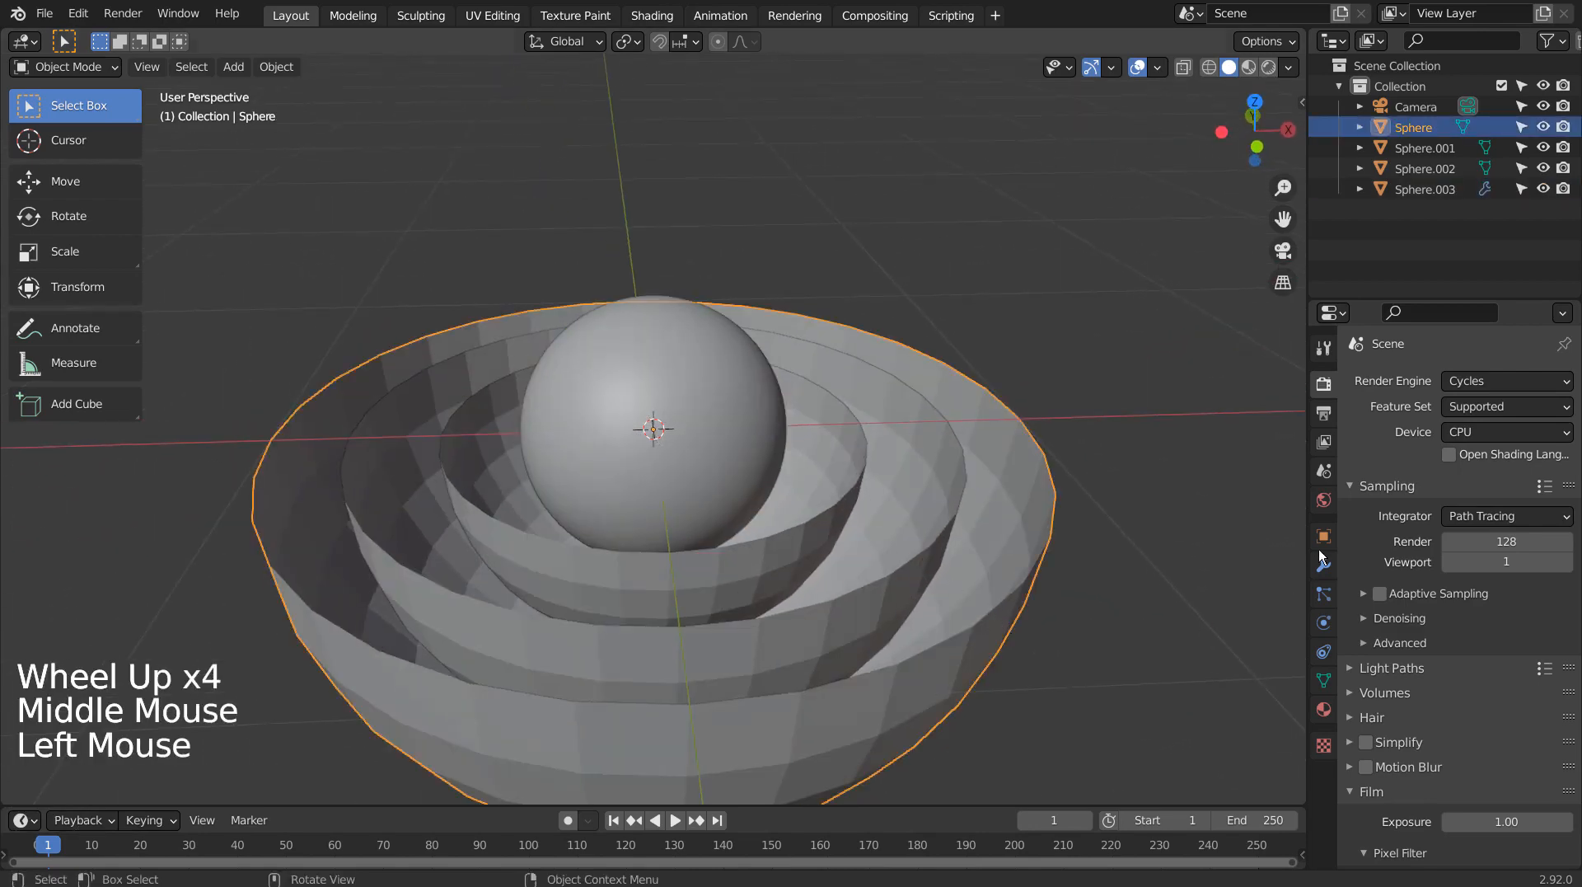
Step: Add a Solidify modifier to the outer bowl with about 0.2 m wall thickness
{"action": "left_click", "coordinate": [1393, 381]}
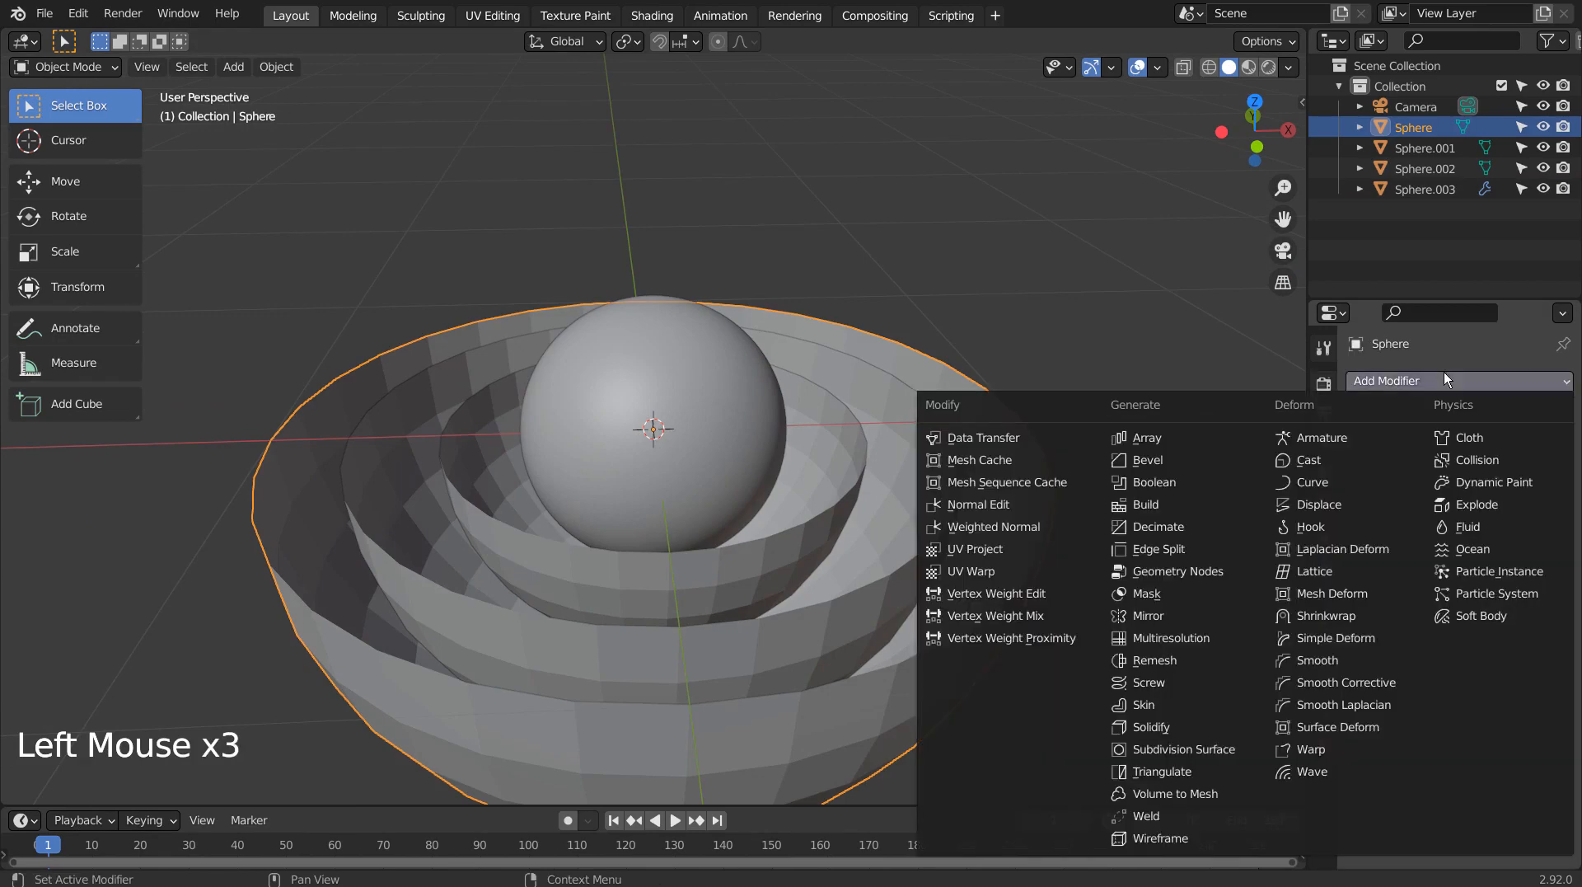
{"action": "mouse_move", "coordinate": [1170, 704]}
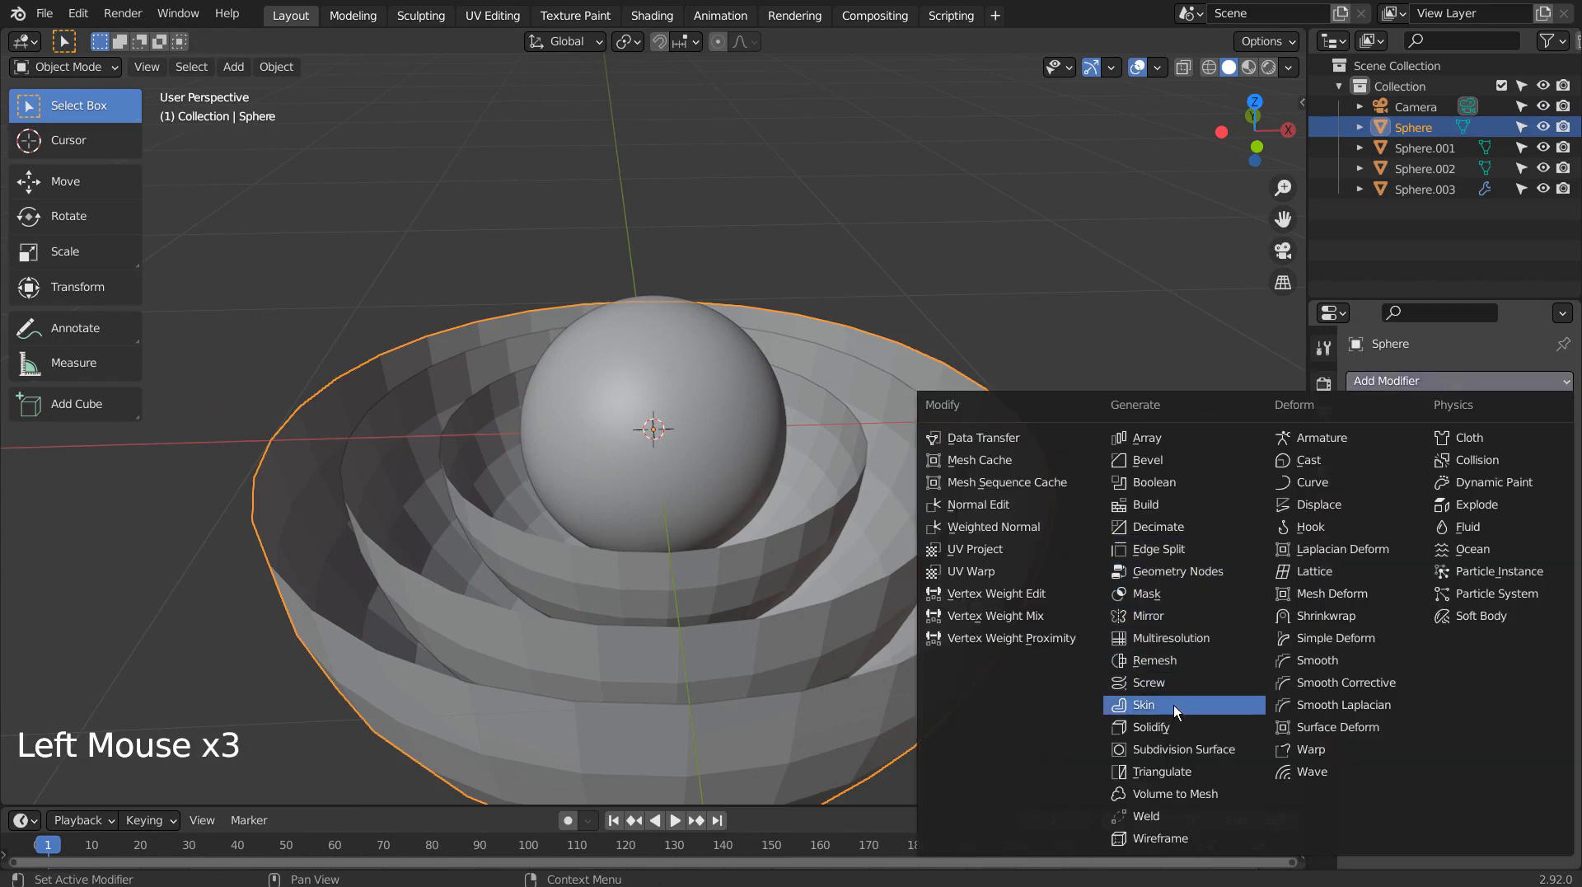
{"action": "left_click", "coordinate": [1149, 727]}
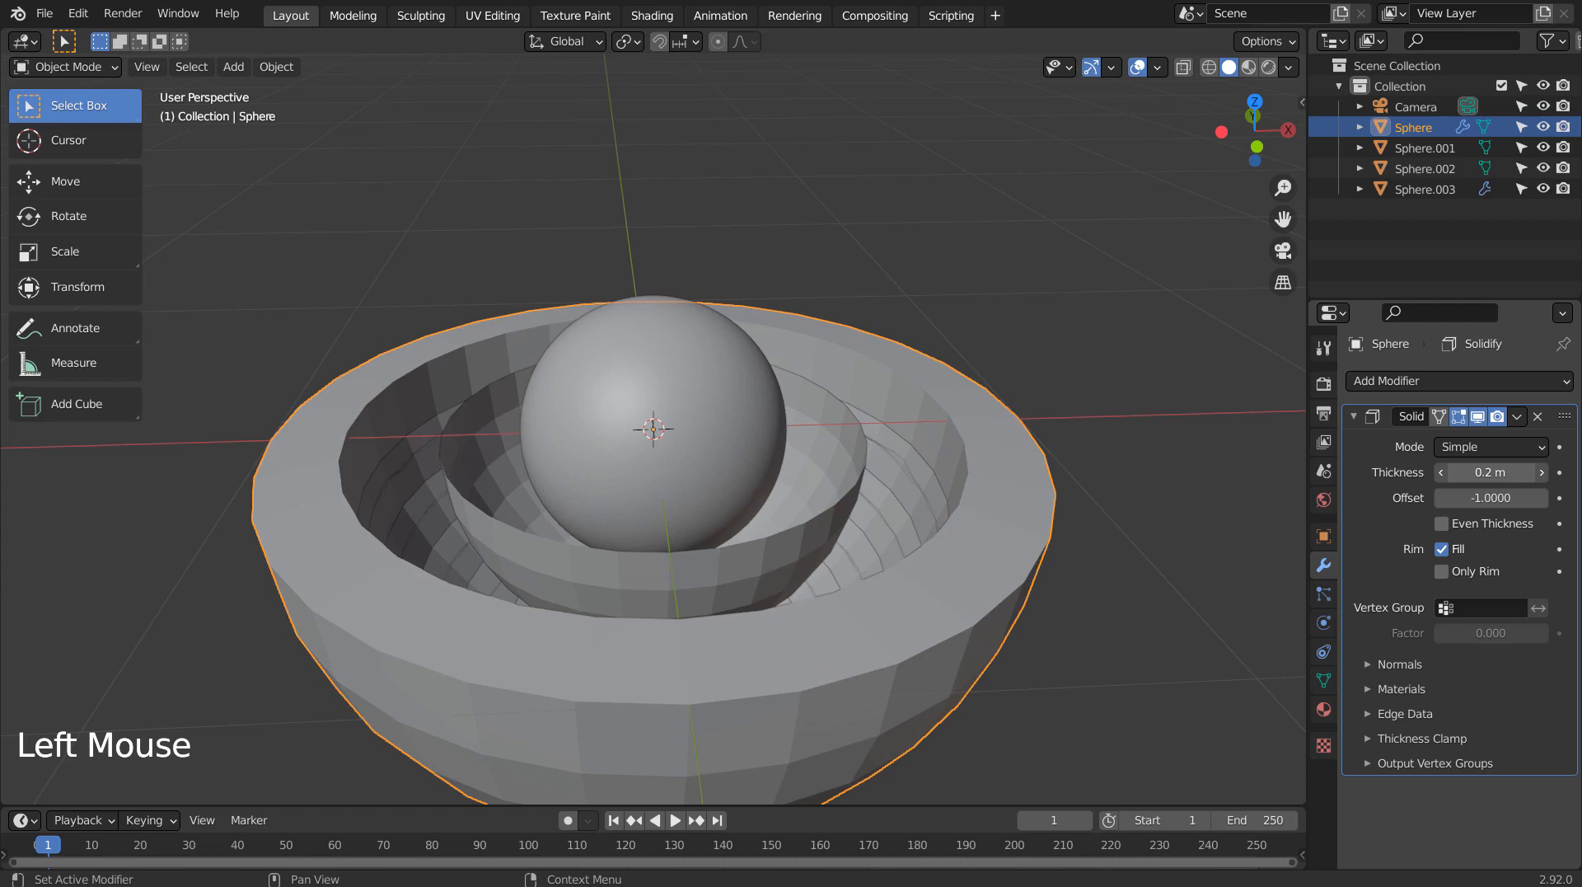
{"action": "left_click_drag", "start_coordinate": [1504, 472], "coordinate": [1441, 471]}
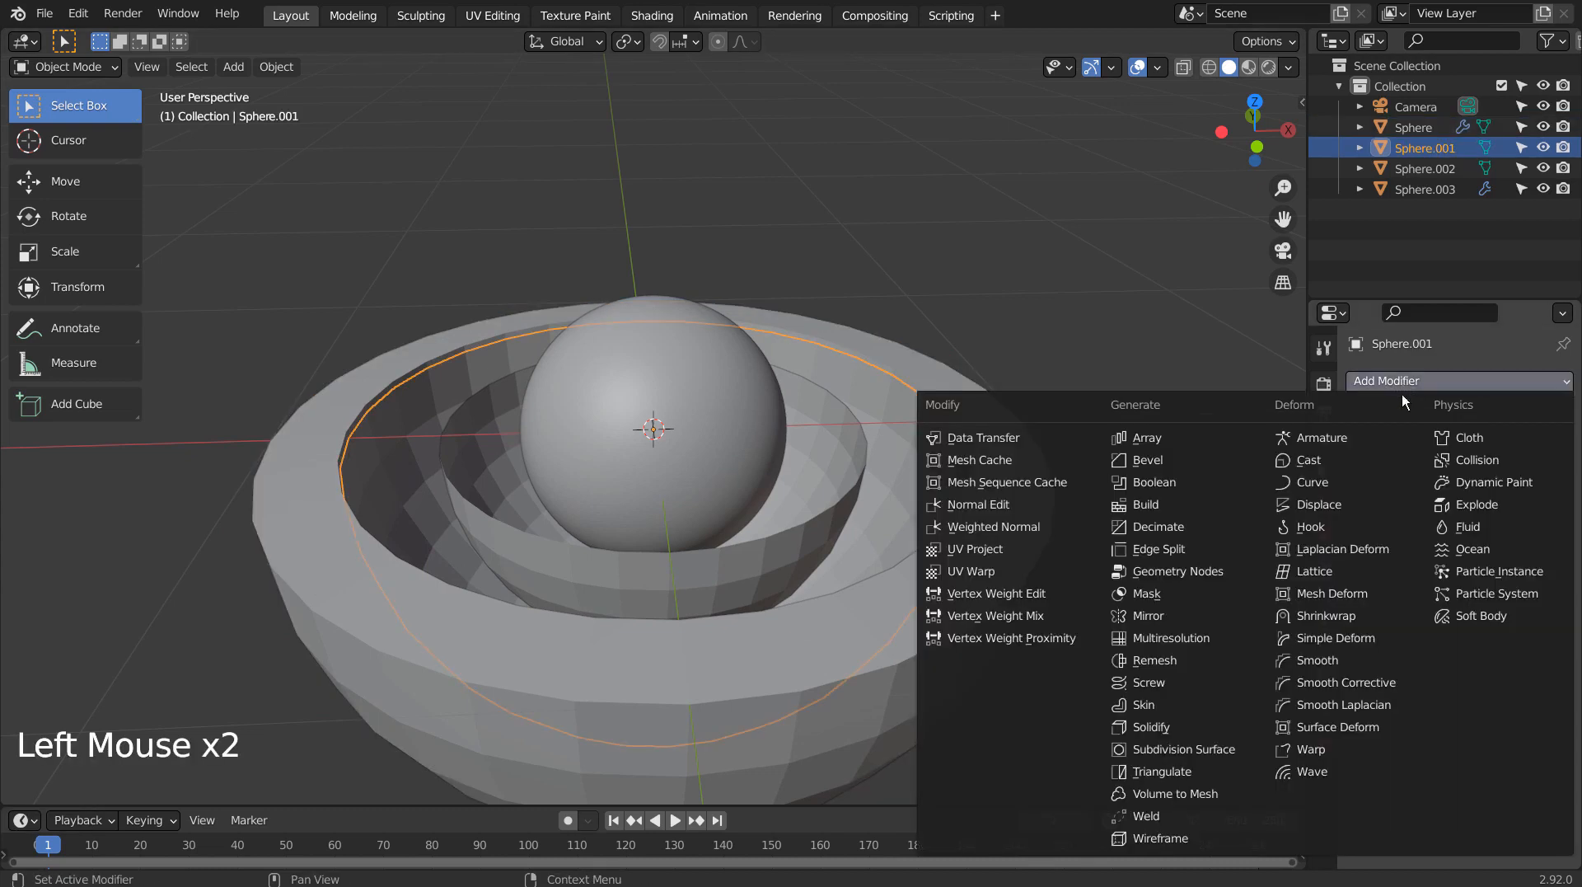
Step: Add a Solidify modifier to the second bowl and tune its wall thickness
{"action": "left_click", "coordinate": [1154, 727]}
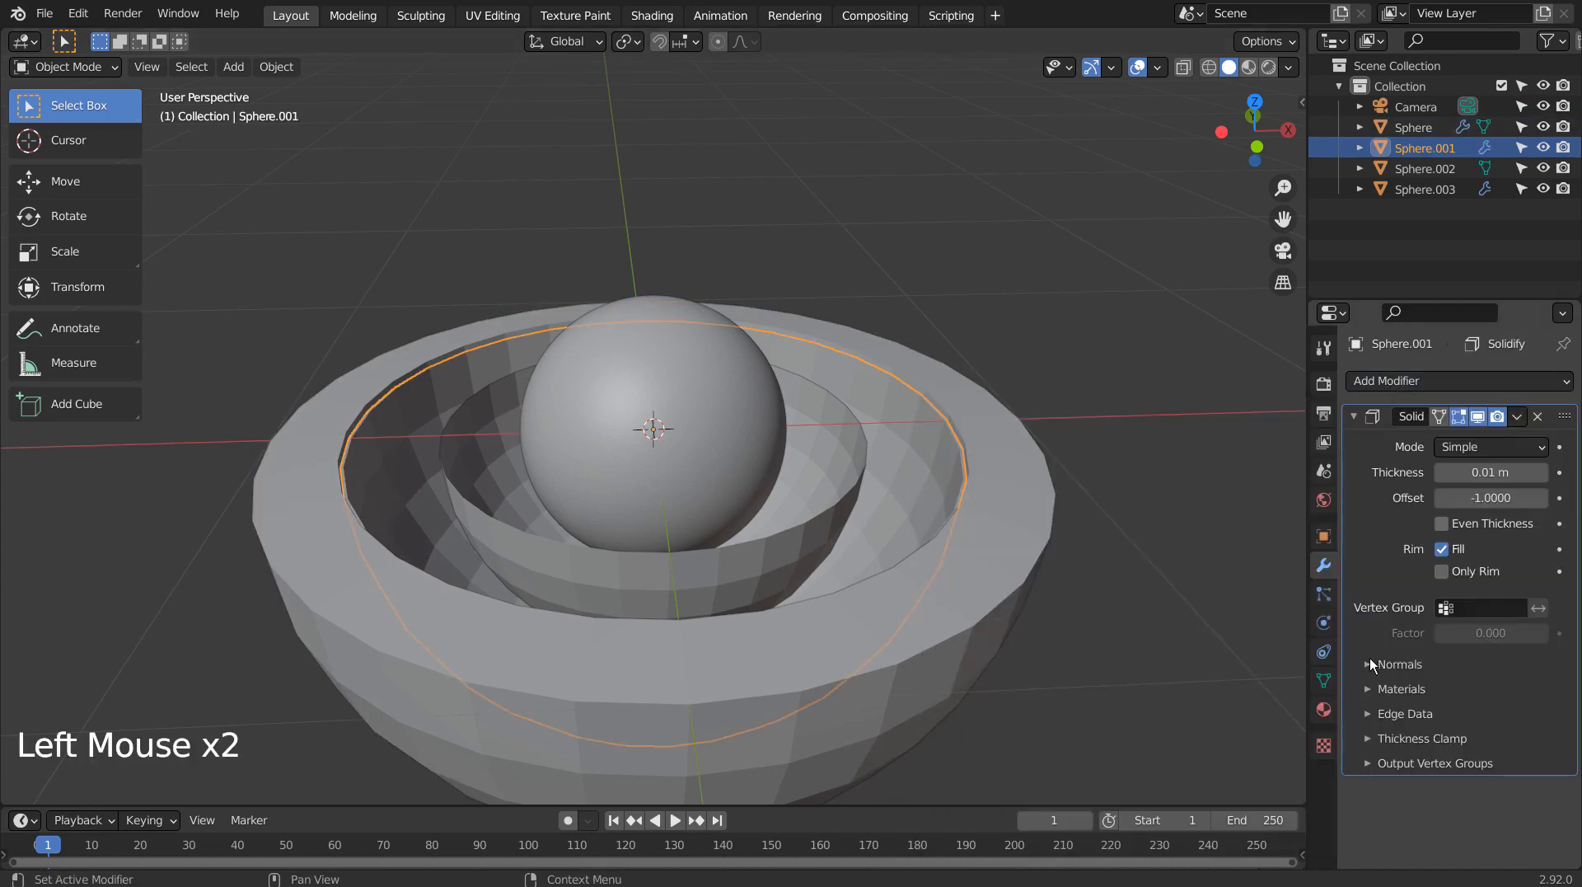
{"action": "left_click_drag", "start_coordinate": [1491, 471], "coordinate": [1534, 472]}
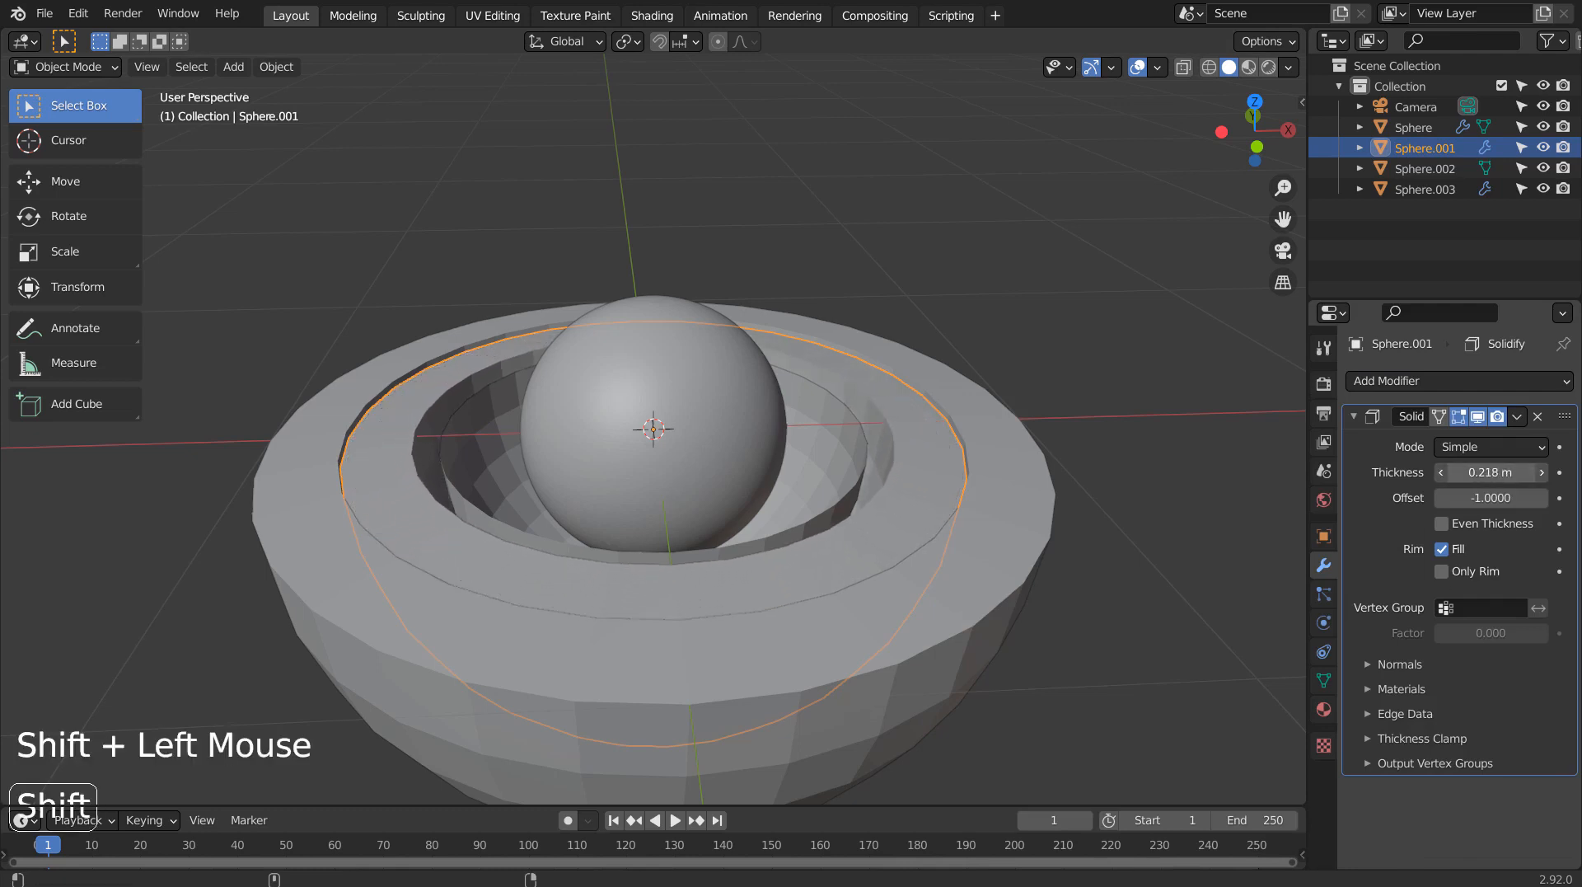
{"action": "left_click_drag", "start_coordinate": [1484, 471], "coordinate": [1534, 471]}
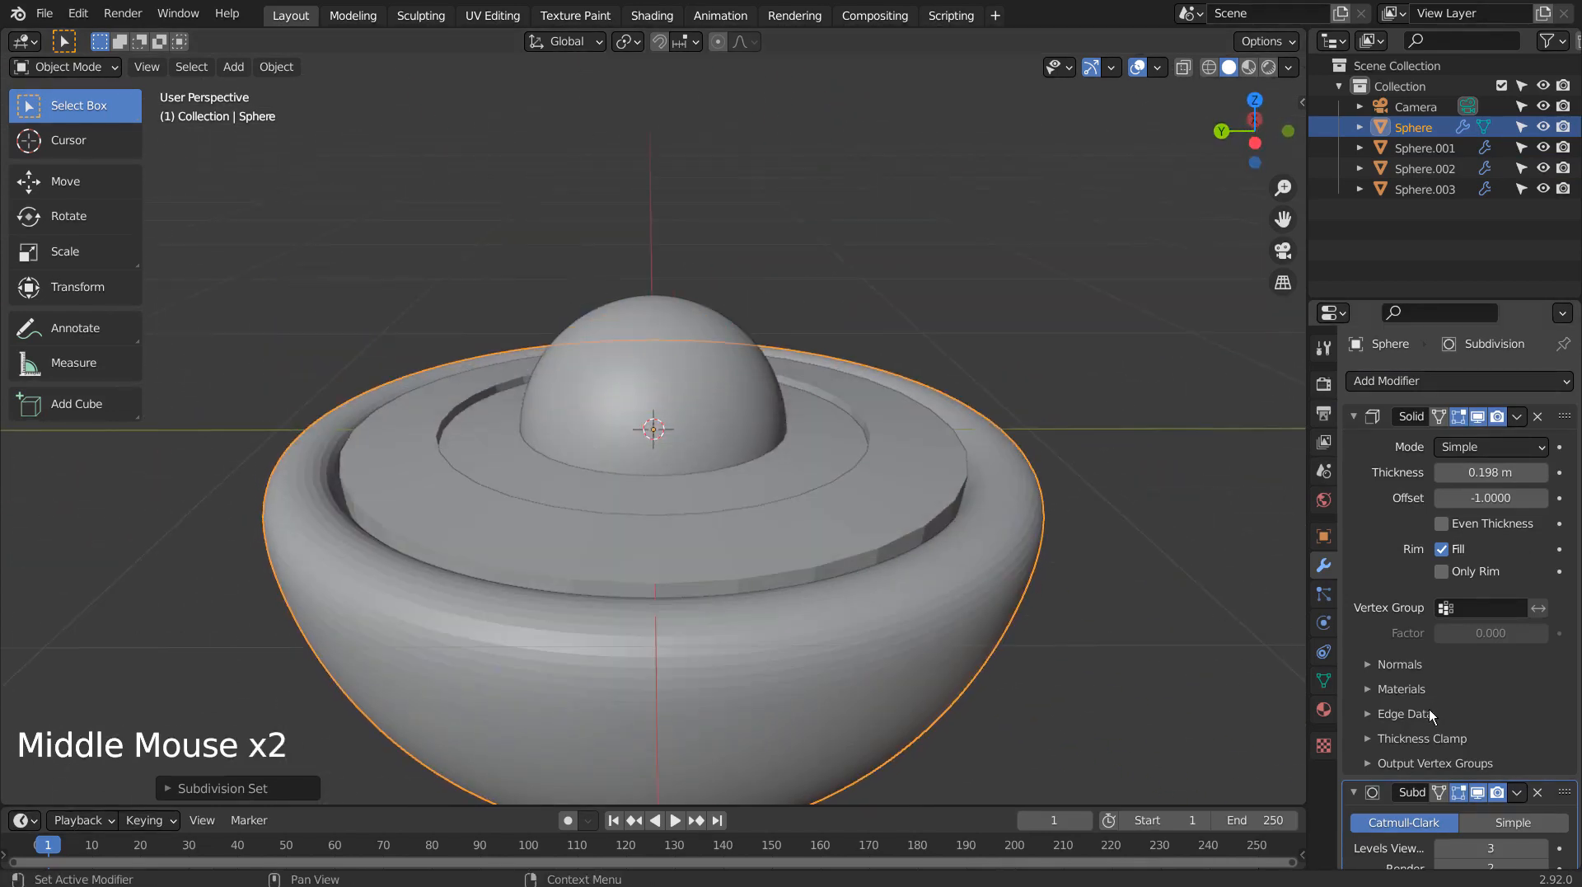
Step: Add level-3 Subdivision Surface modifiers to the second and third shells
{"action": "left_click", "coordinate": [1351, 415]}
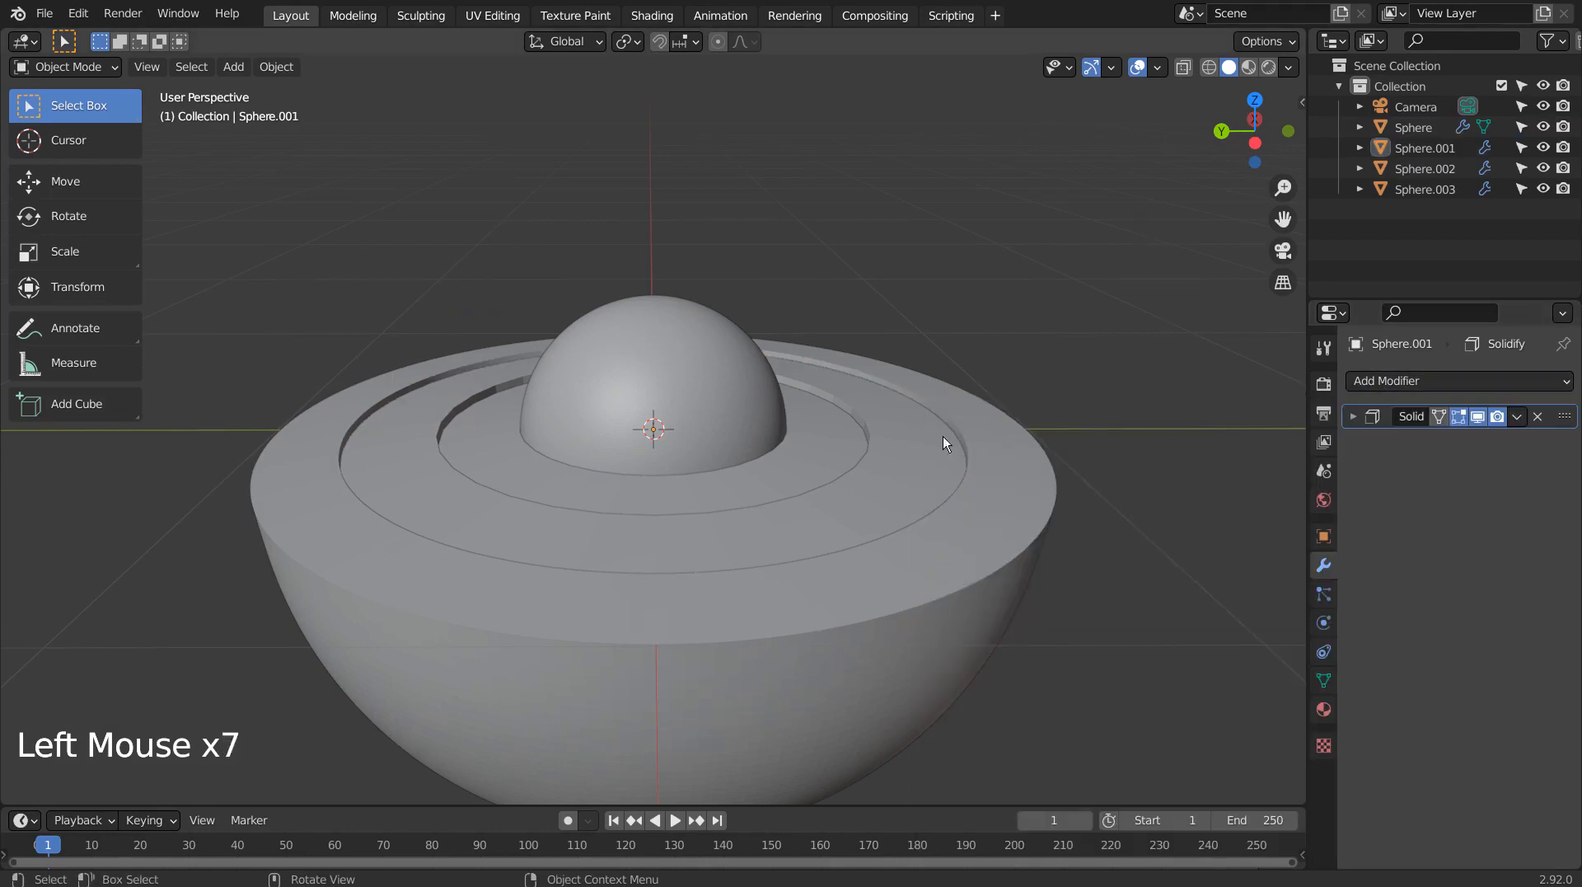
{"action": "key", "text": "ctrl+3"}
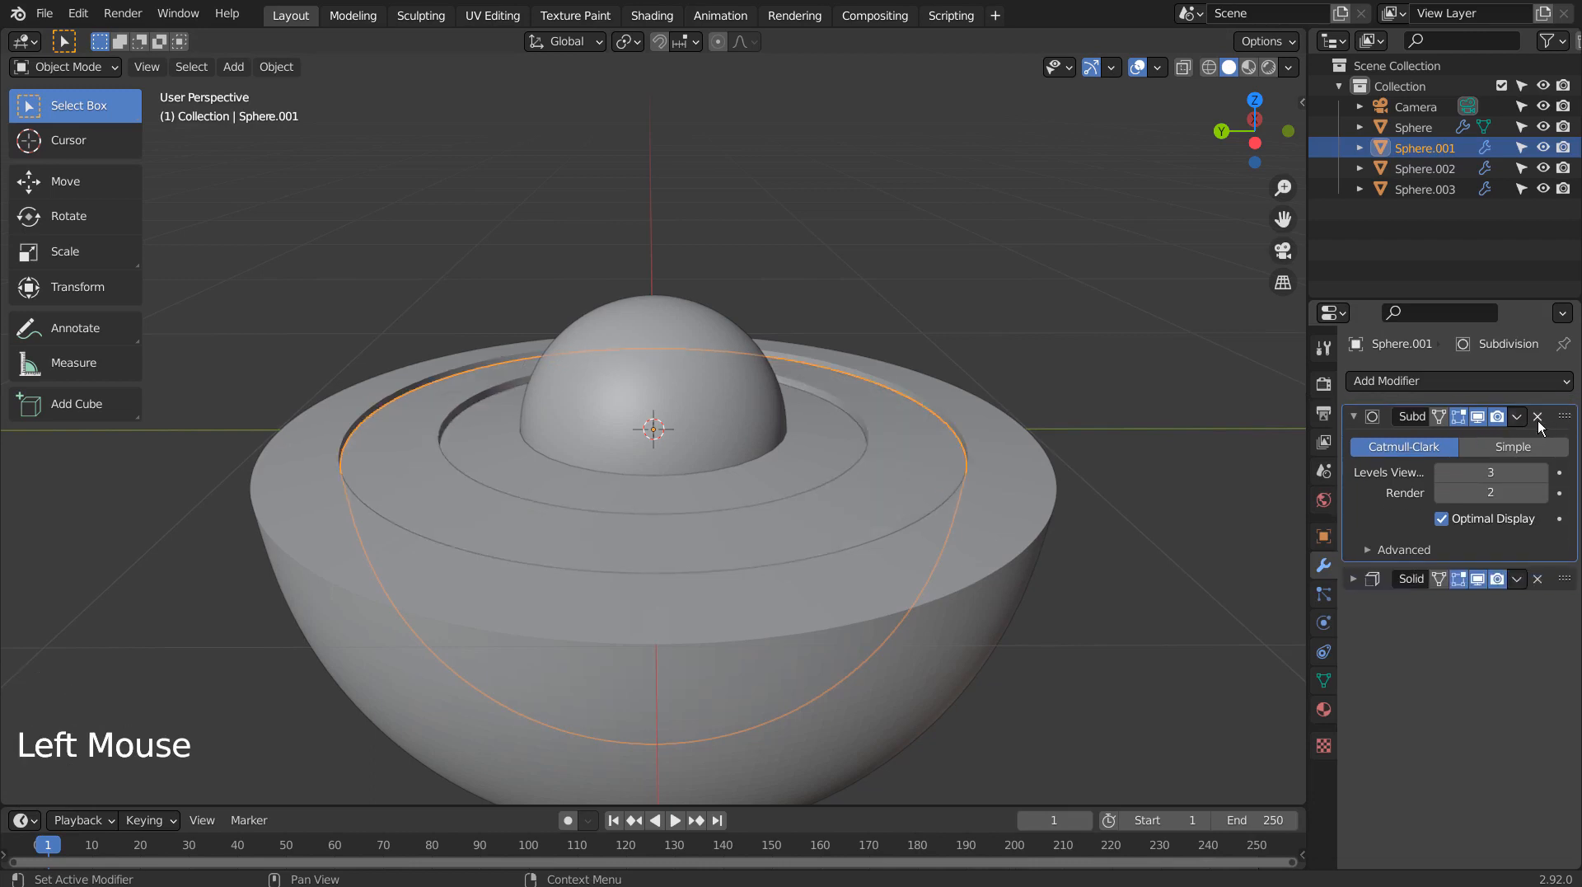
{"action": "left_click", "coordinate": [1351, 416]}
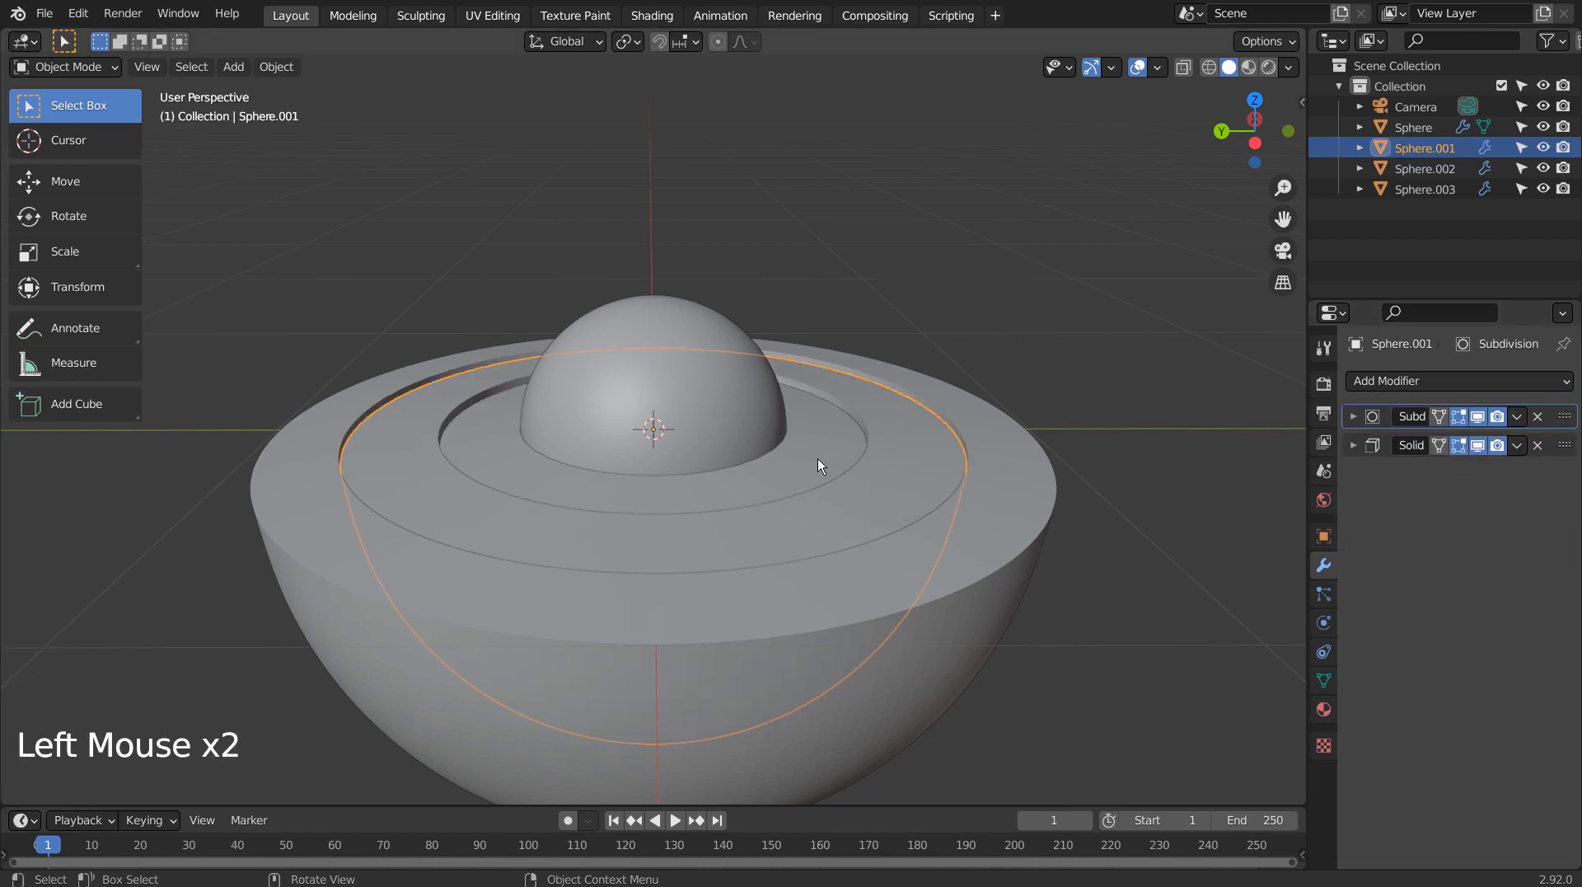
{"action": "left_click", "coordinate": [1426, 168]}
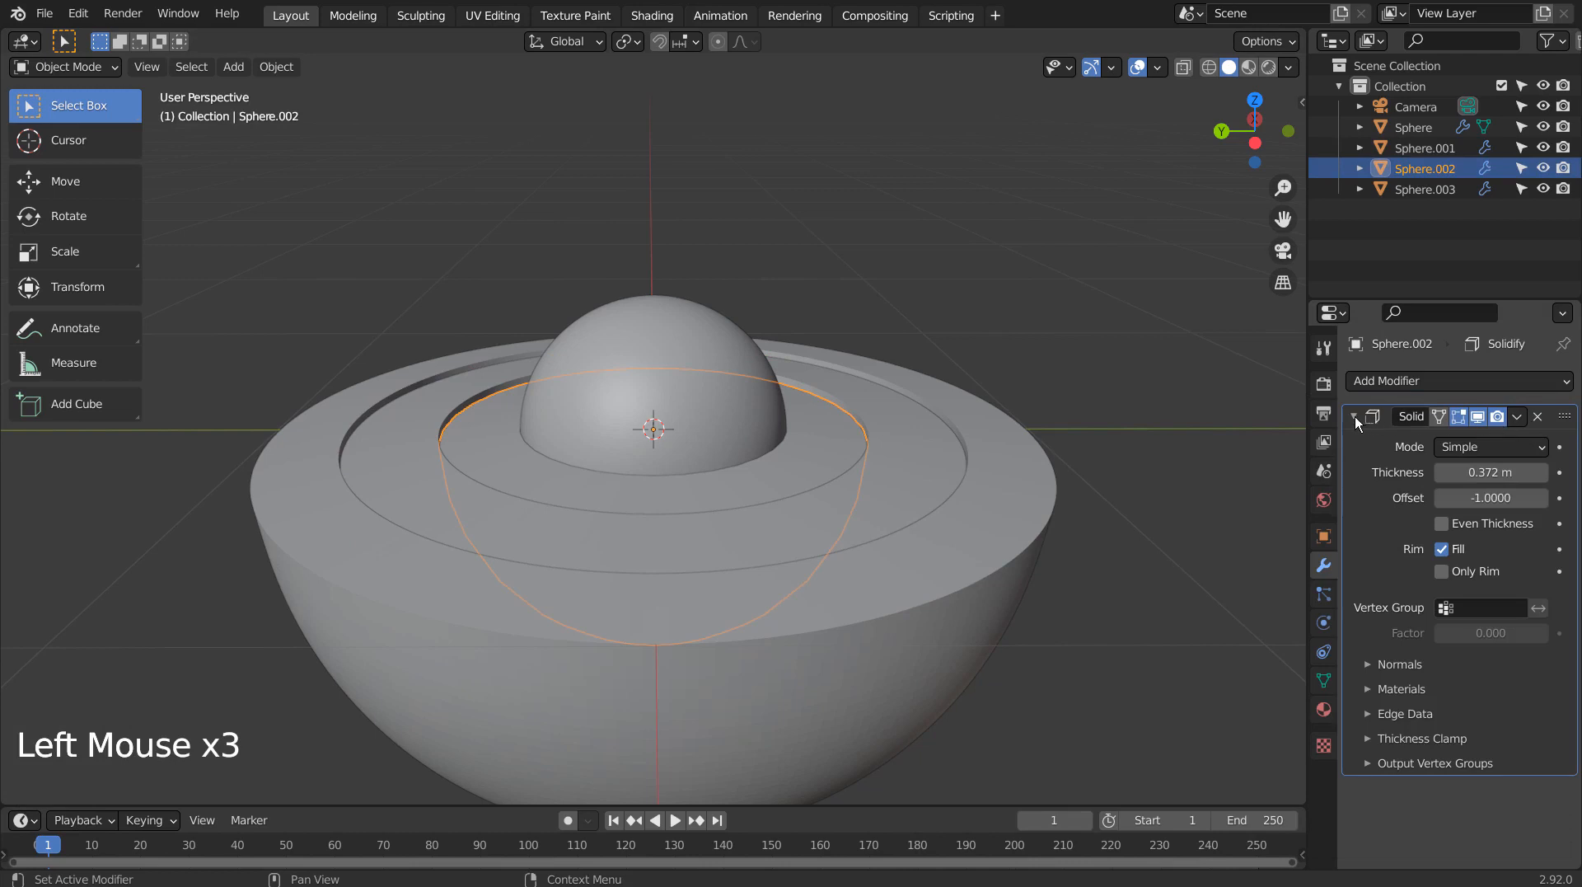
{"action": "key", "text": "ctrl+3"}
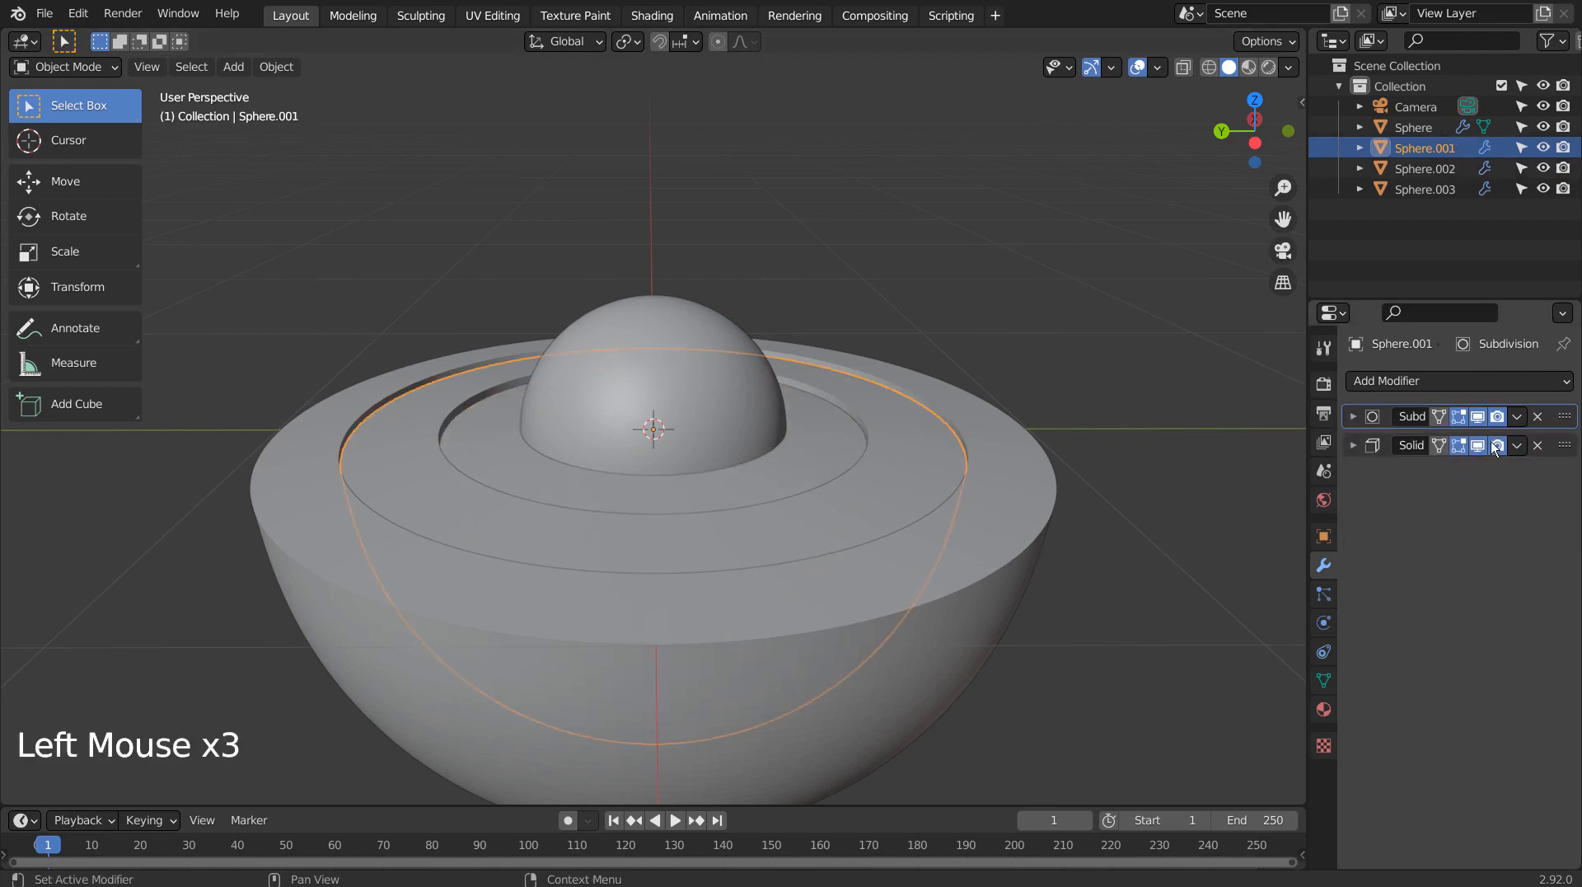
{"action": "left_click", "coordinate": [1354, 415]}
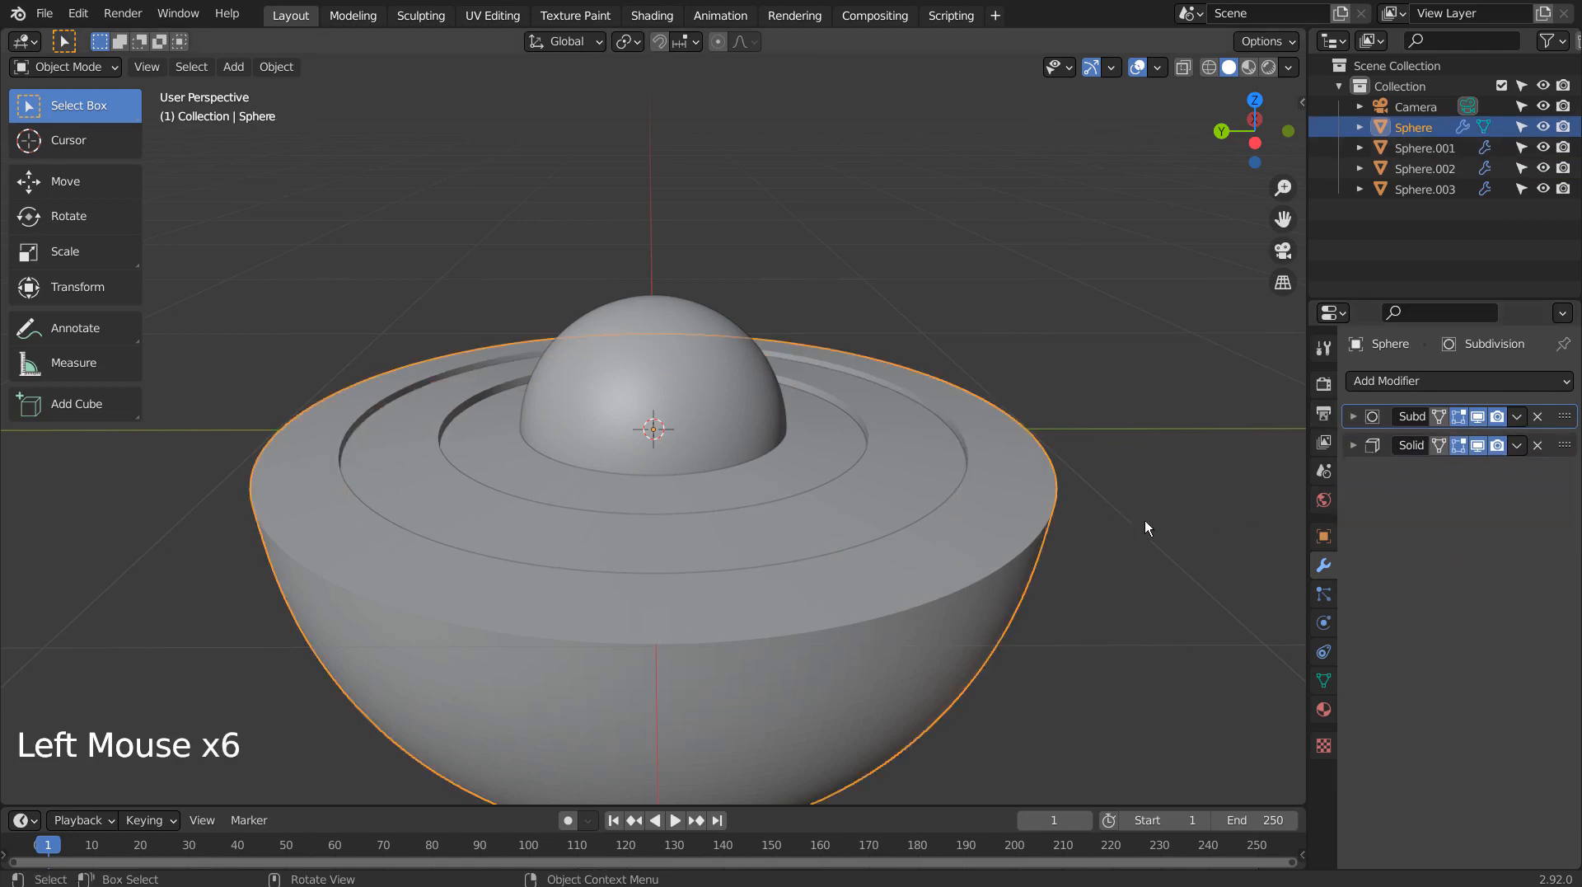
{"action": "left_click", "coordinate": [1354, 417]}
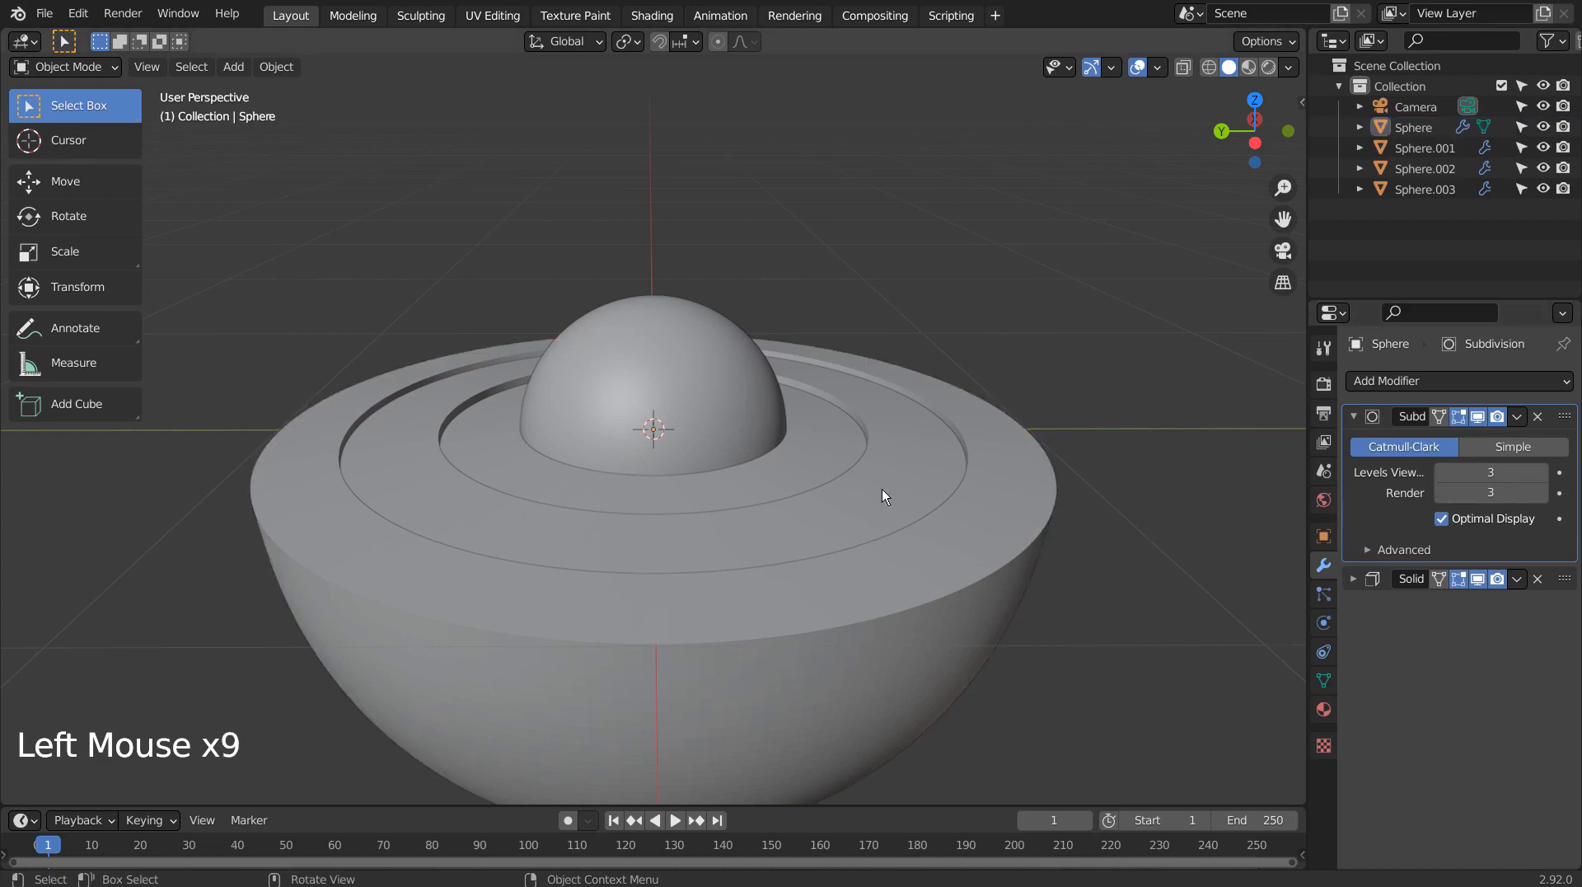
Step: Shade the outer shell smooth from its context menu and return to a side view
{"action": "left_click_drag", "start_coordinate": [883, 496], "coordinate": [941, 551]}
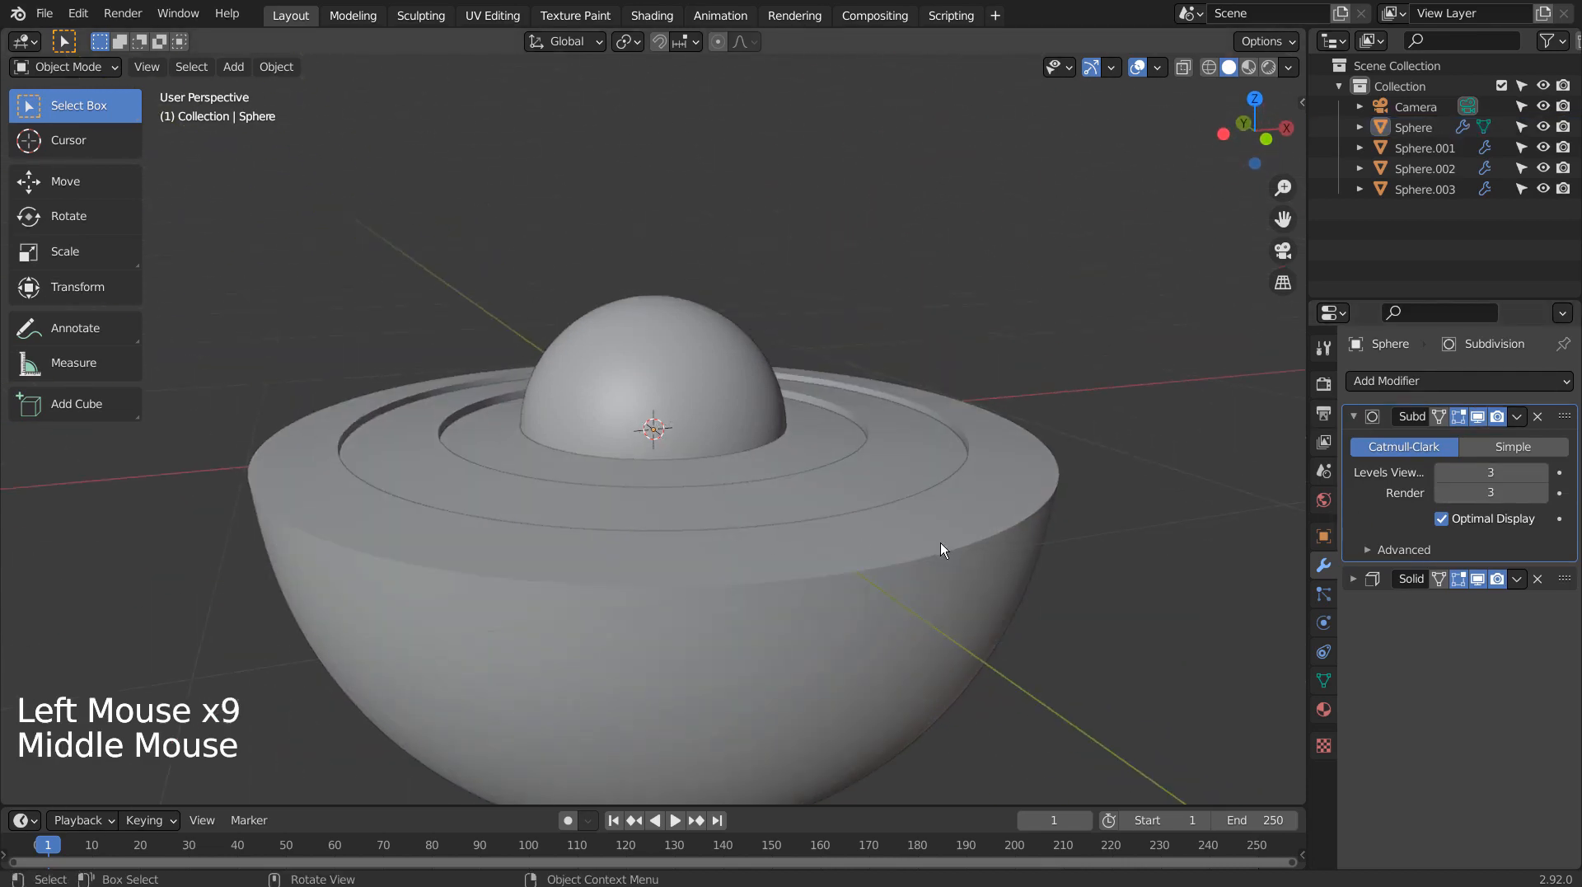
{"action": "right_click", "coordinate": [942, 550]}
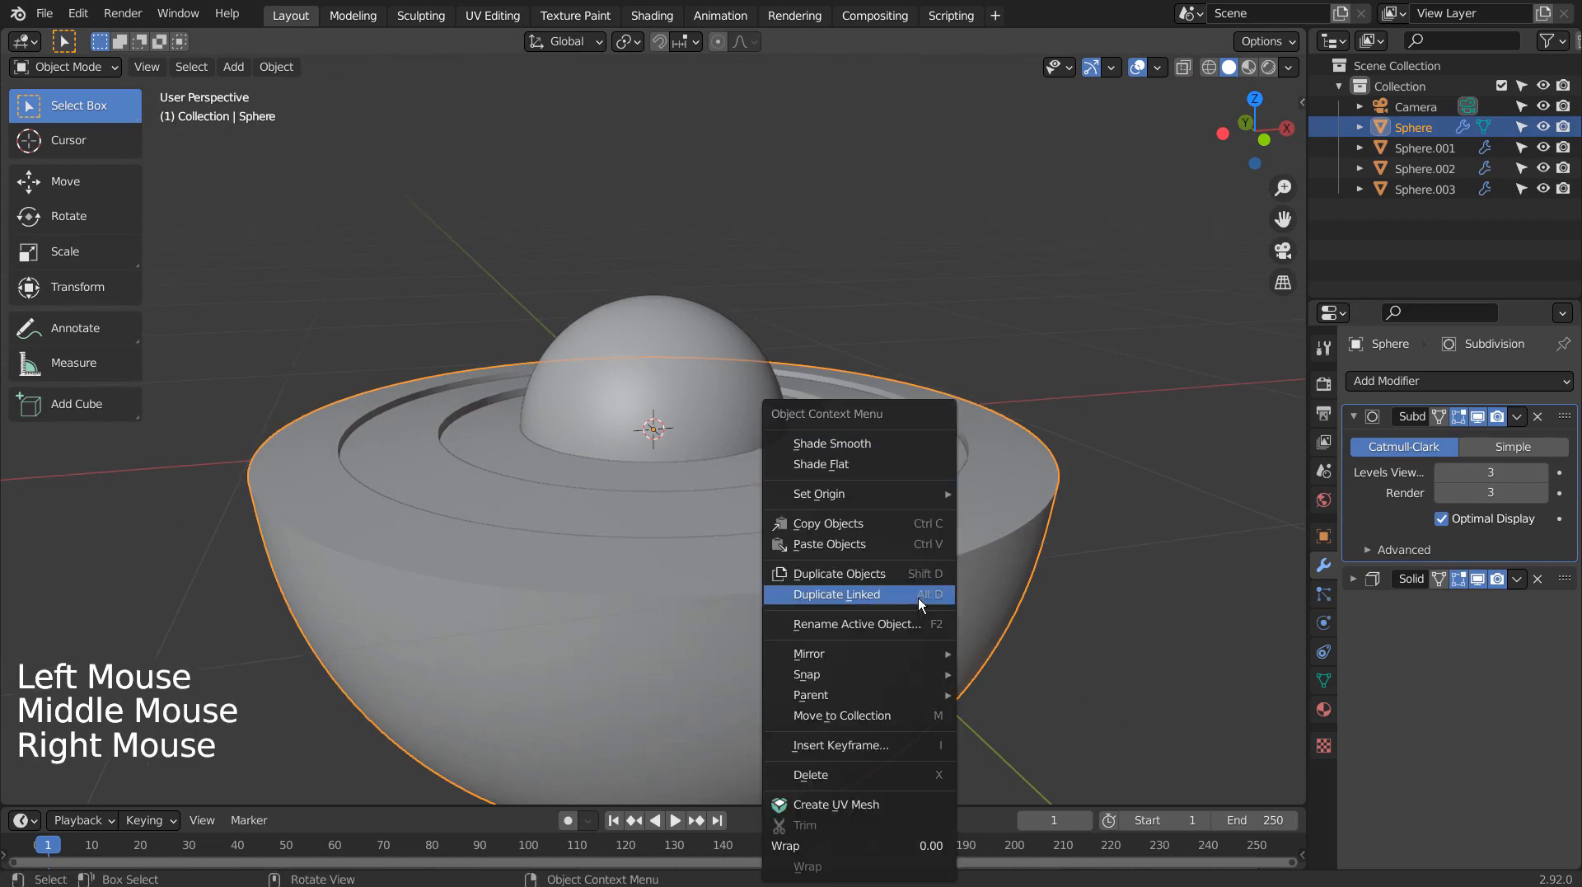
{"action": "left_click", "coordinate": [866, 489]}
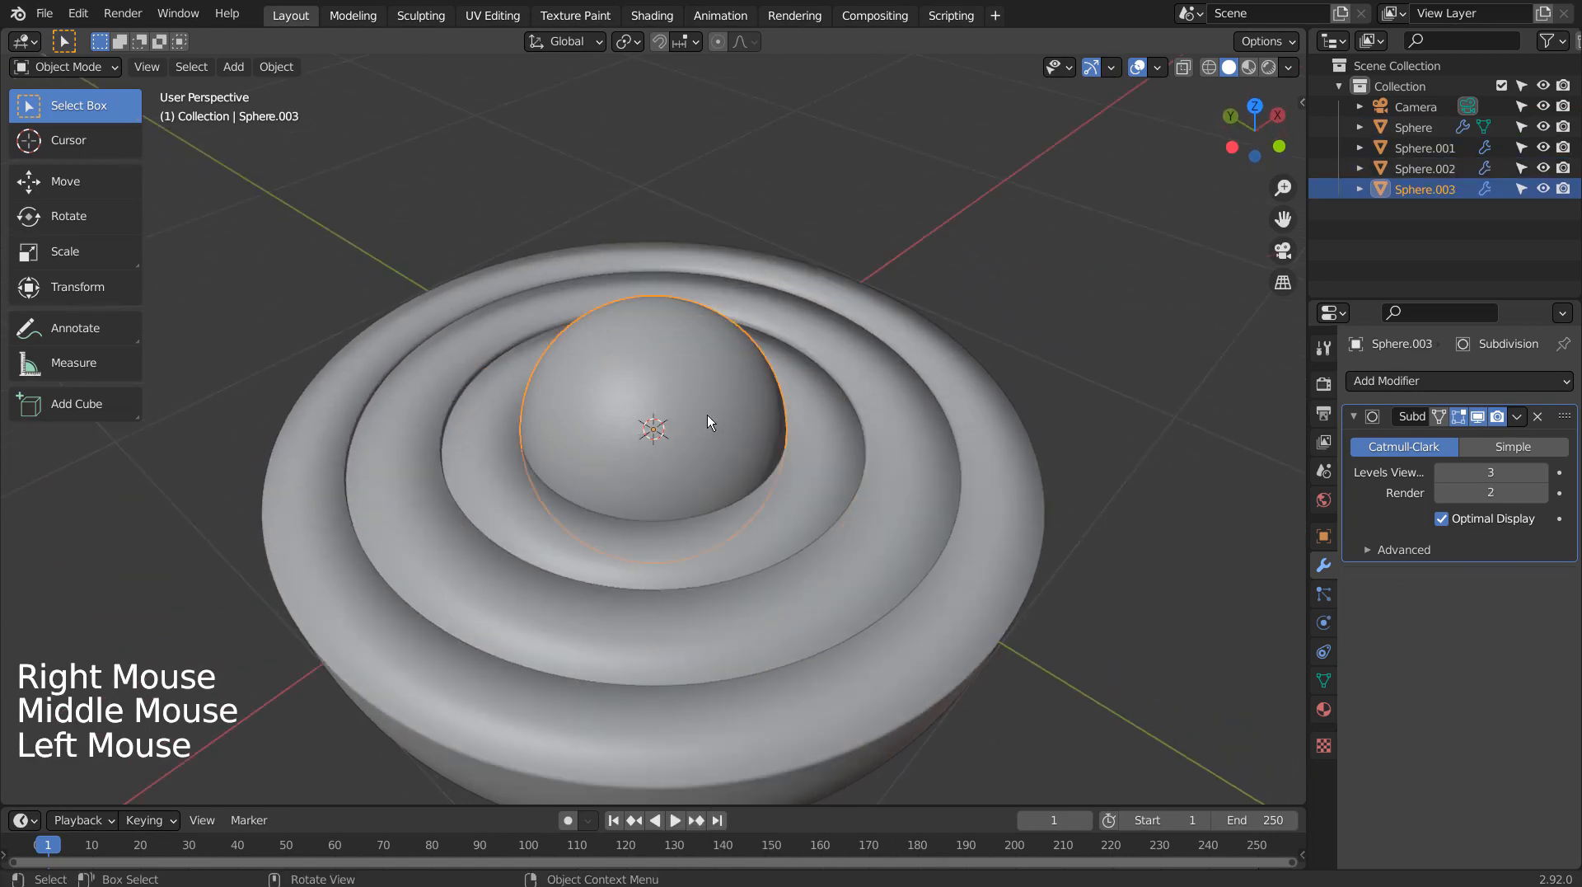
{"action": "left_click_drag", "start_coordinate": [708, 422], "coordinate": [866, 469]}
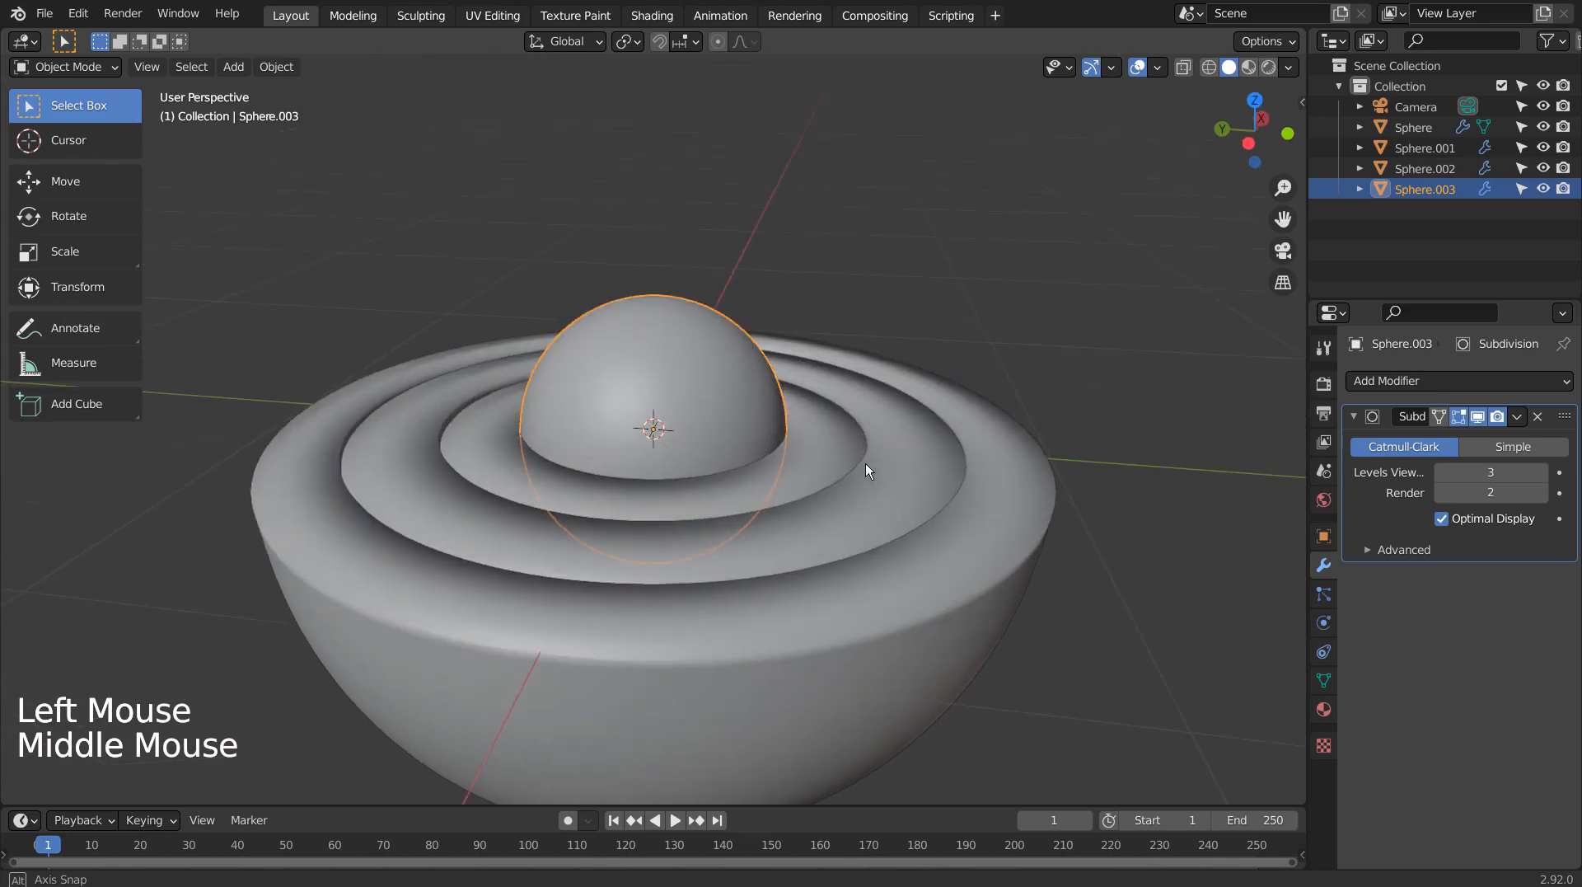
{"action": "scroll", "scroll_direction": "down", "scroll_amount": 3}
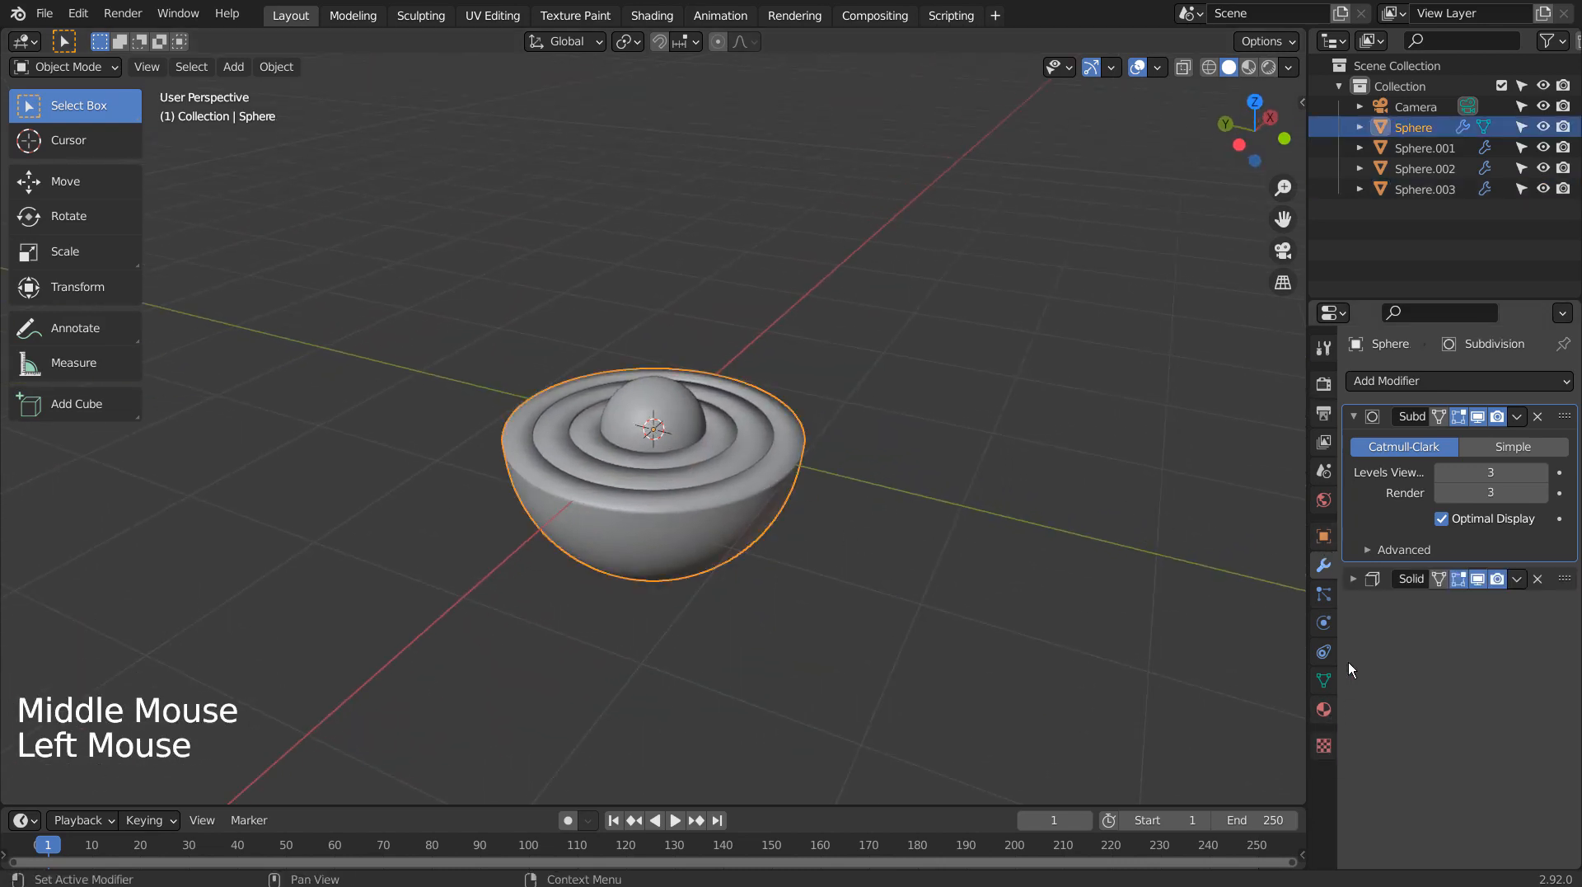
Step: Add a mesh plane and scale it into a large ground beneath the shells
{"action": "key", "text": "shift+a"}
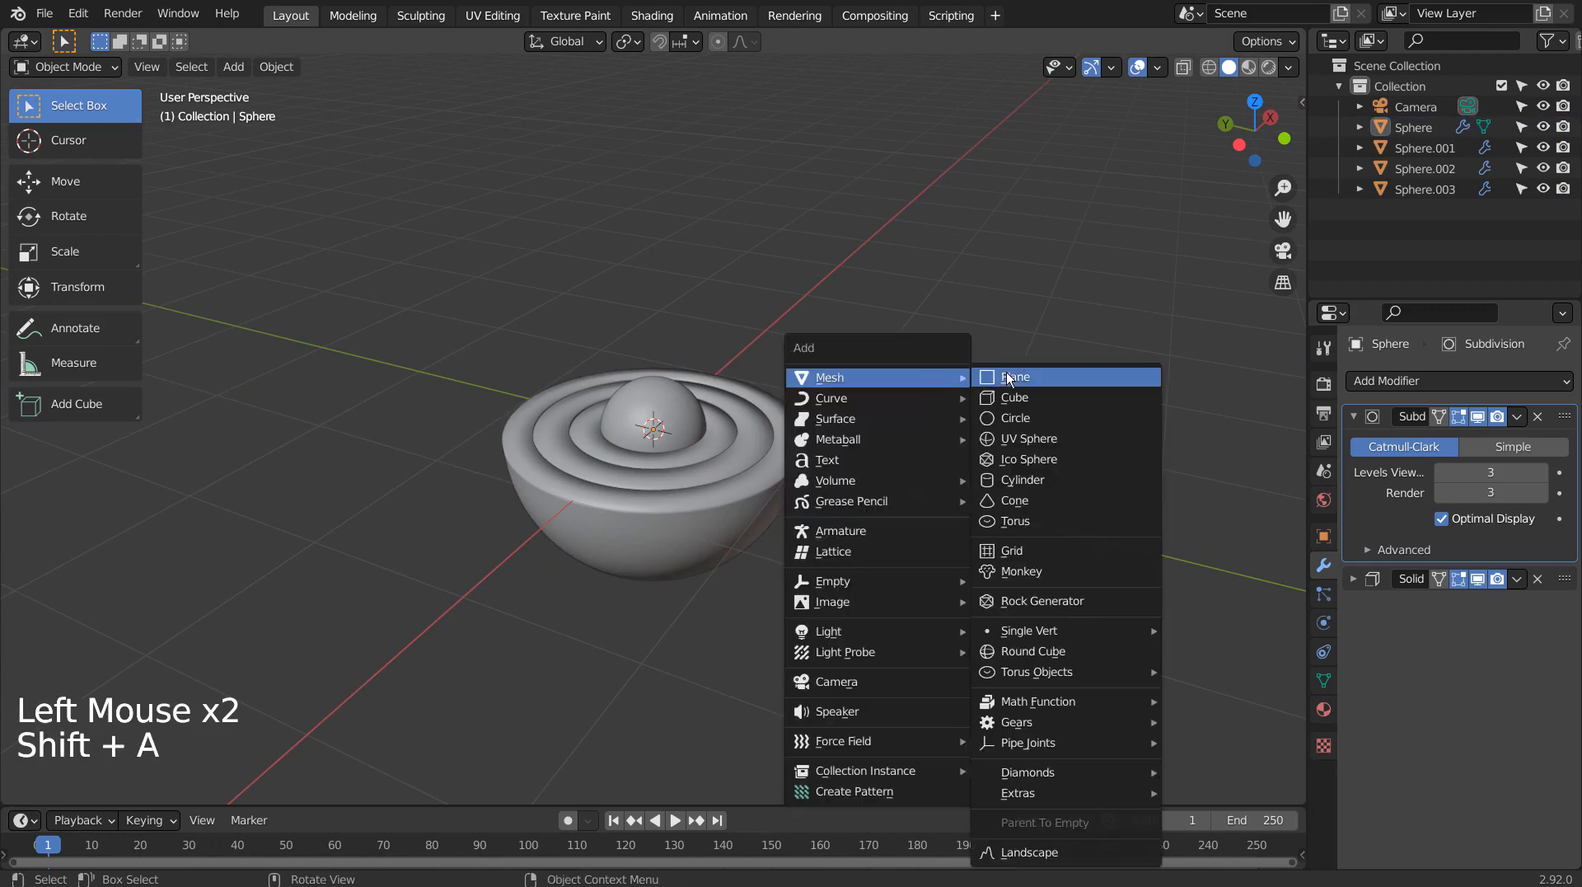
{"action": "left_click", "coordinate": [1014, 376]}
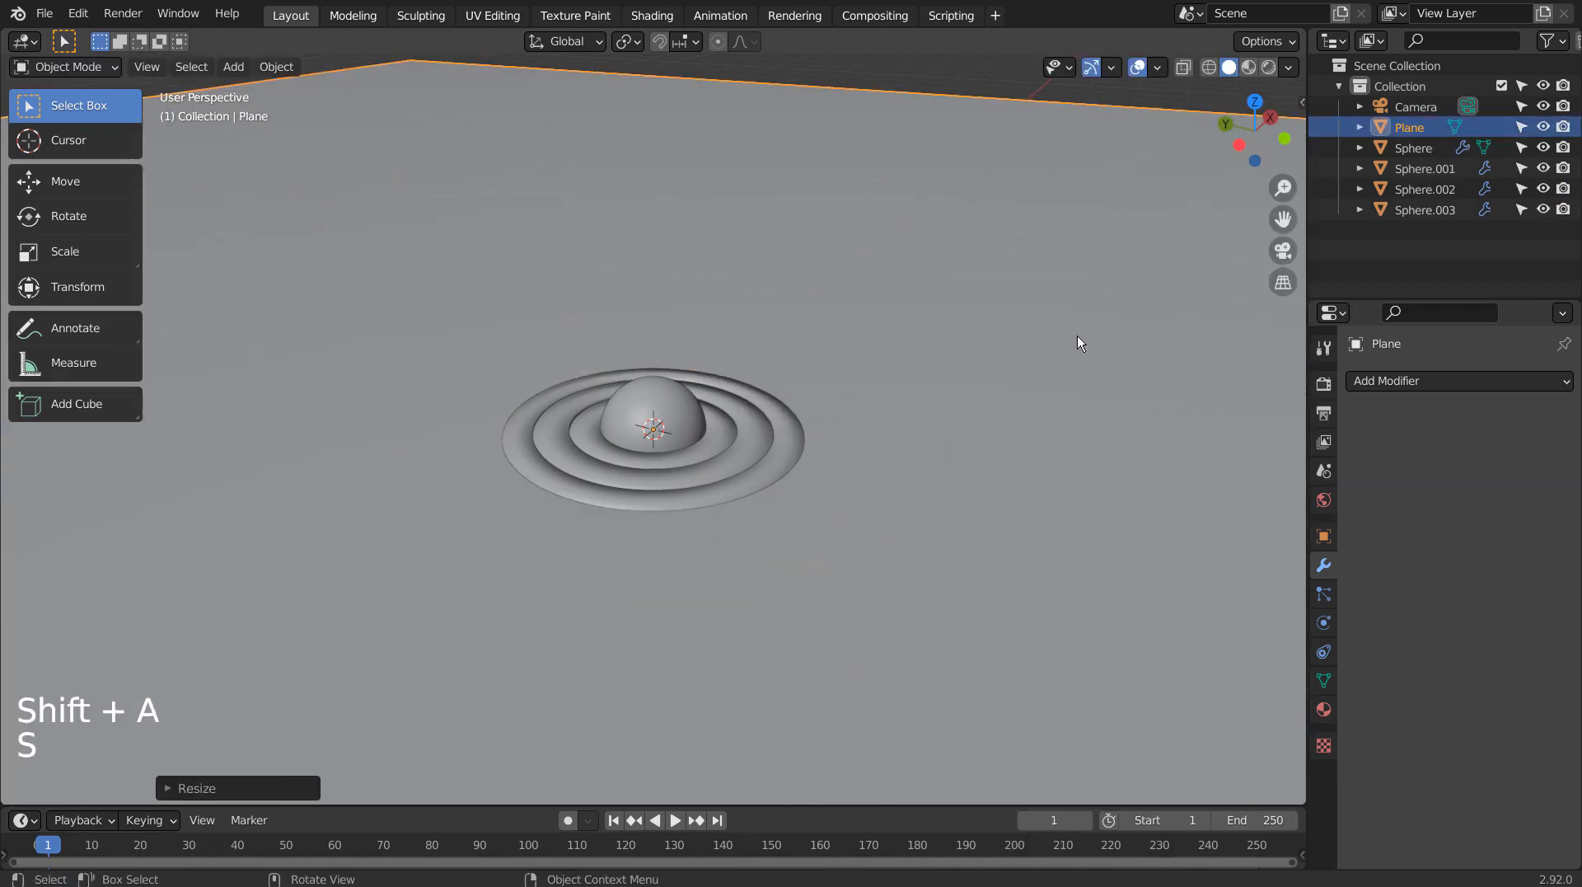
{"action": "key", "text": "g"}
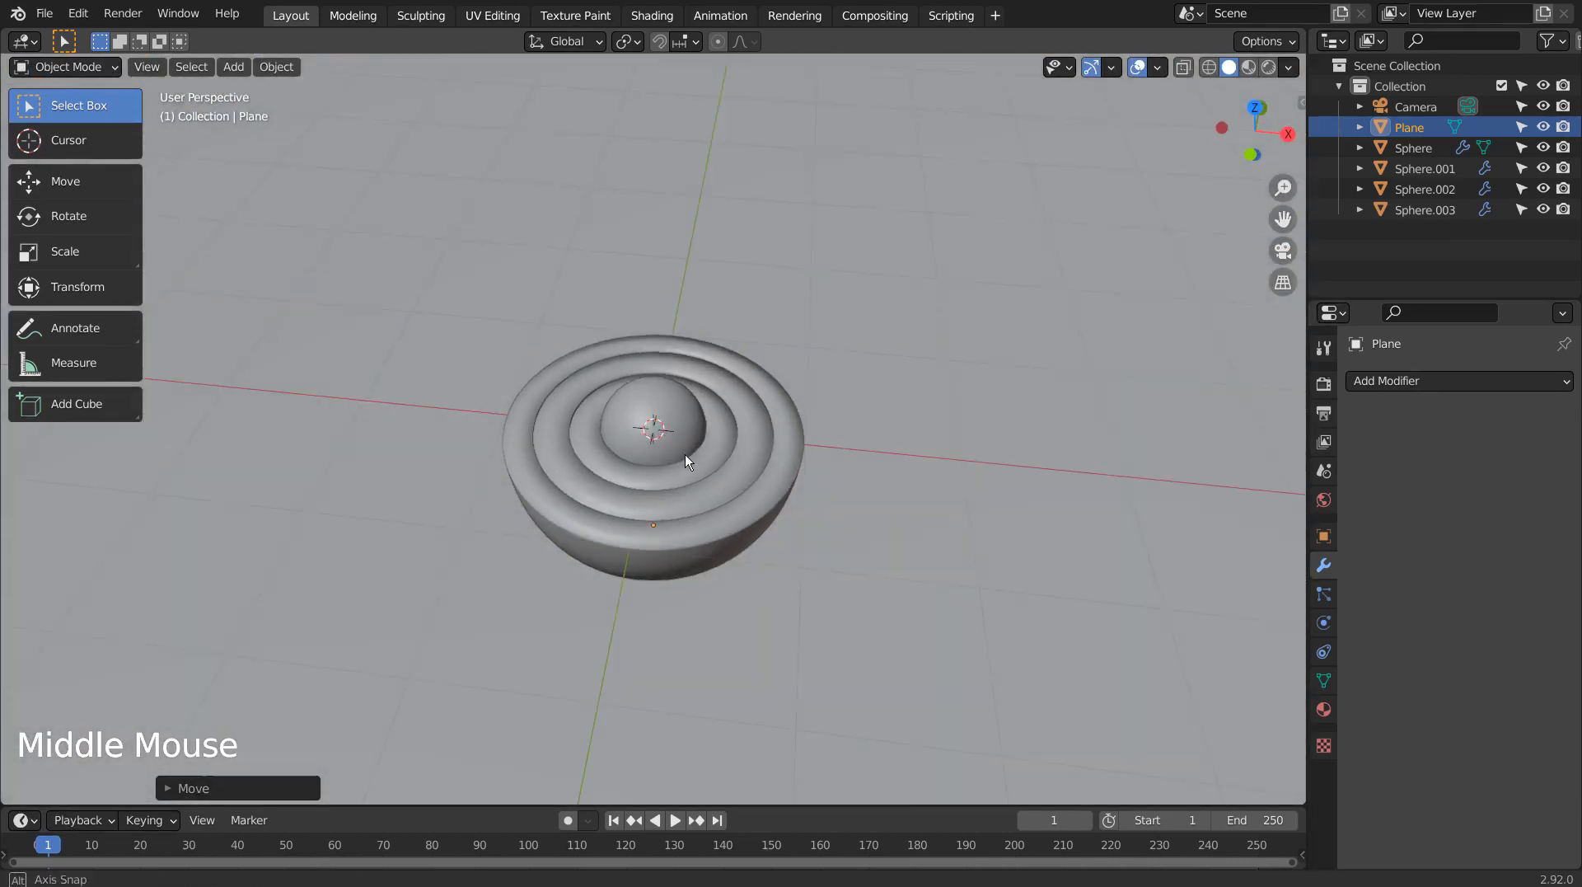
{"action": "left_click_drag", "start_coordinate": [686, 461], "coordinate": [666, 424]}
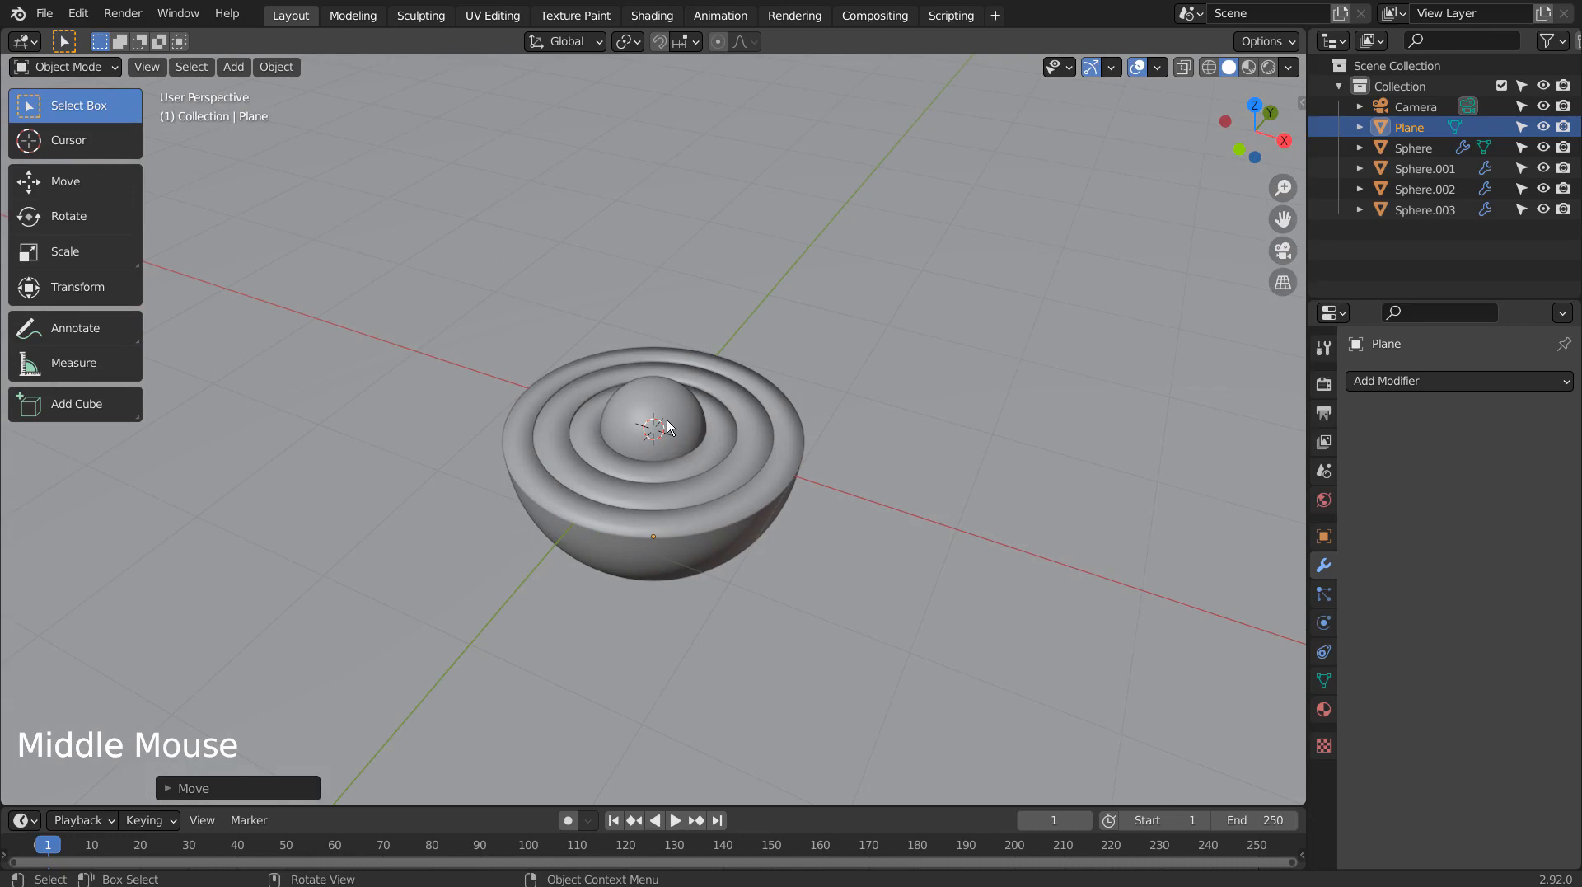
{"action": "left_click", "coordinate": [655, 418]}
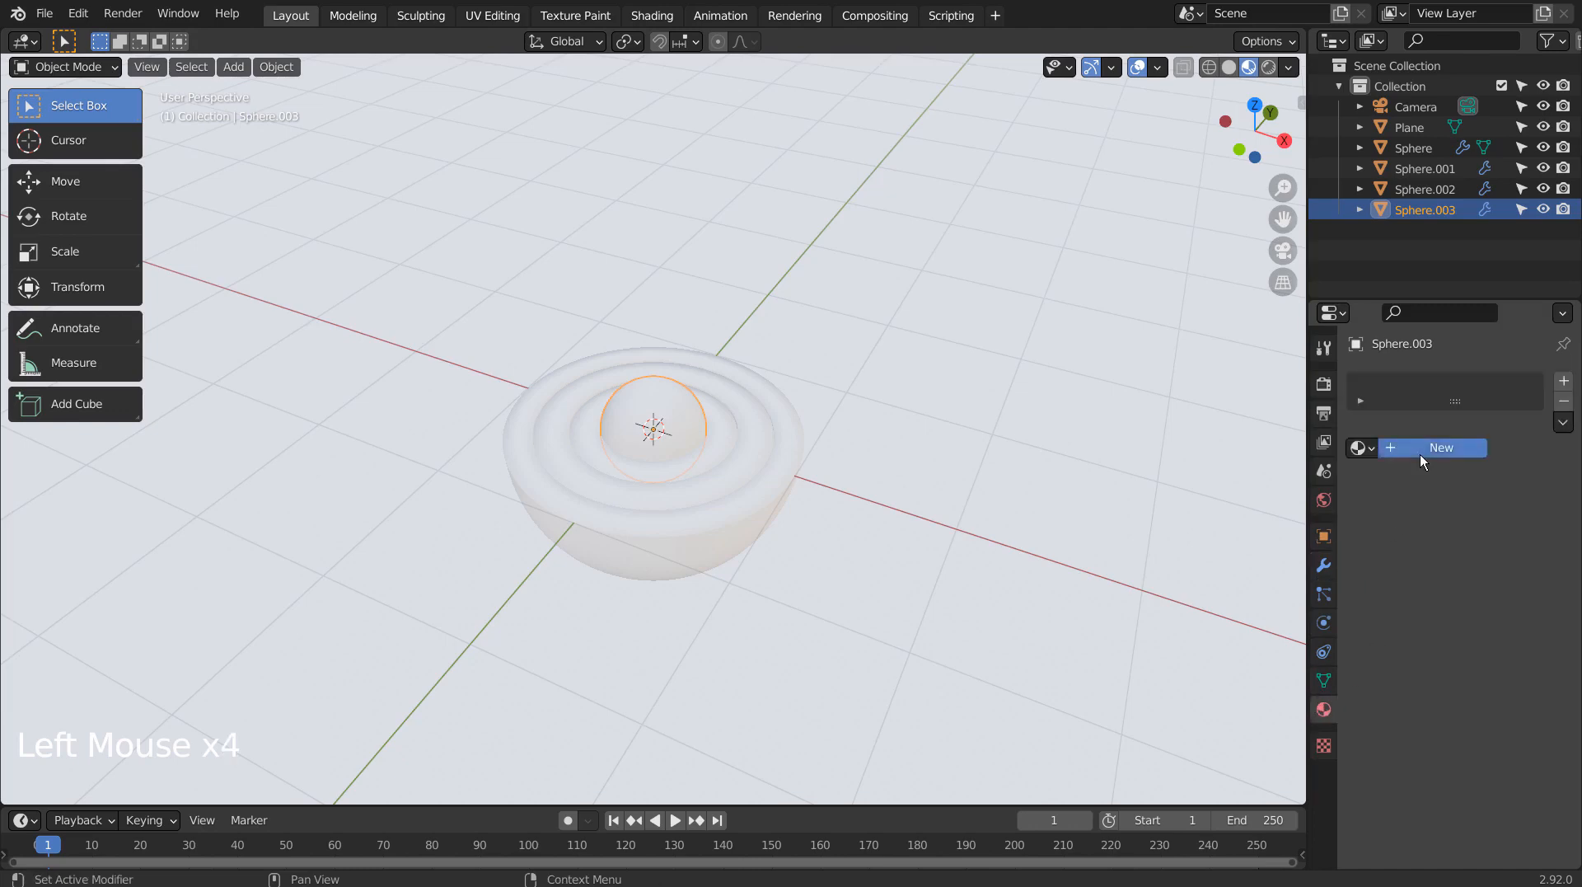
Step: Create materials with a blue base colour for the core and yellow tones for the shells
{"action": "left_click", "coordinate": [1441, 447]}
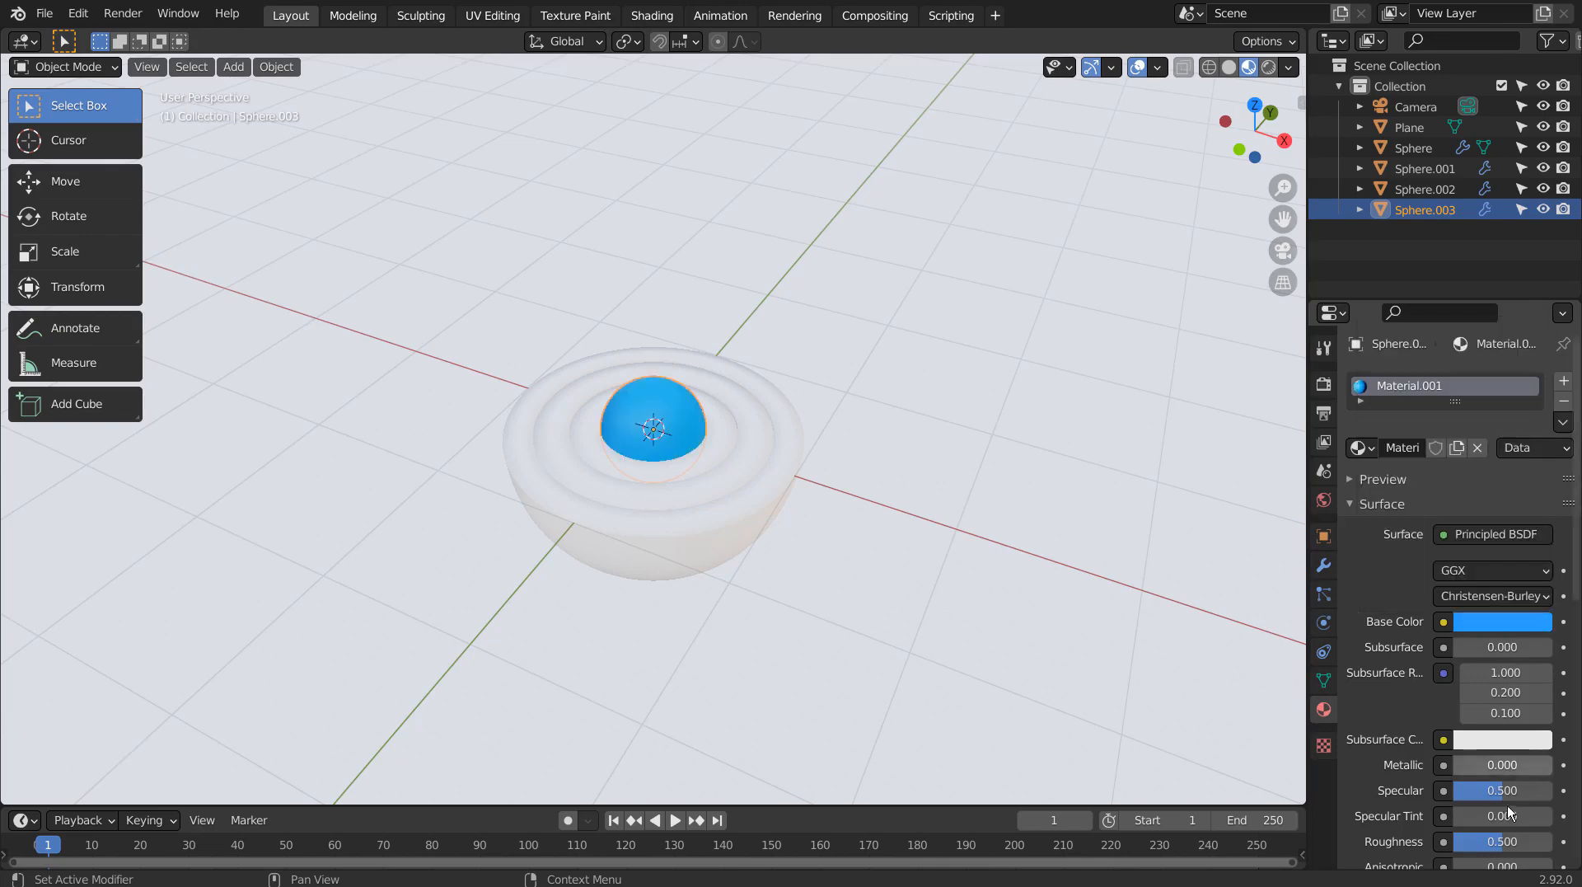
{"action": "left_click_drag", "start_coordinate": [1503, 841], "coordinate": [1459, 840]}
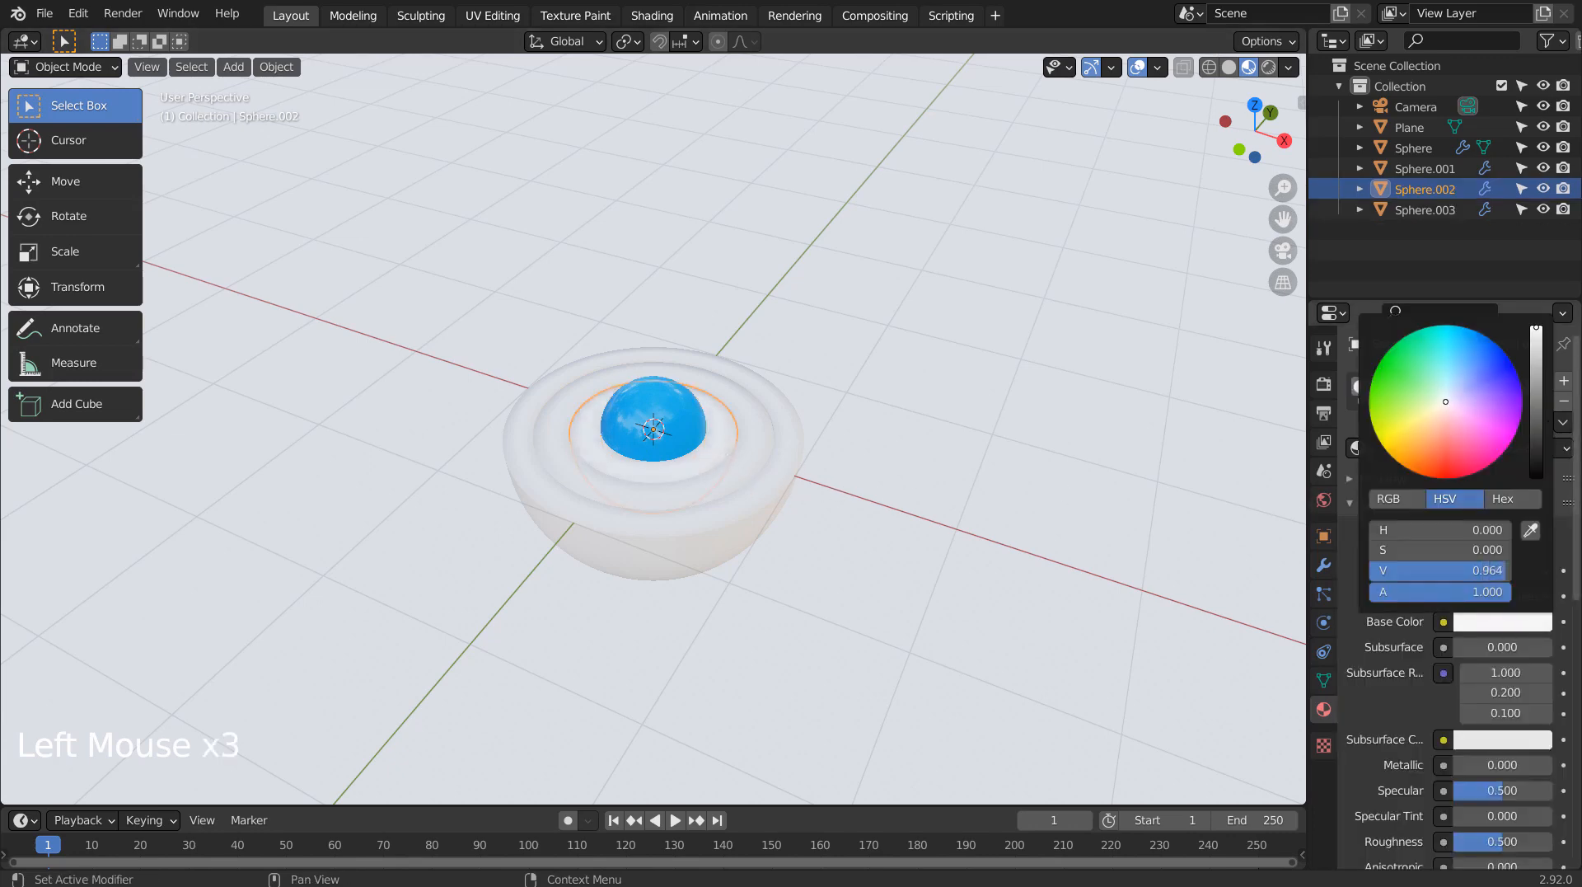
{"action": "left_click", "coordinate": [1397, 439]}
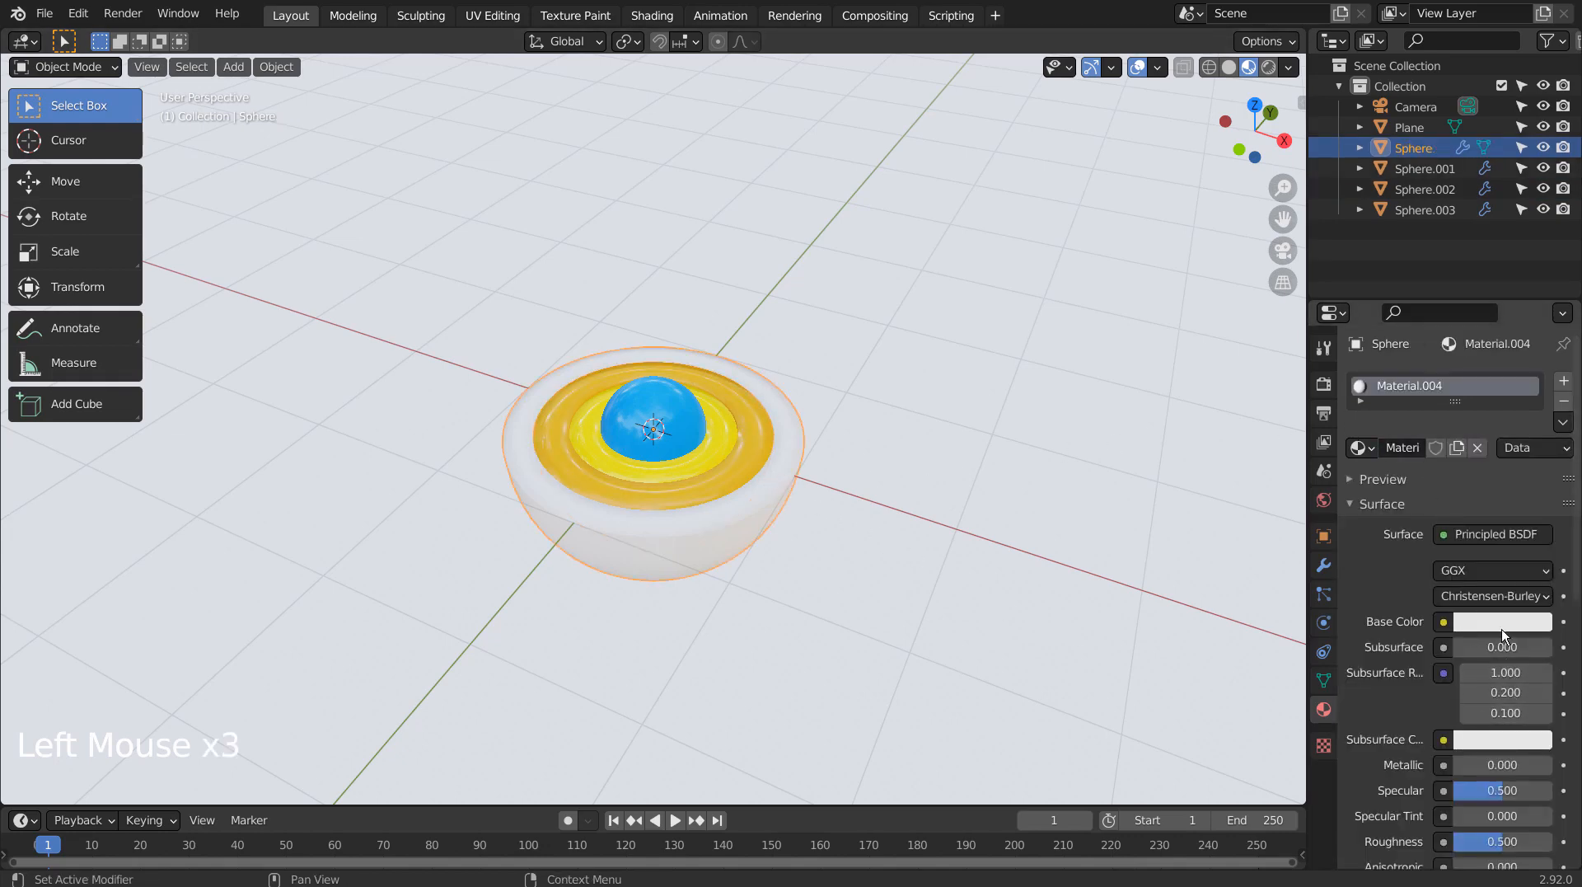
{"action": "left_click", "coordinate": [1500, 620]}
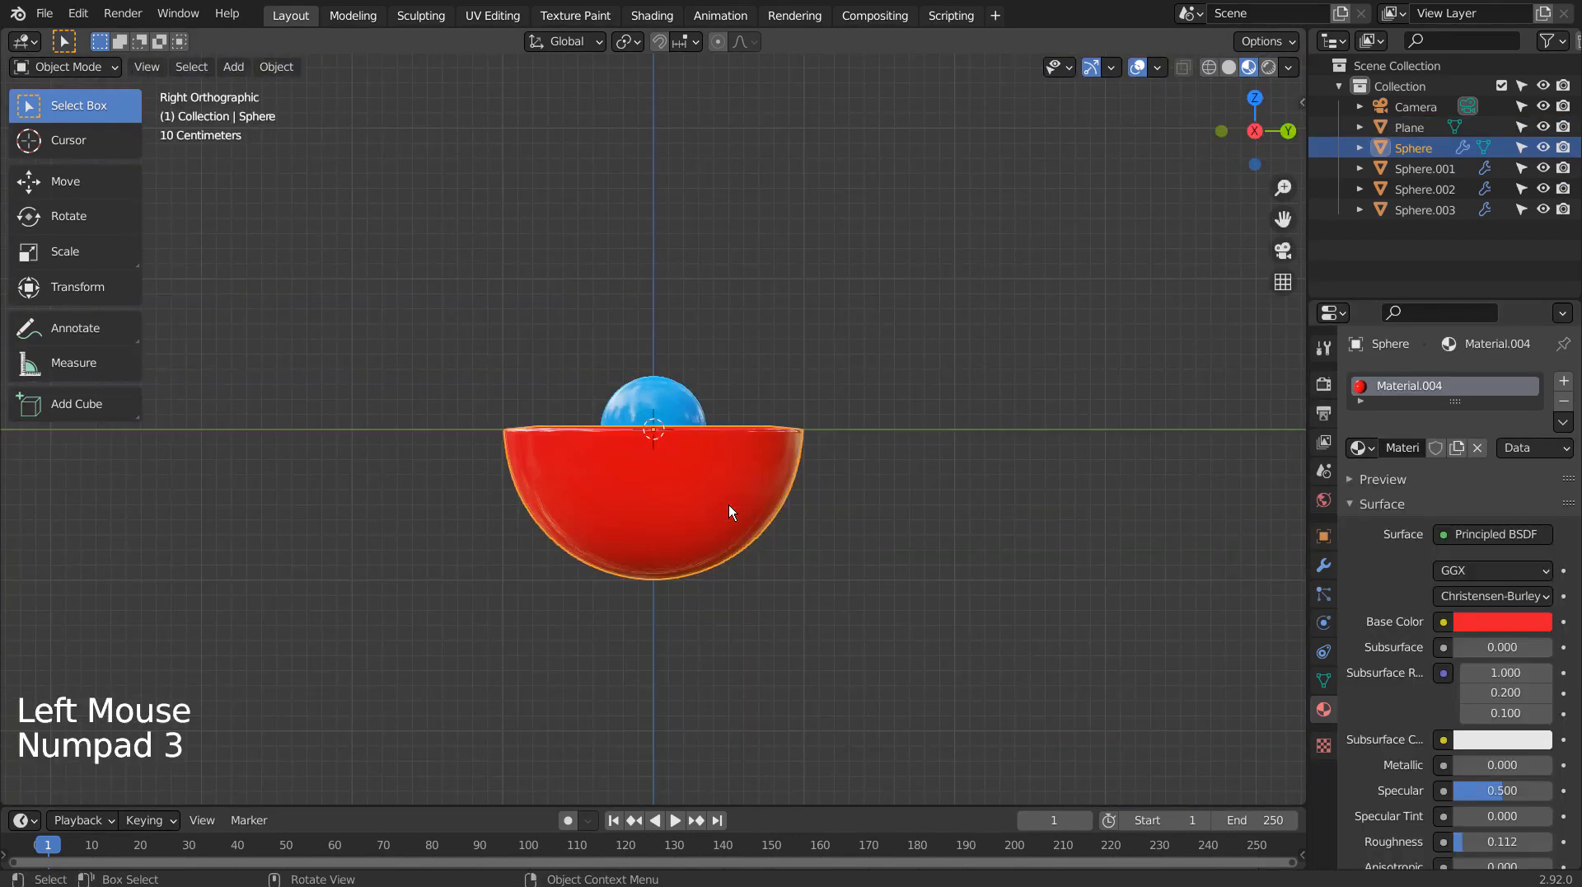
Step: Rotate the yellow inner shells in side view to match the red shell's tilt, then check through the camera
{"action": "key", "text": "r"}
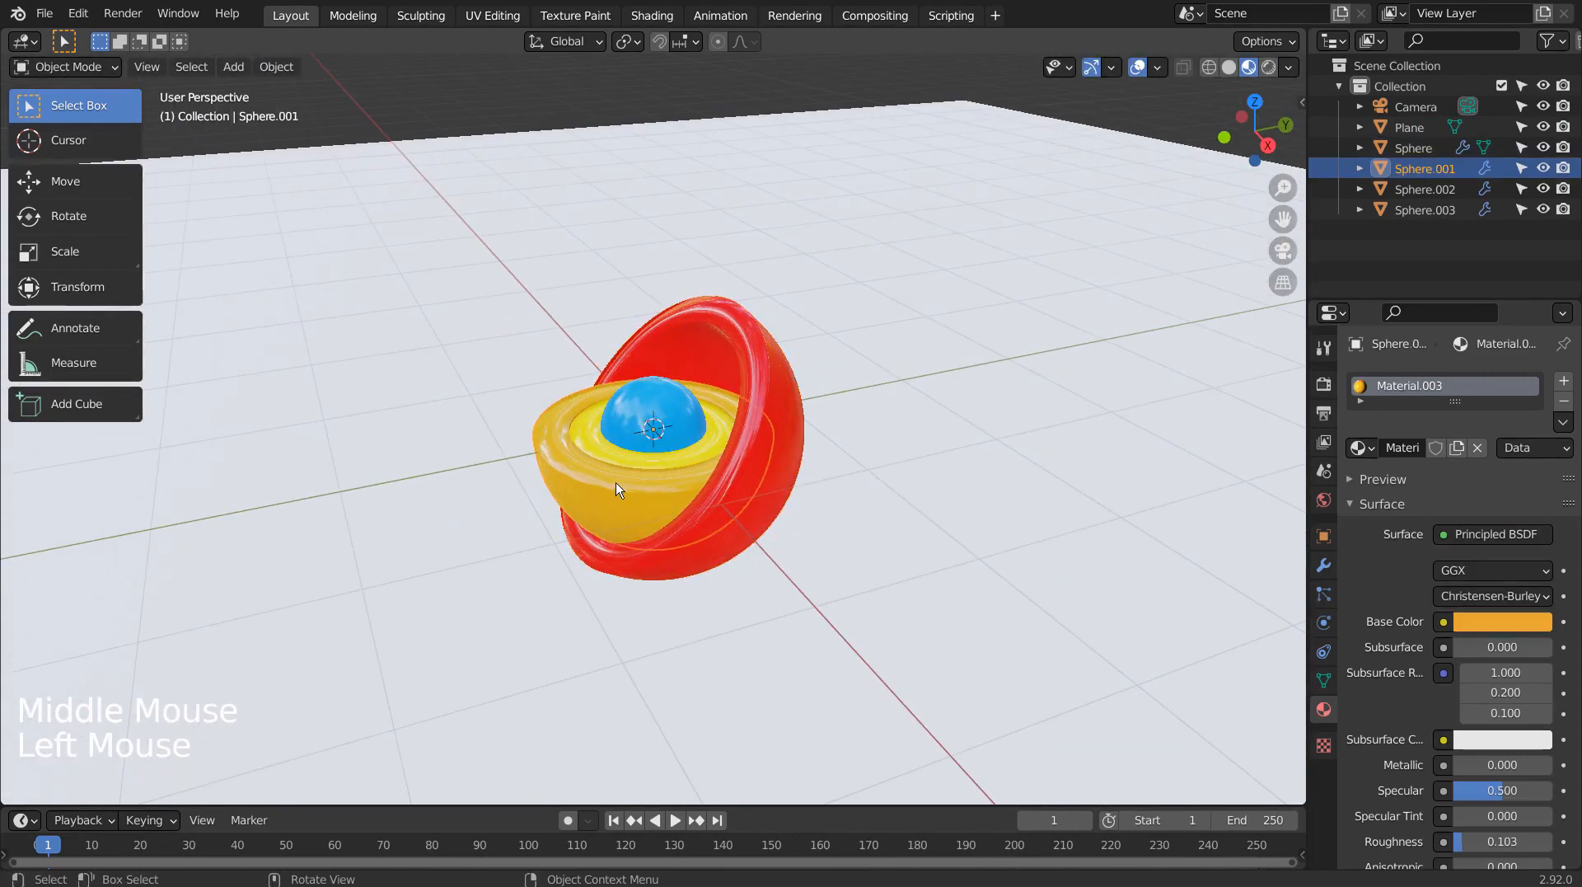
{"action": "key", "text": "r"}
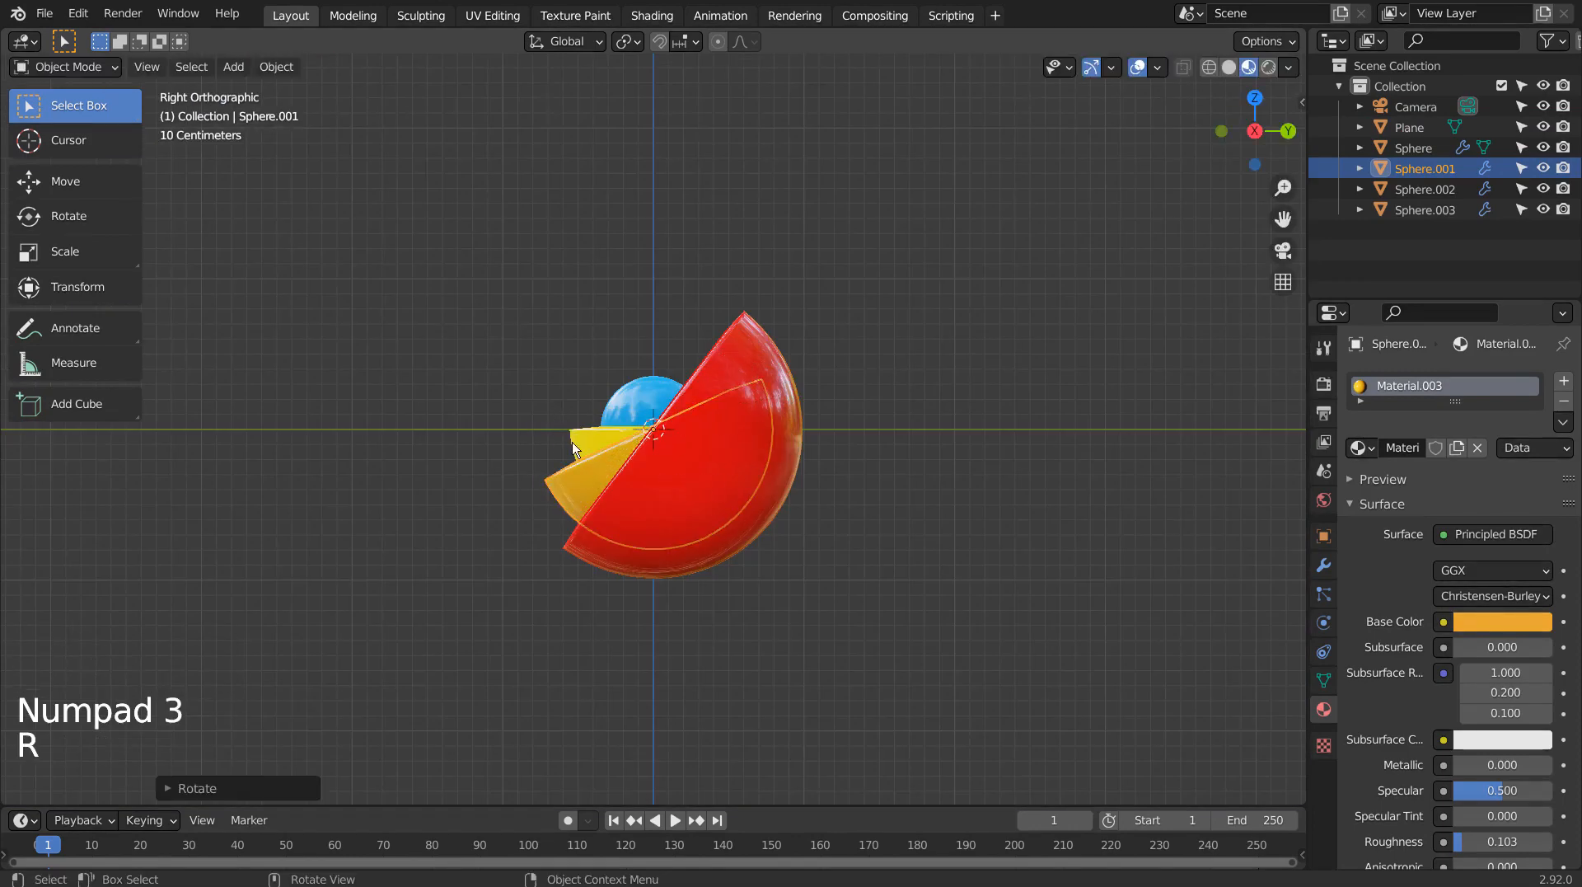
{"action": "left_click", "coordinate": [696, 348]}
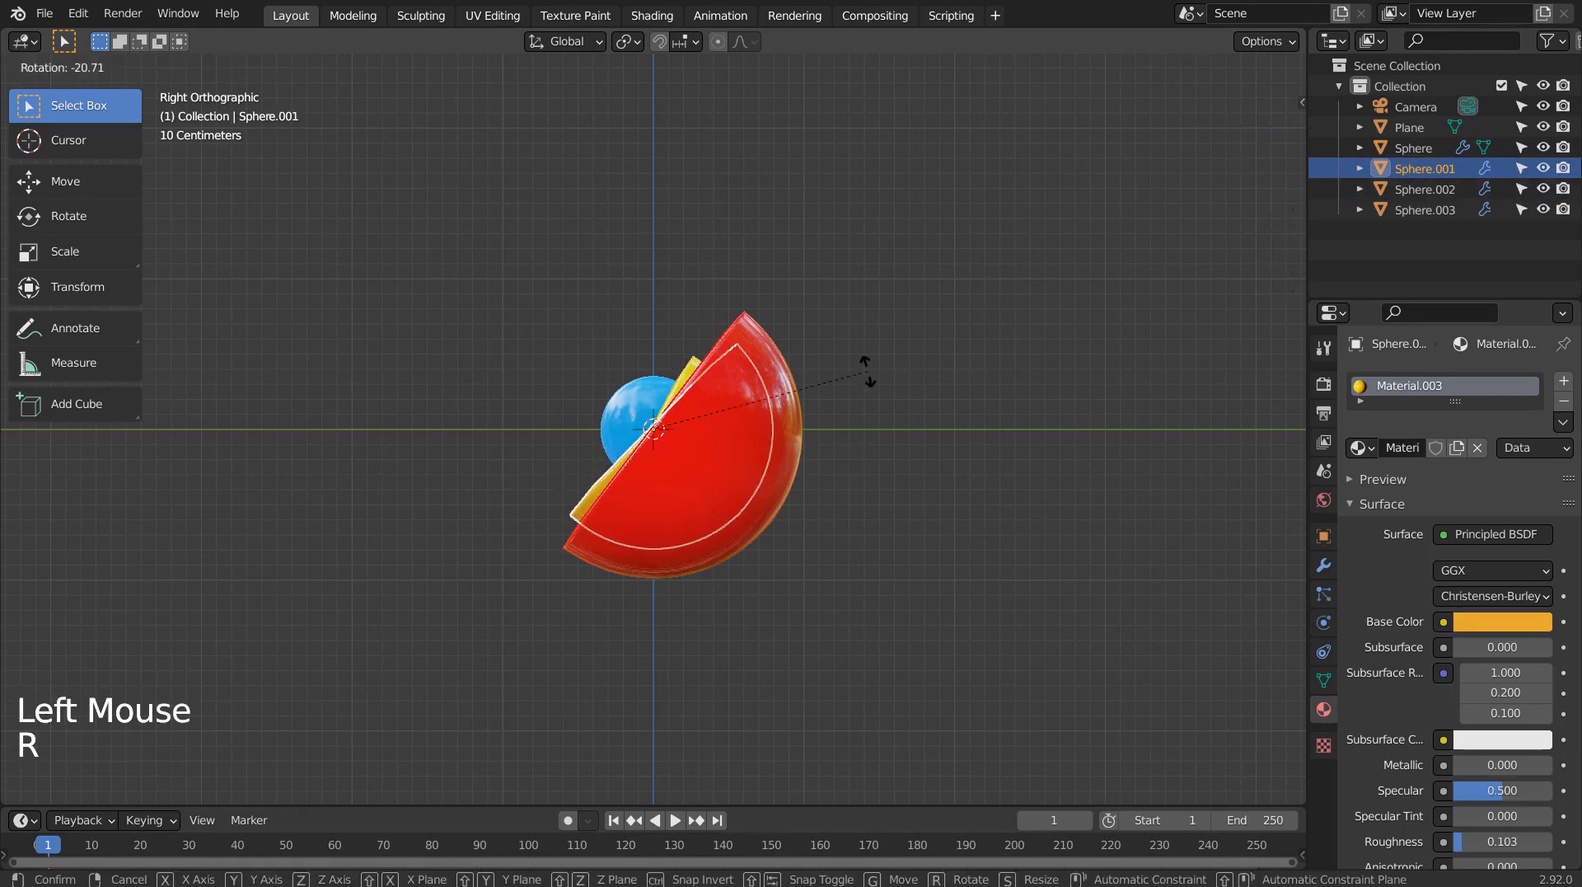
{"action": "left_click", "coordinate": [821, 384]}
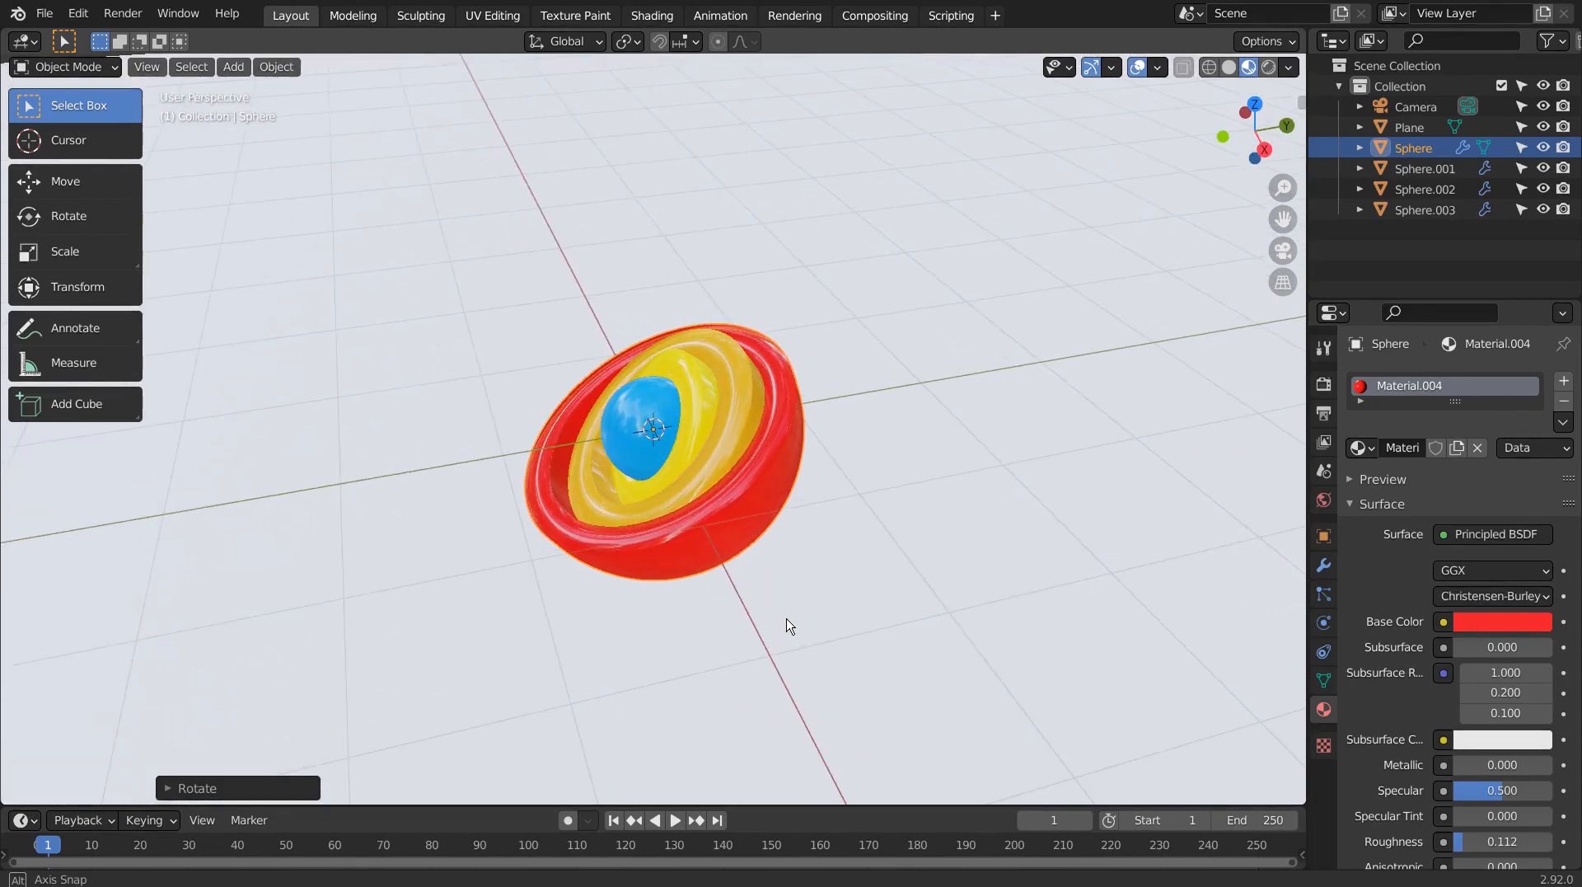
{"action": "key", "text": "Ctrl+Alt+Numpad0"}
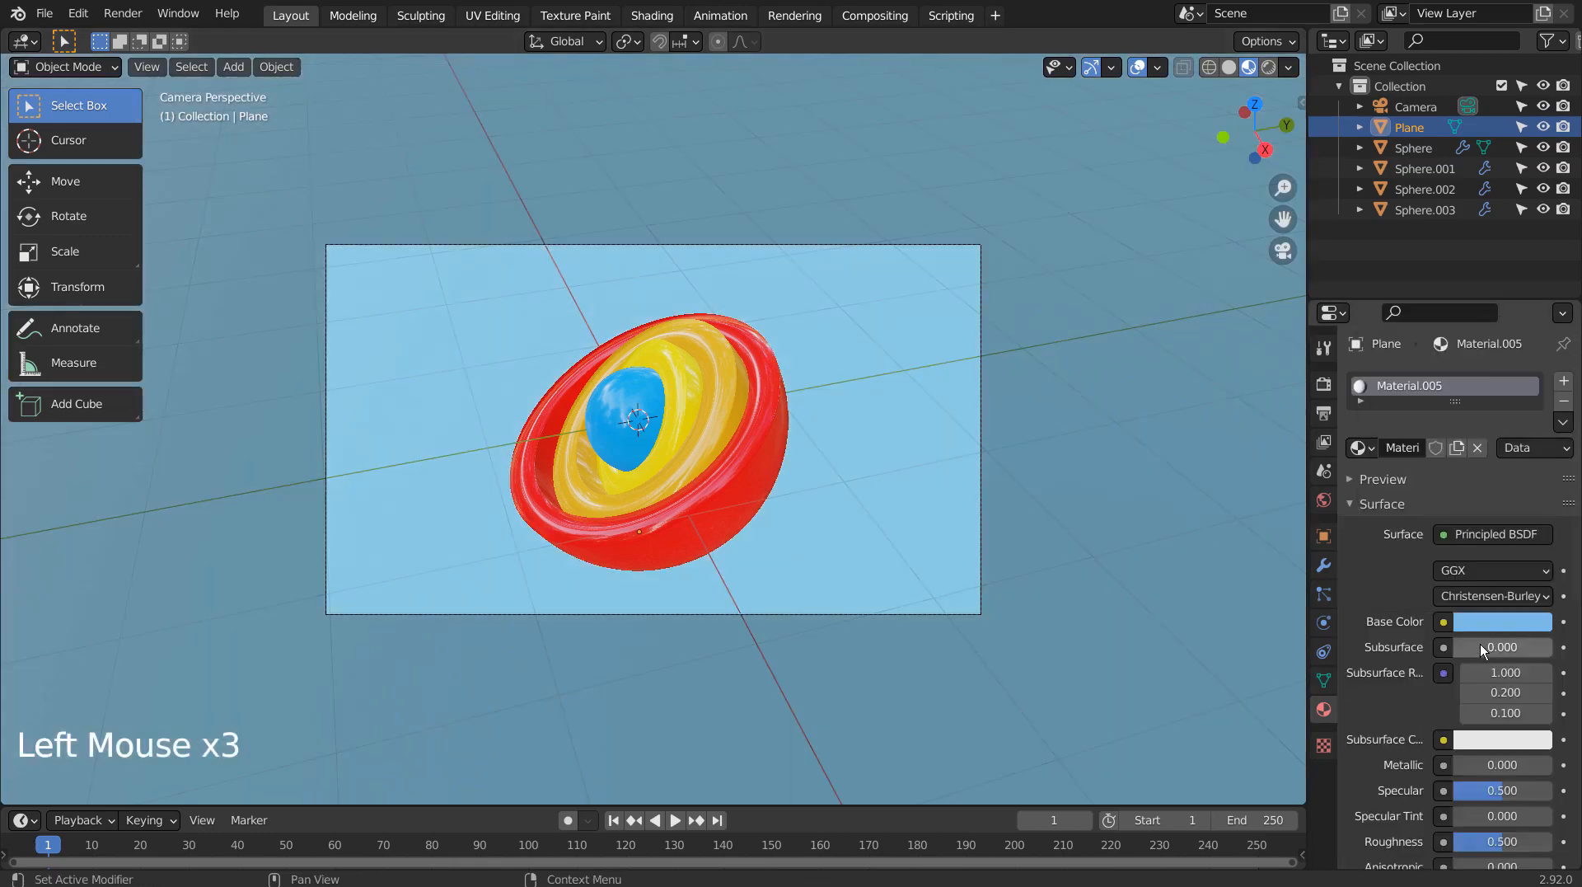
Step: Raise the ground plane's Metallic to about 0.88 and preview in Rendered shading
{"action": "left_click_drag", "start_coordinate": [1474, 765], "coordinate": [1523, 765]}
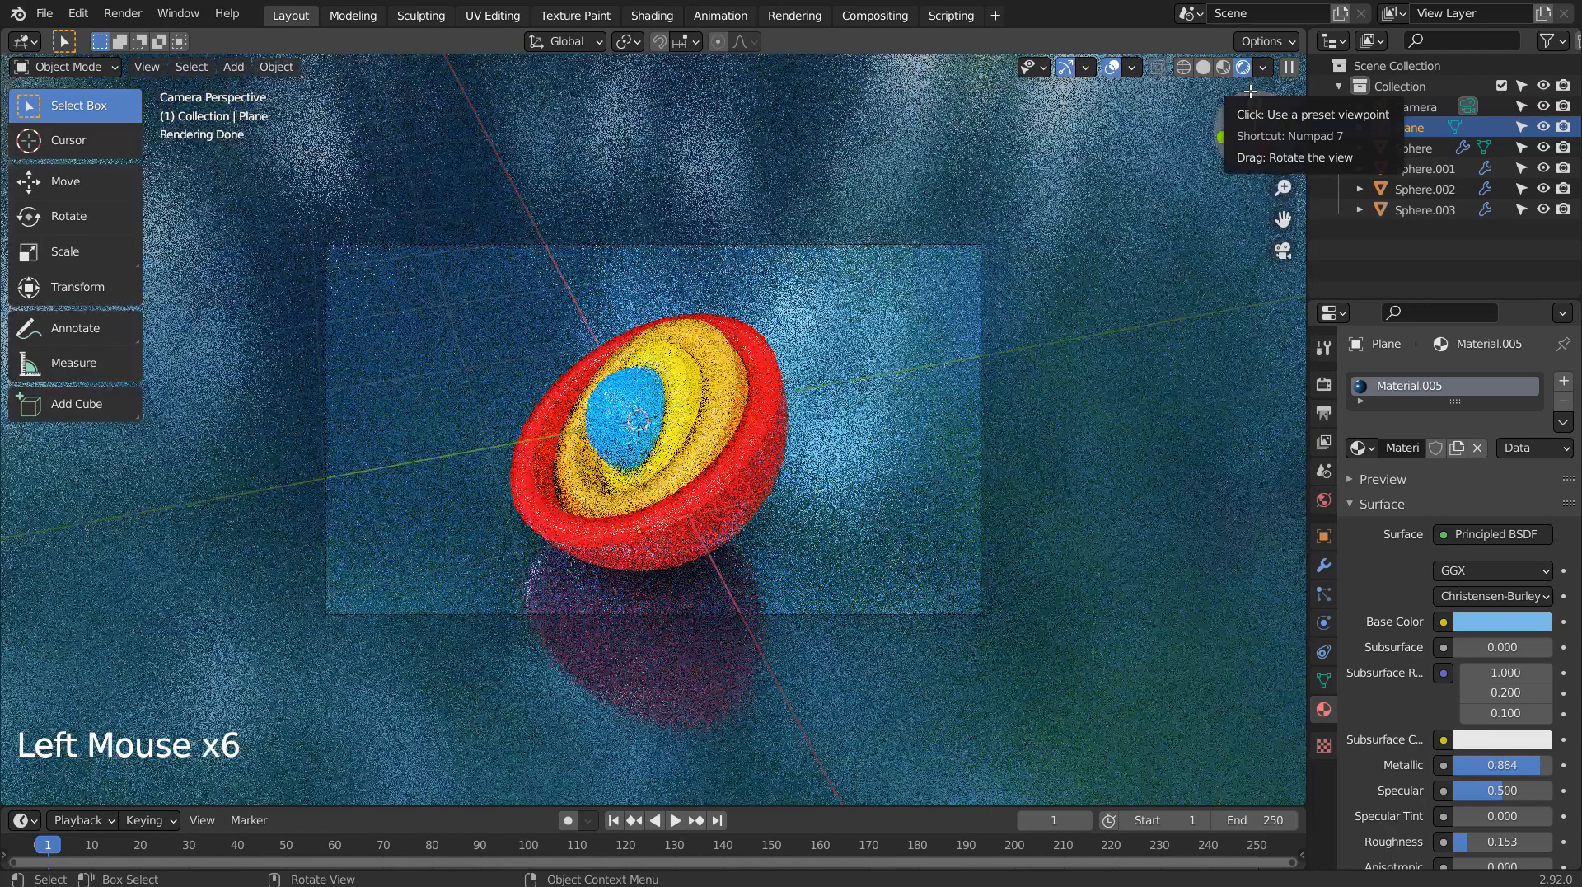
{"action": "mouse_move", "coordinate": [685, 363]}
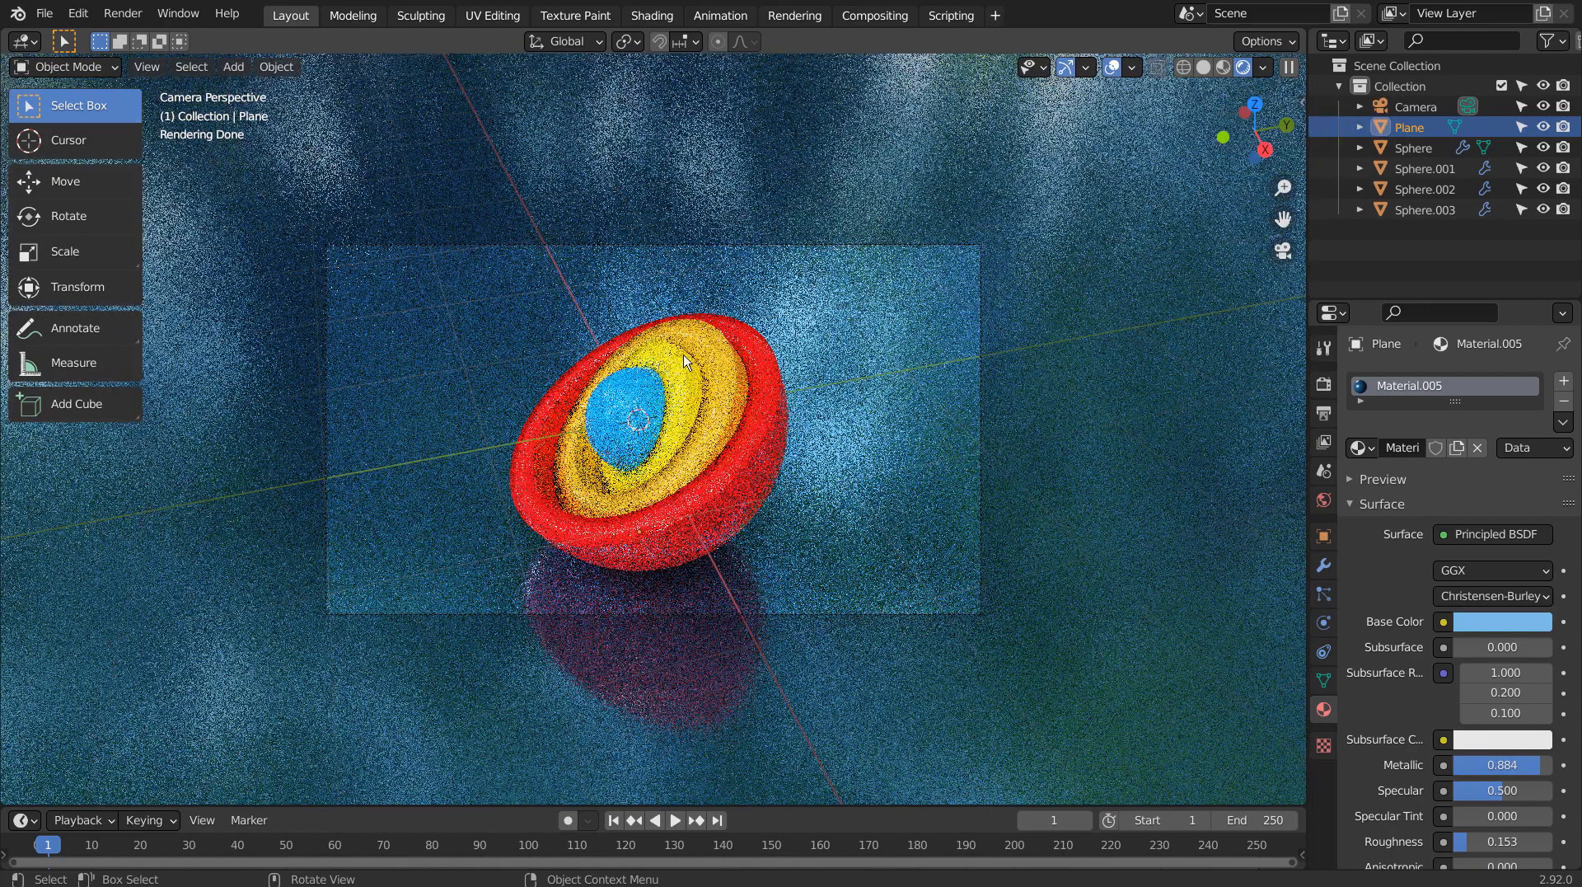
{"action": "key", "text": "shift+`"}
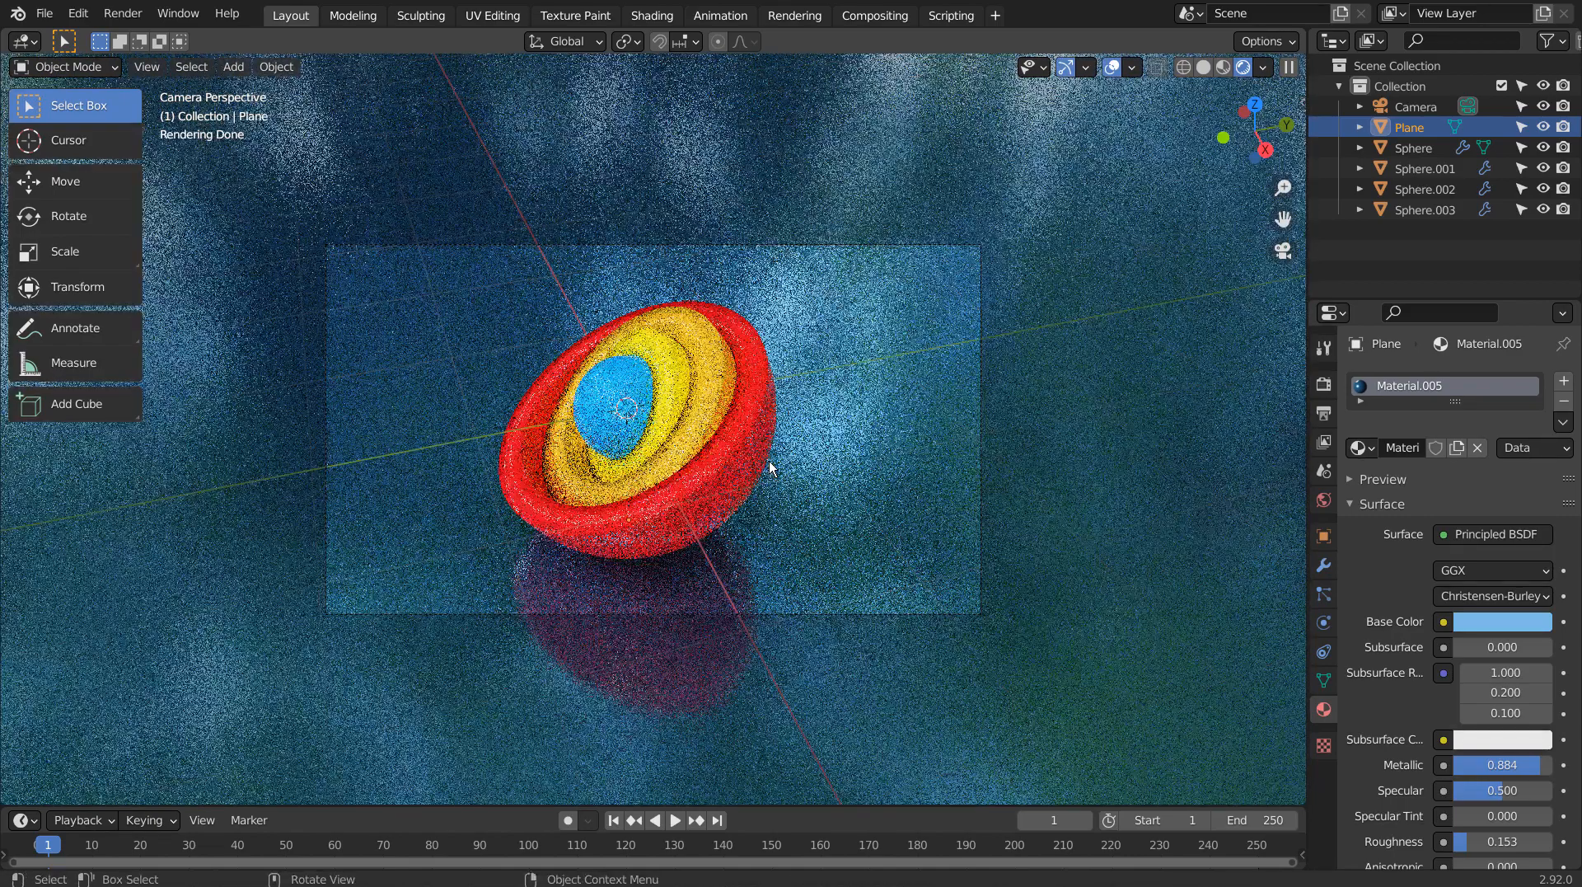
Step: Swap the world colour from the forest image to a Nishita Sky Texture with sun intensity 0.5
{"action": "left_click", "coordinate": [1324, 498]}
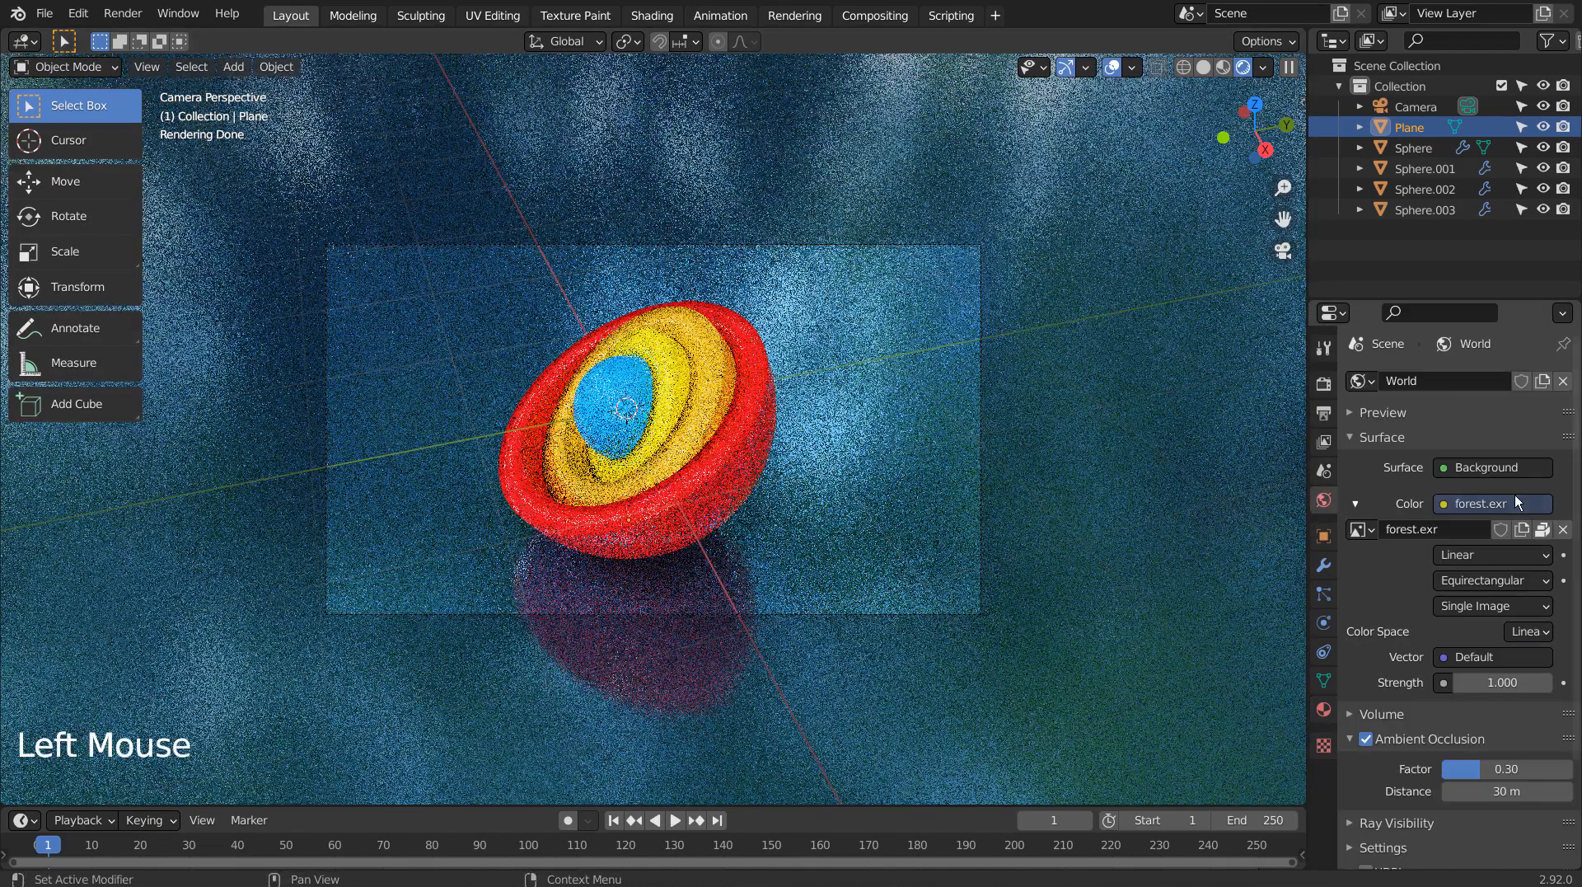
{"action": "left_click", "coordinate": [1492, 503]}
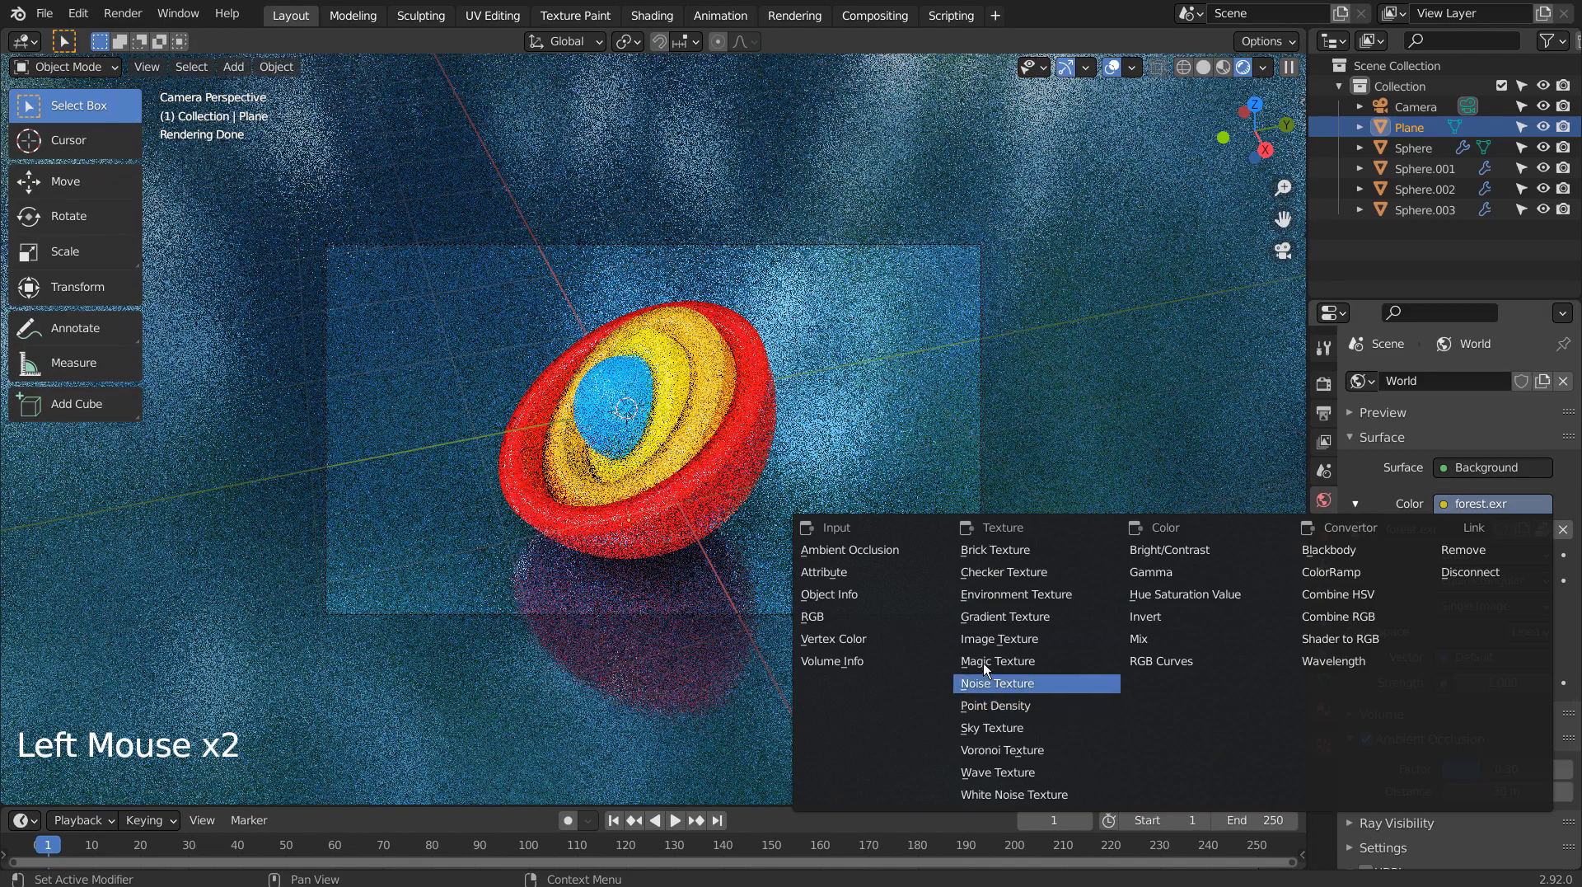
{"action": "left_click", "coordinate": [993, 727]}
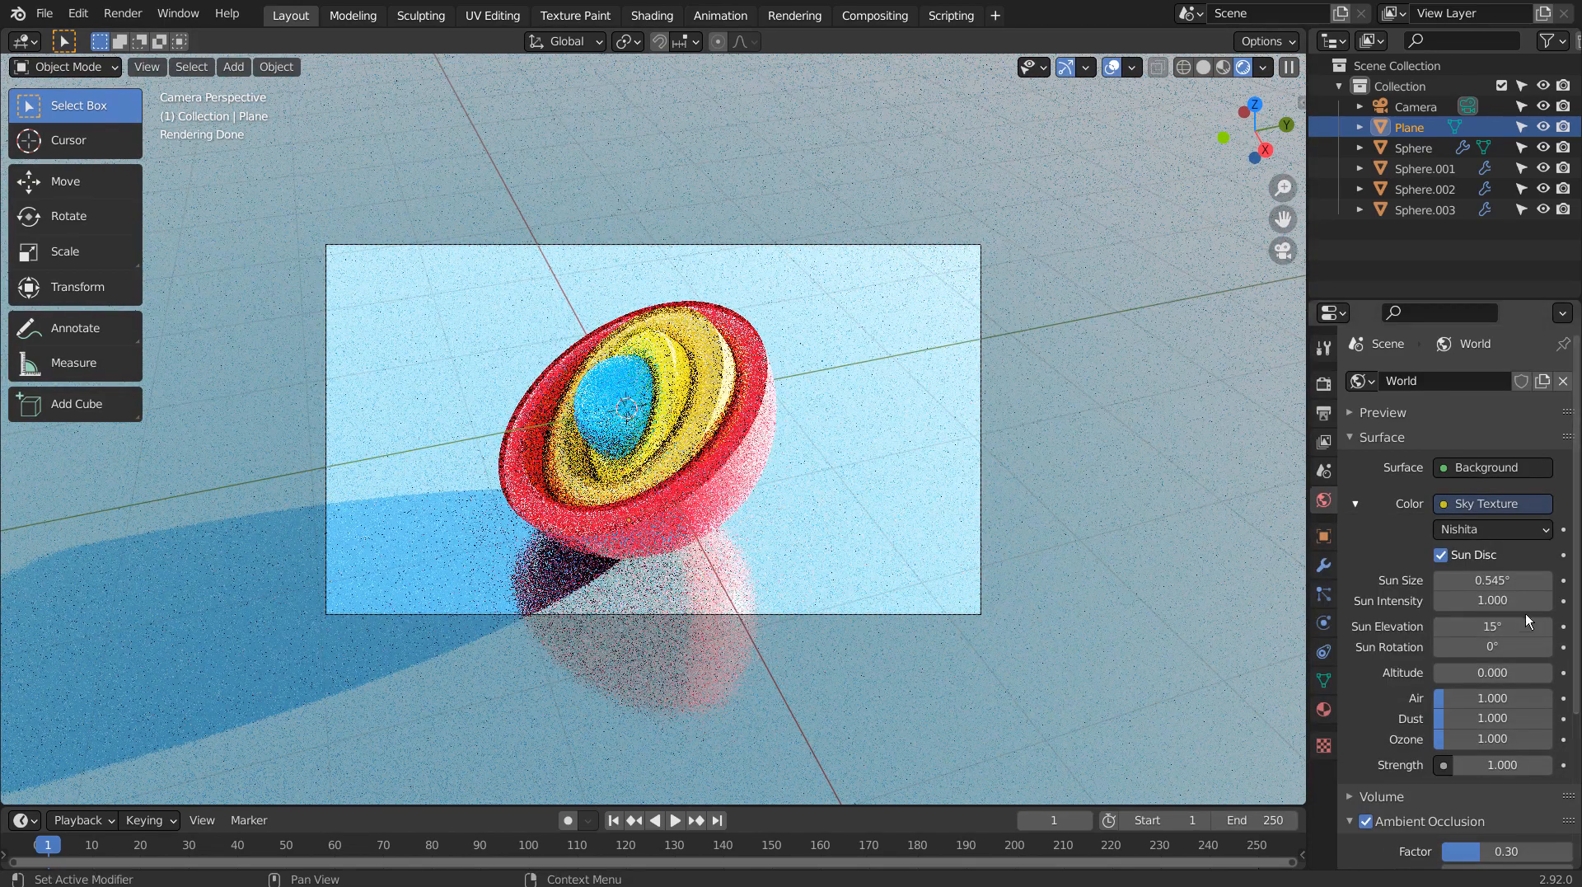
{"action": "left_click", "coordinate": [1492, 600]}
{"action": "type", "text": "0.500"}
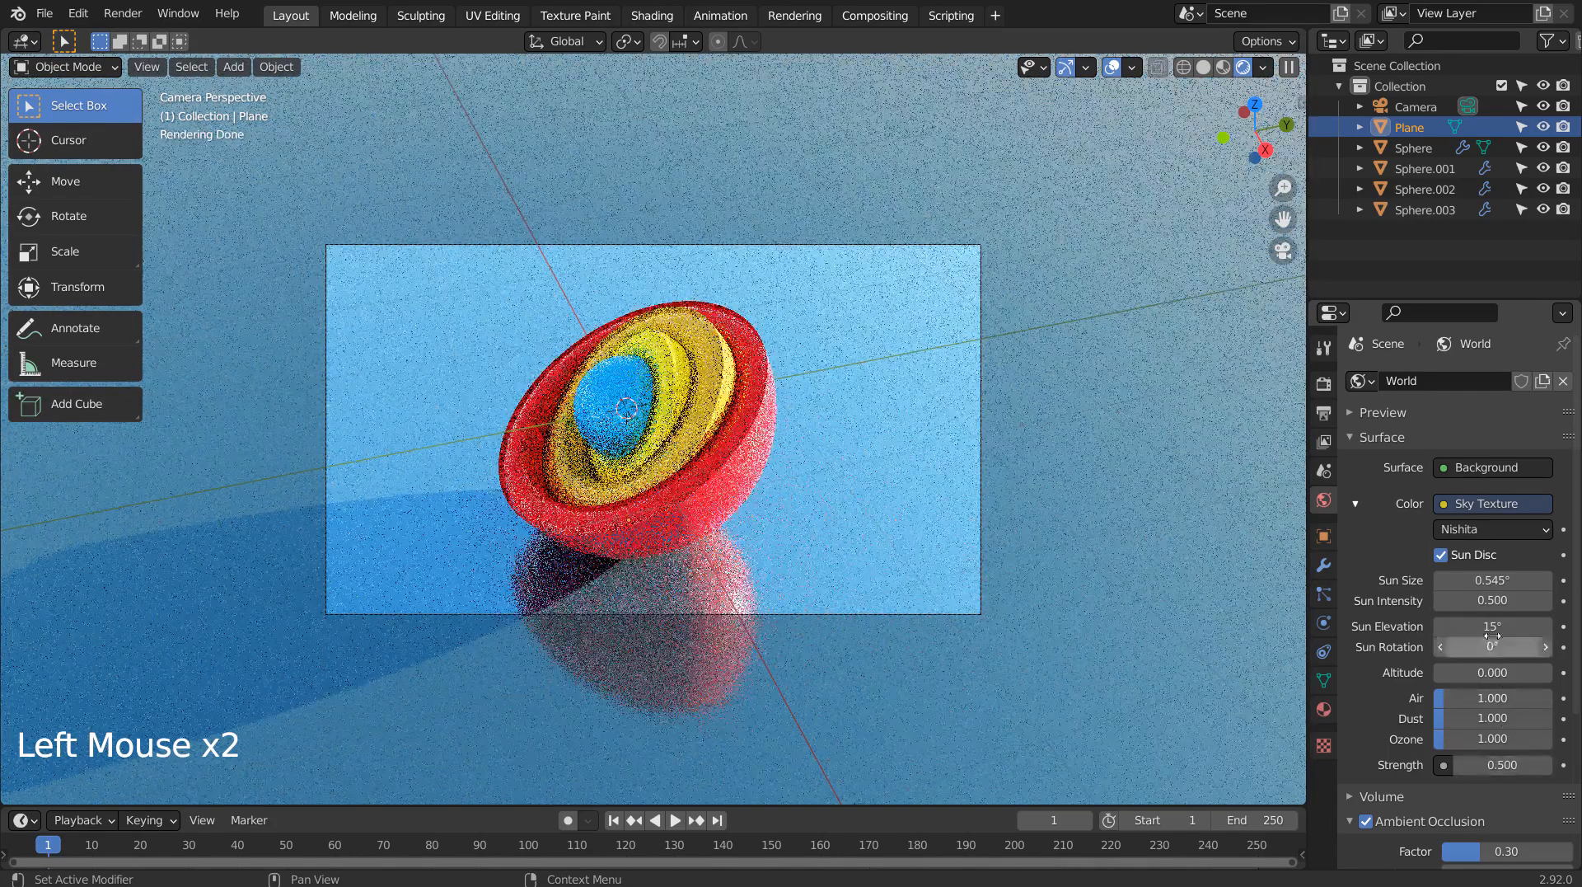
Step: Set the sun rotation to 180° and its elevation down to 15°
{"action": "left_click_drag", "start_coordinate": [1492, 624], "coordinate": [1491, 625]}
{"action": "type", "text": "90d"}
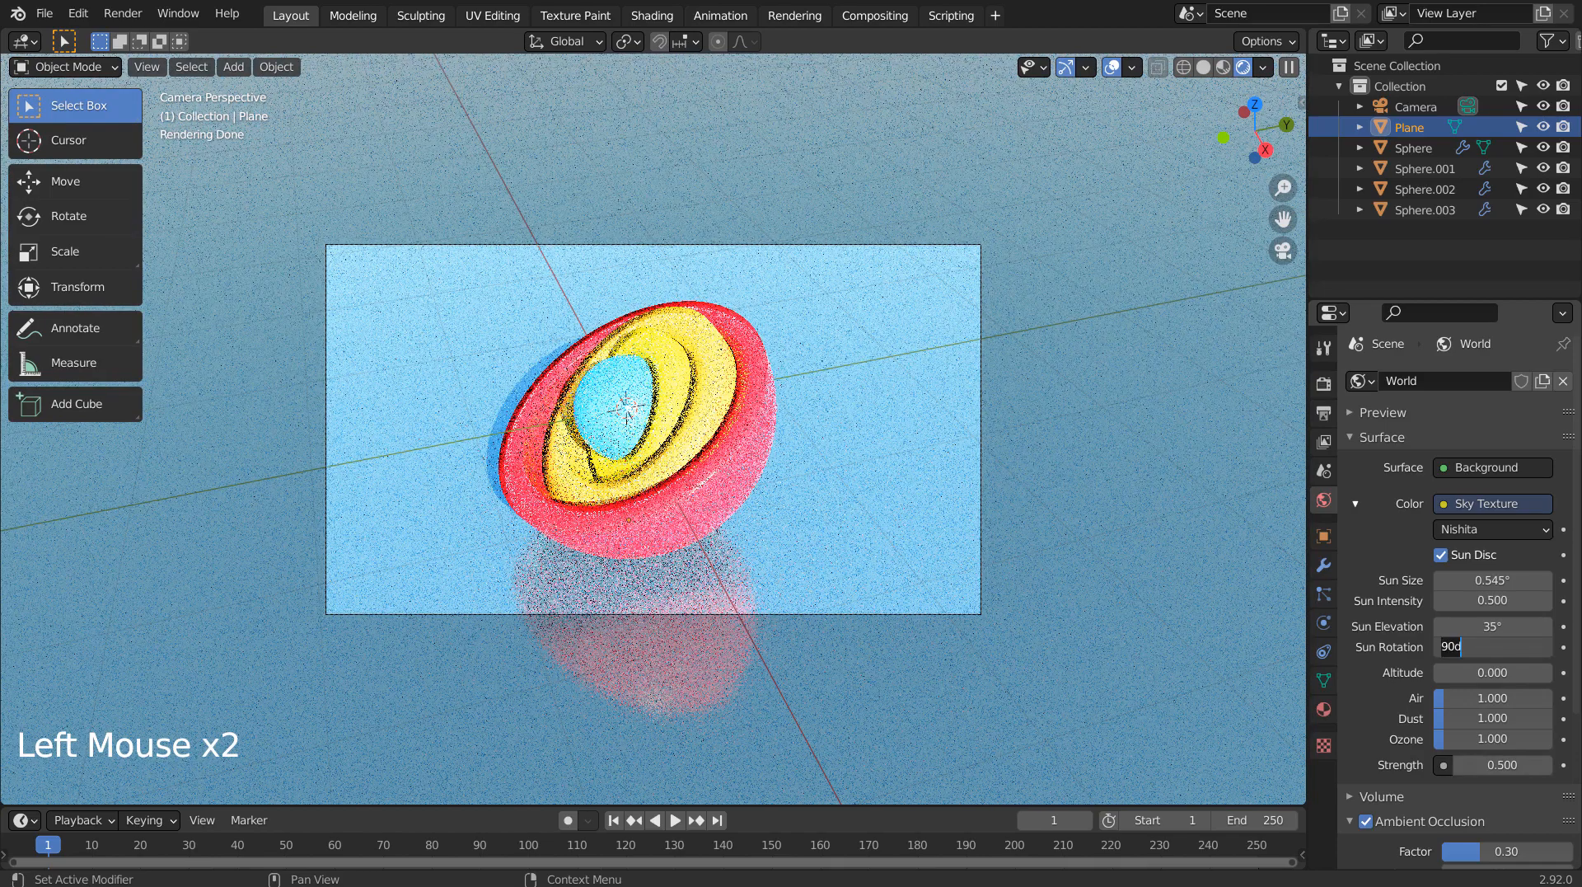
{"action": "type", "text": "180°"}
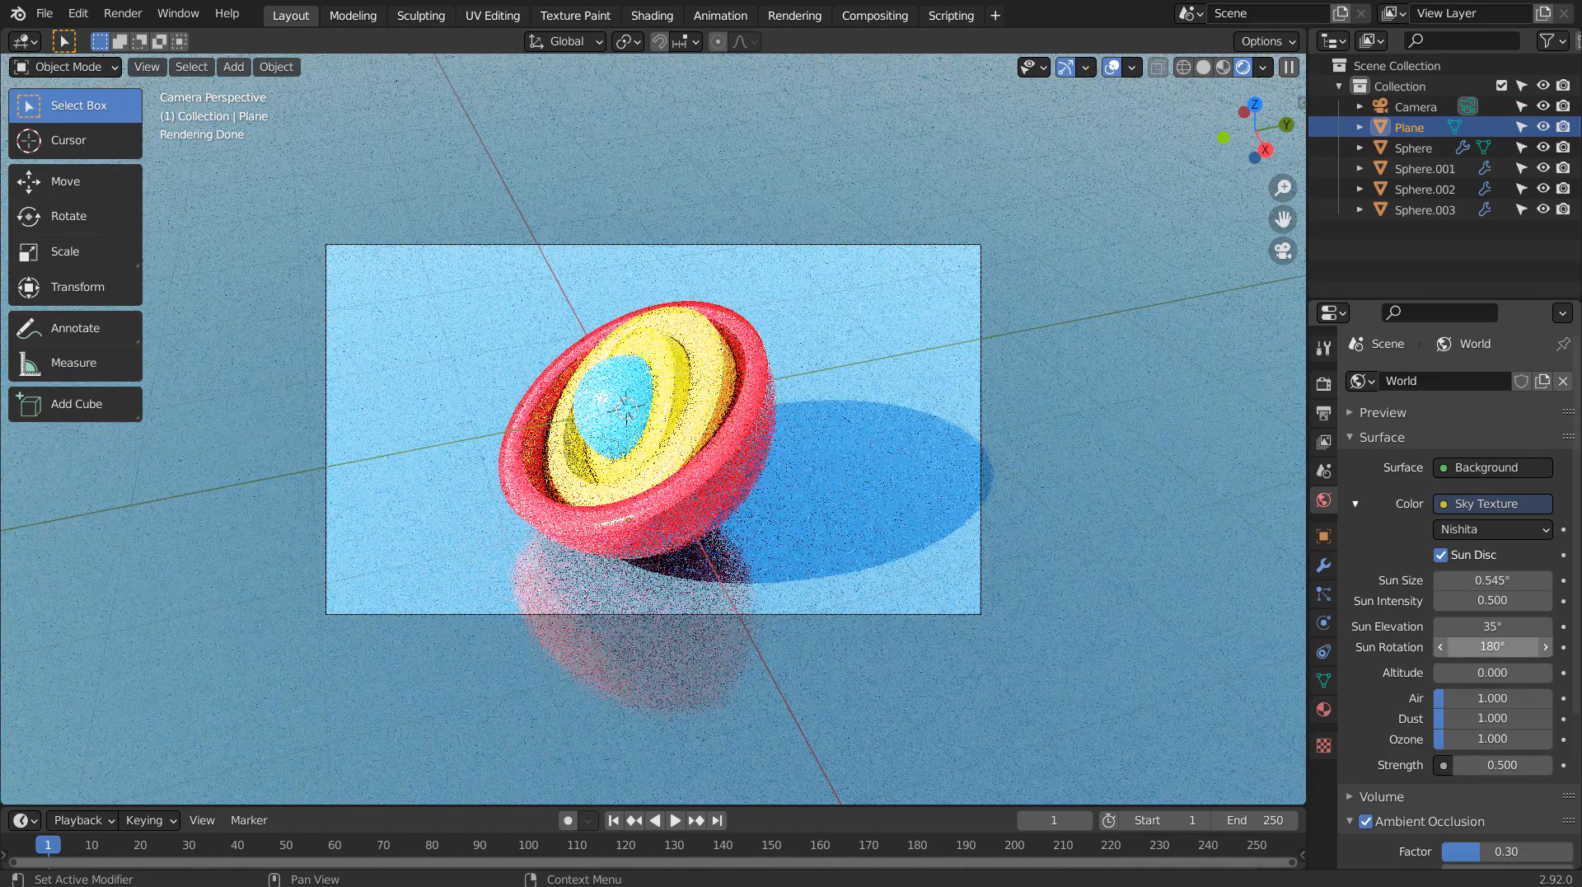
{"action": "left_click", "coordinate": [1503, 765]}
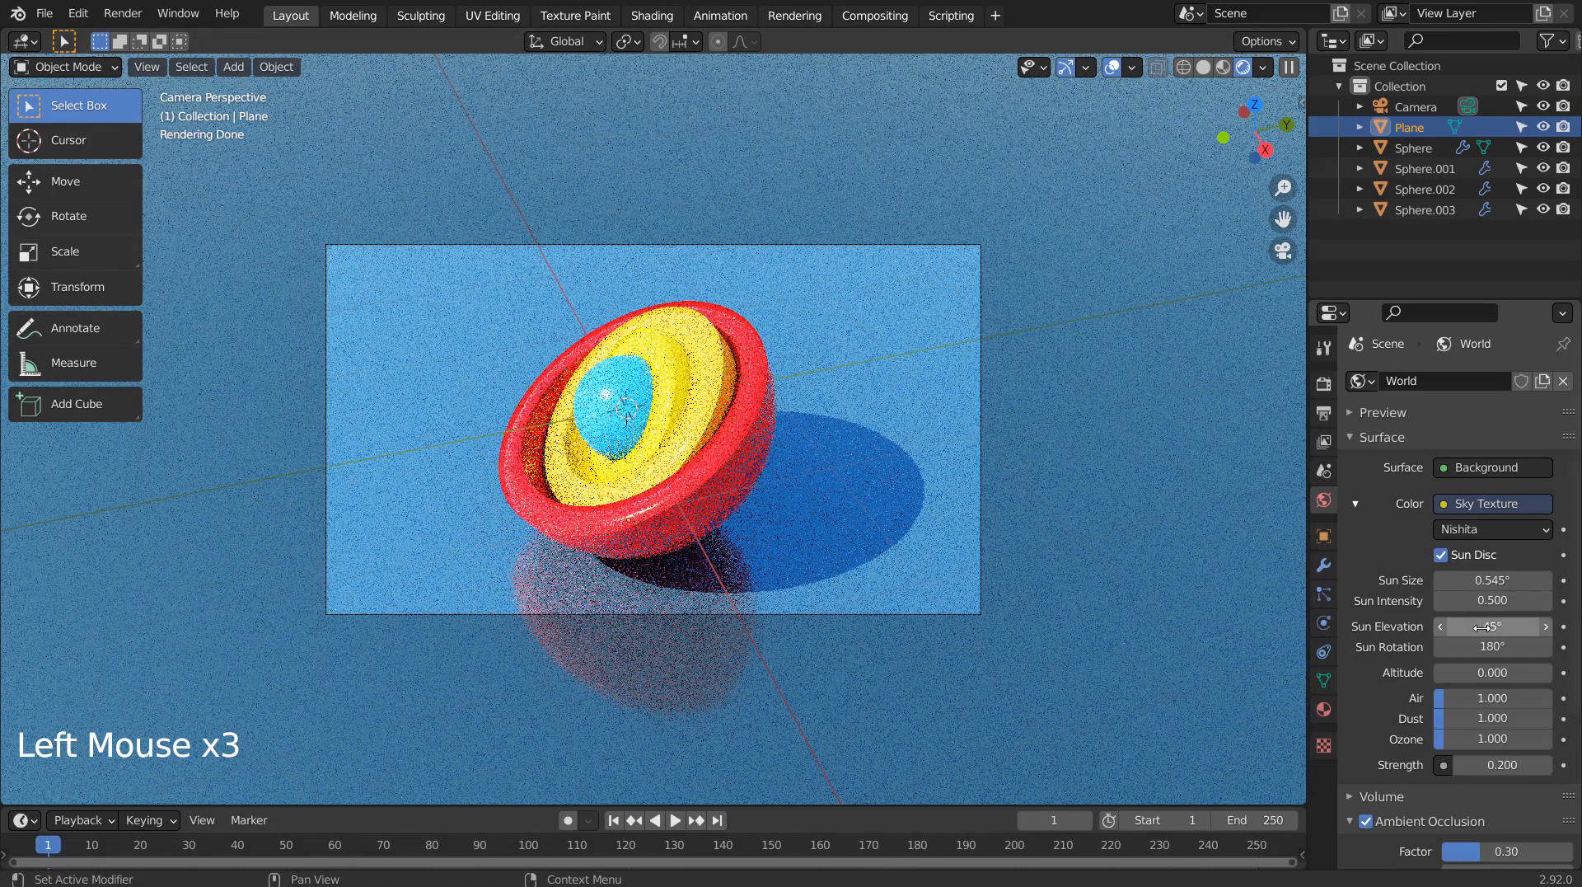
{"action": "left_click_drag", "start_coordinate": [1535, 625], "coordinate": [1483, 625]}
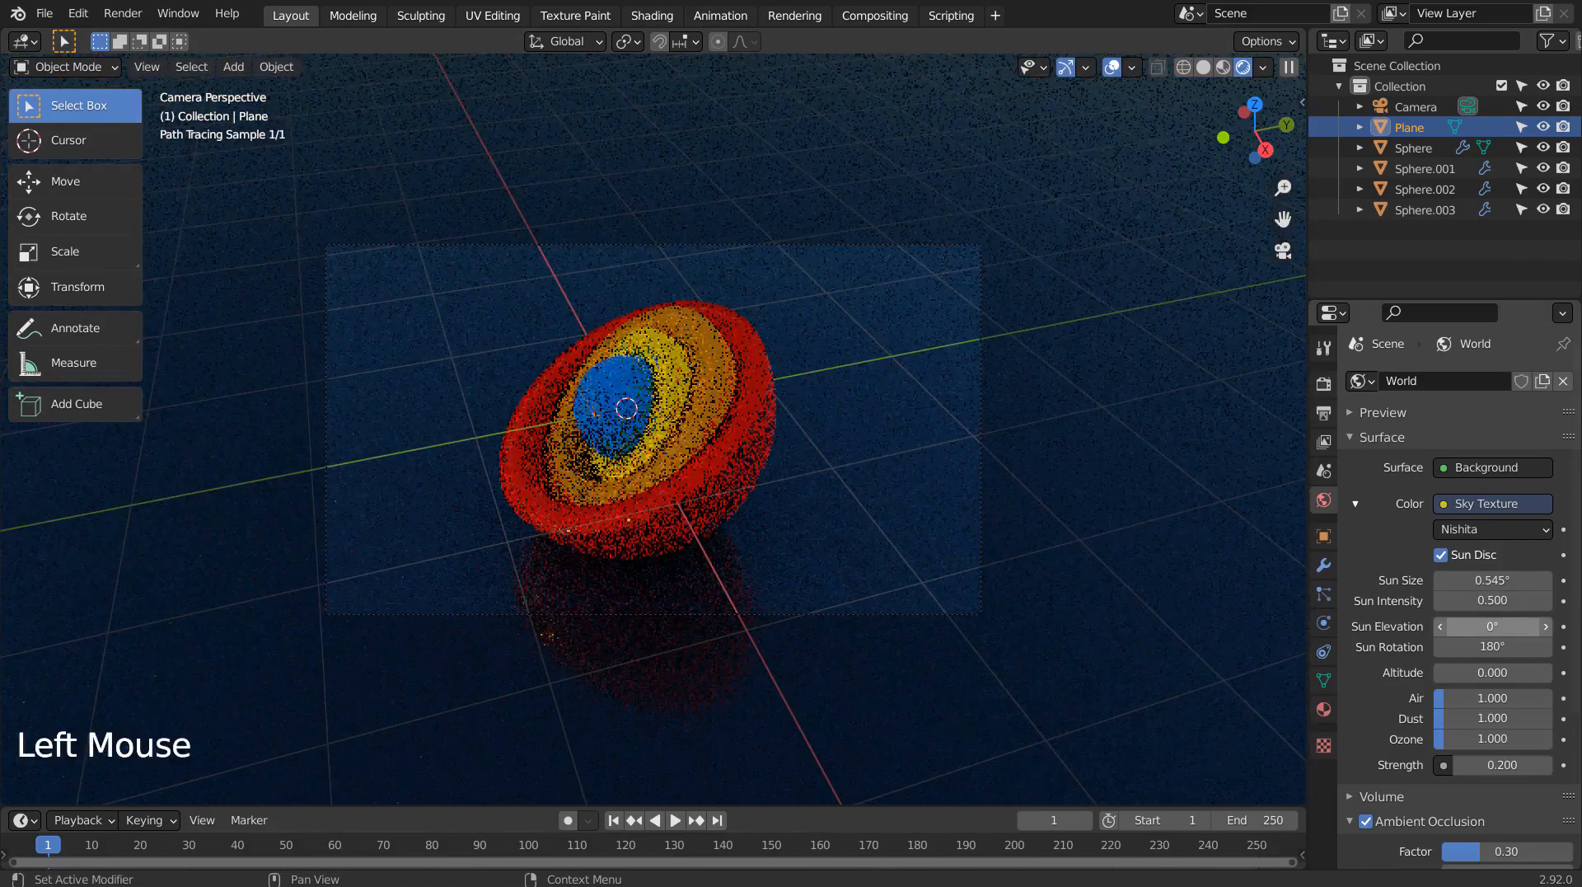
{"action": "double_click", "coordinate": [1492, 625]}
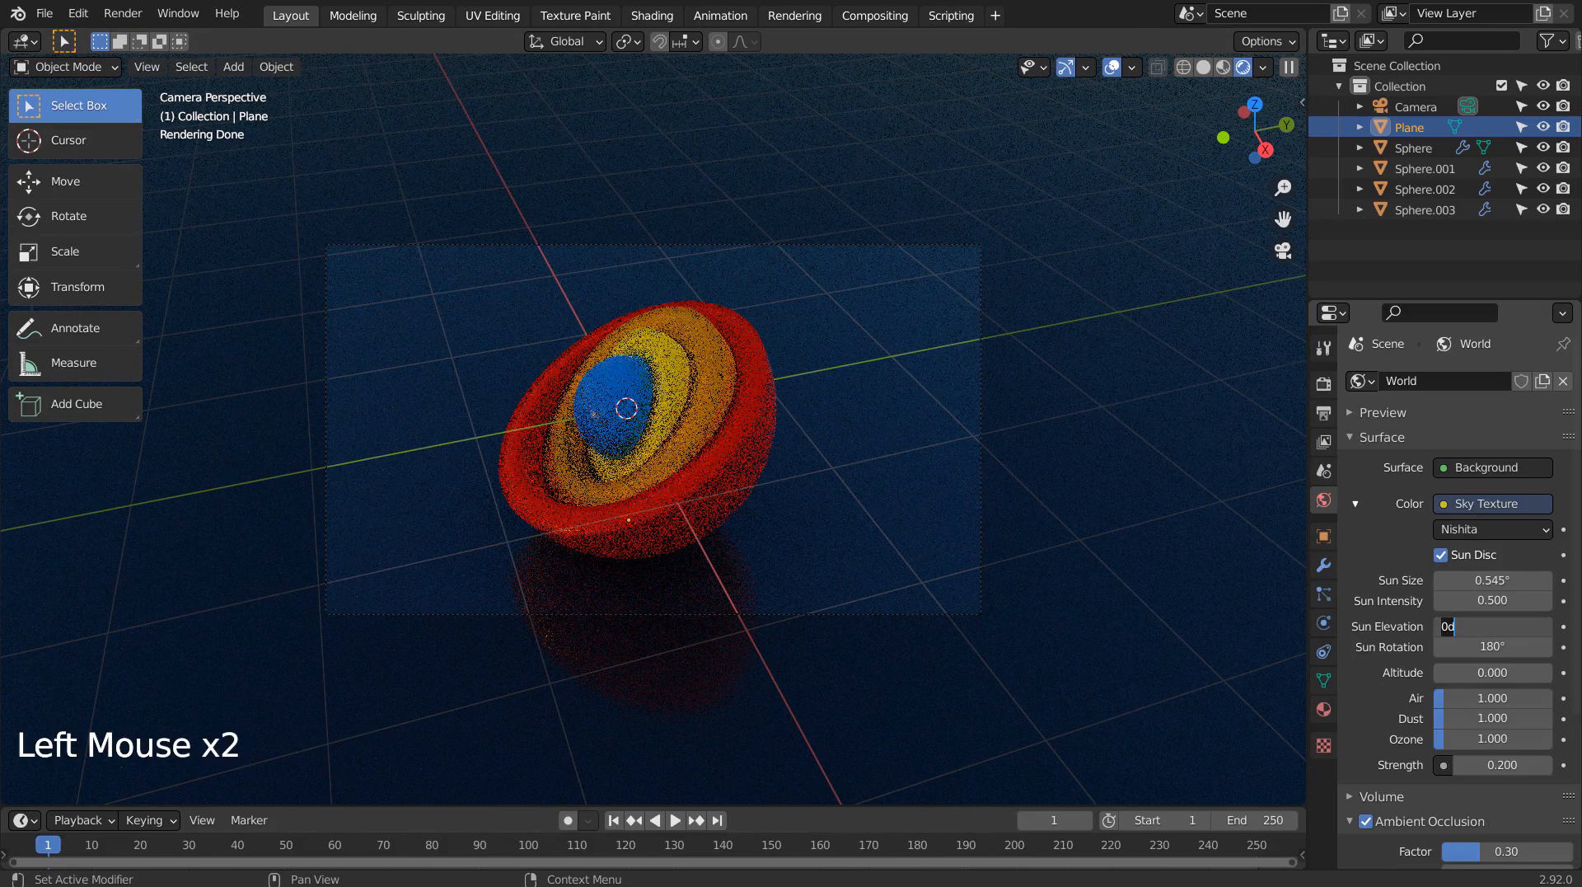
{"action": "type", "text": "15°"}
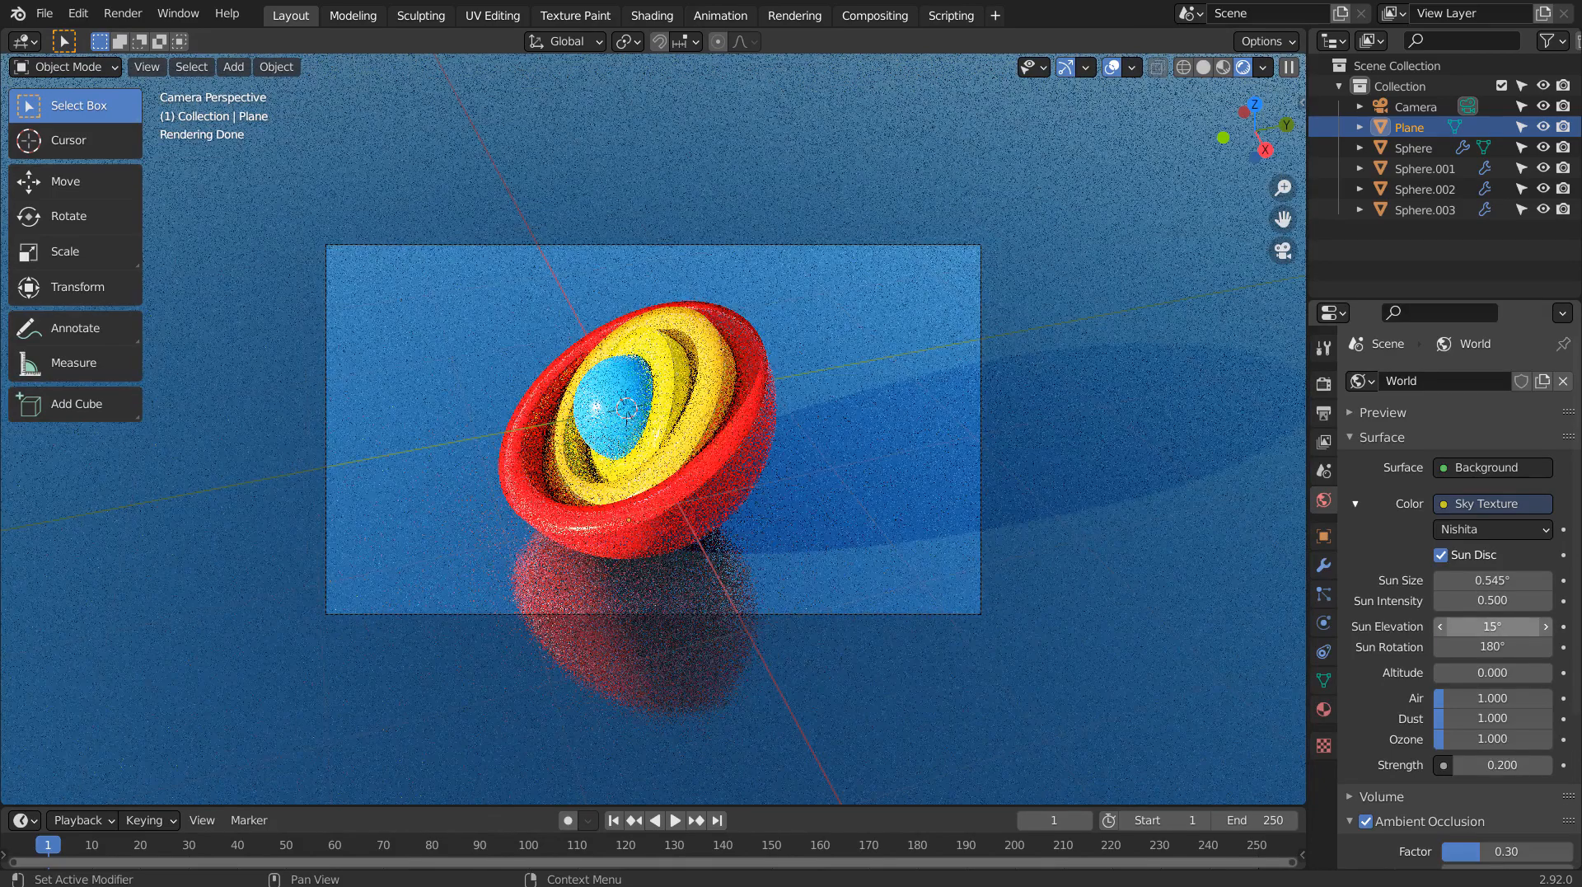
{"action": "mouse_move", "coordinate": [900, 438]}
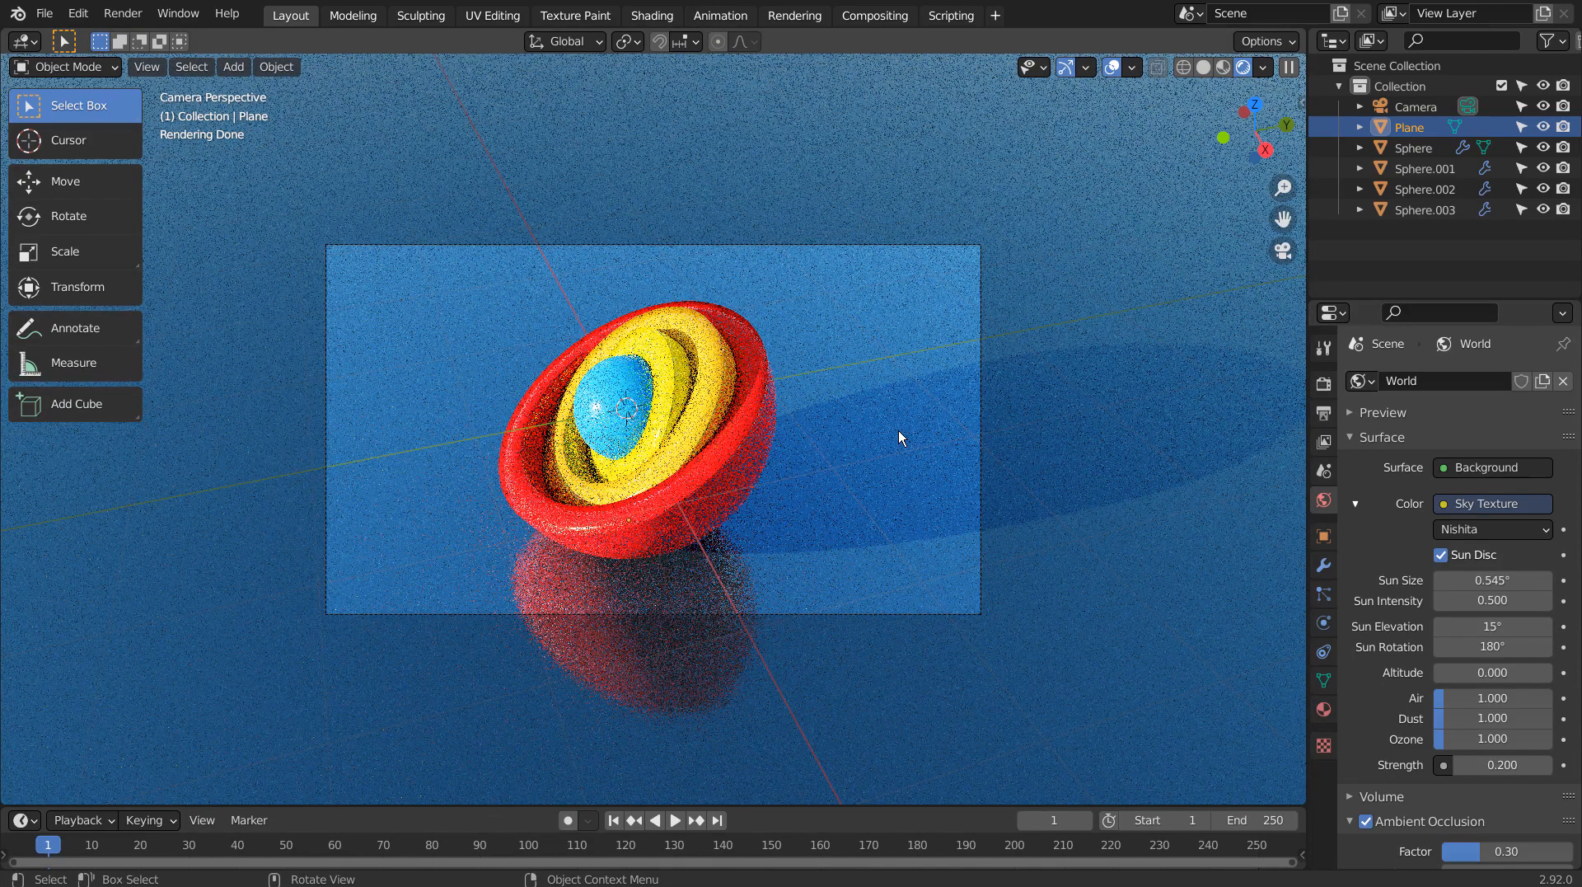
{"action": "mouse_move", "coordinate": [1164, 114]}
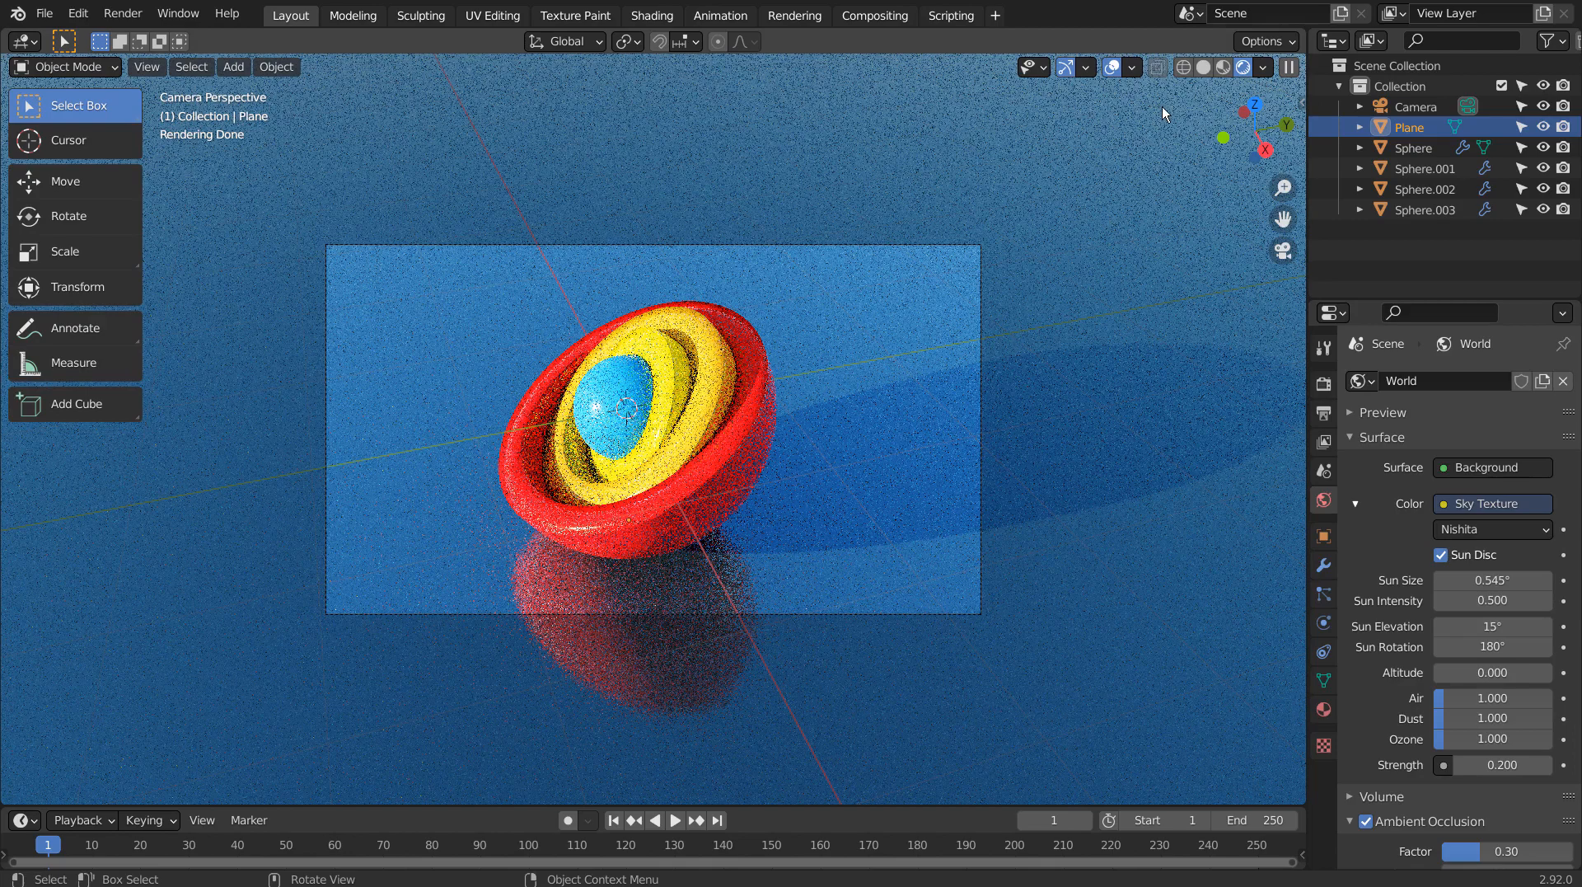
{"action": "left_click", "coordinate": [873, 15]}
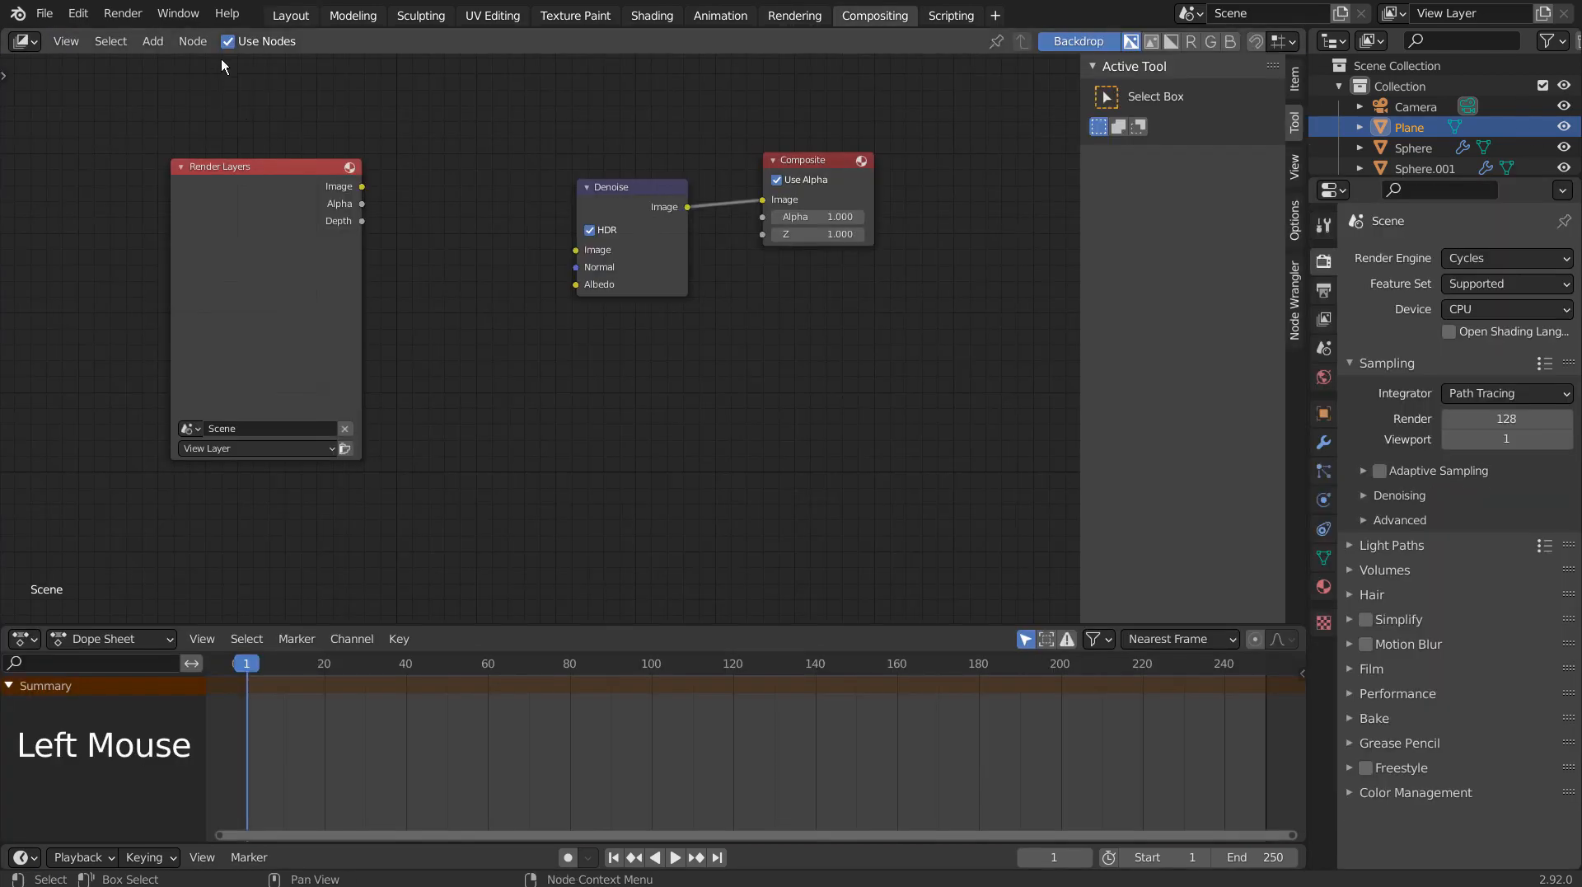
{"action": "left_click", "coordinate": [291, 15]}
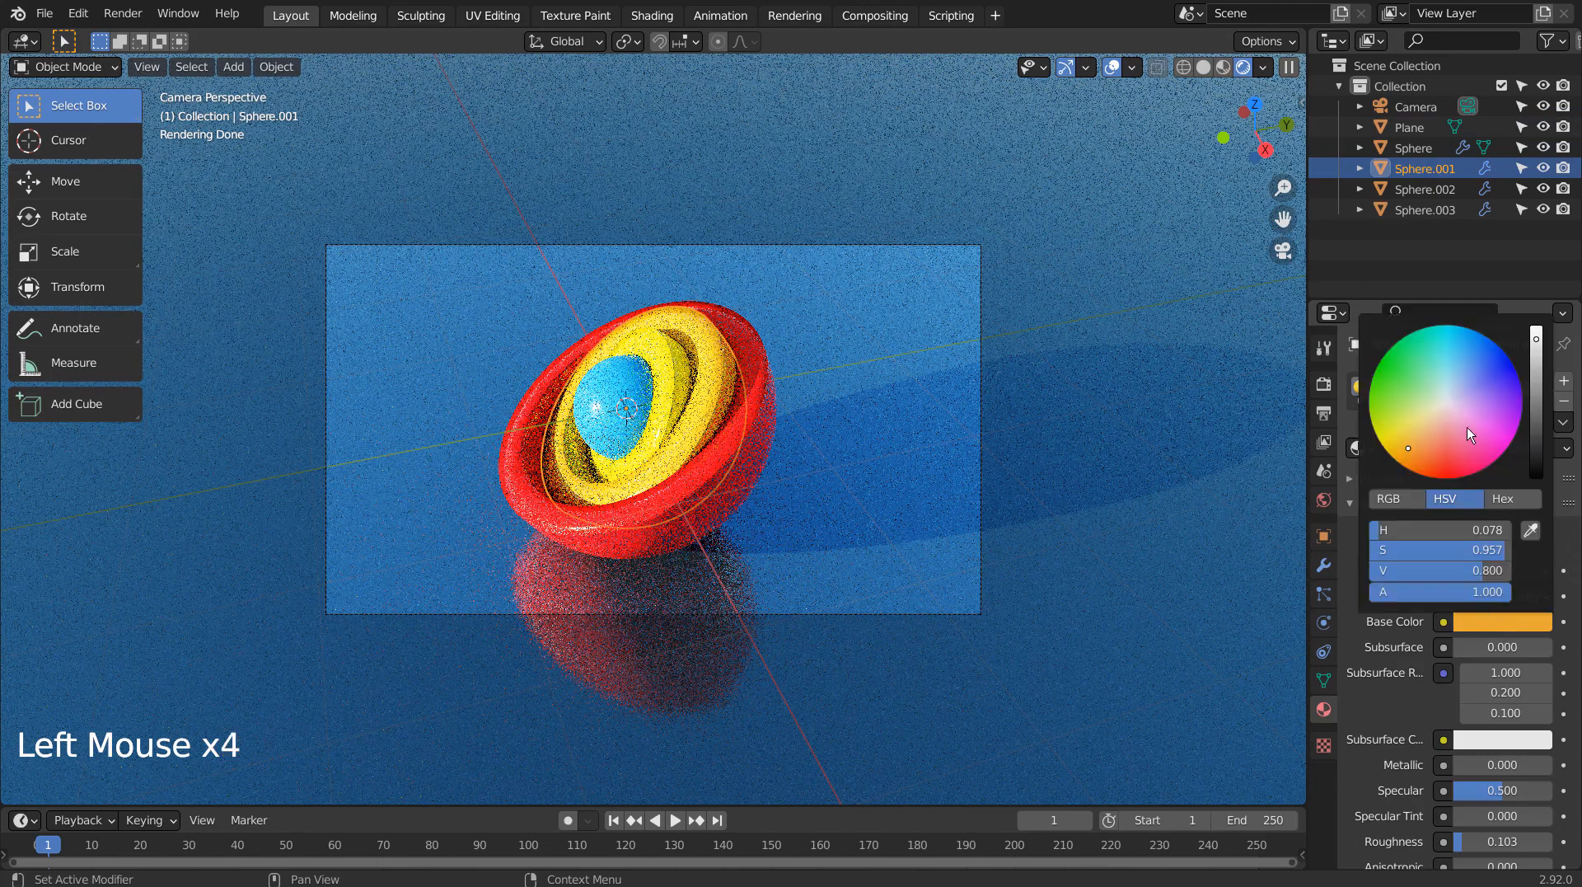
{"action": "mouse_move", "coordinate": [1485, 412]}
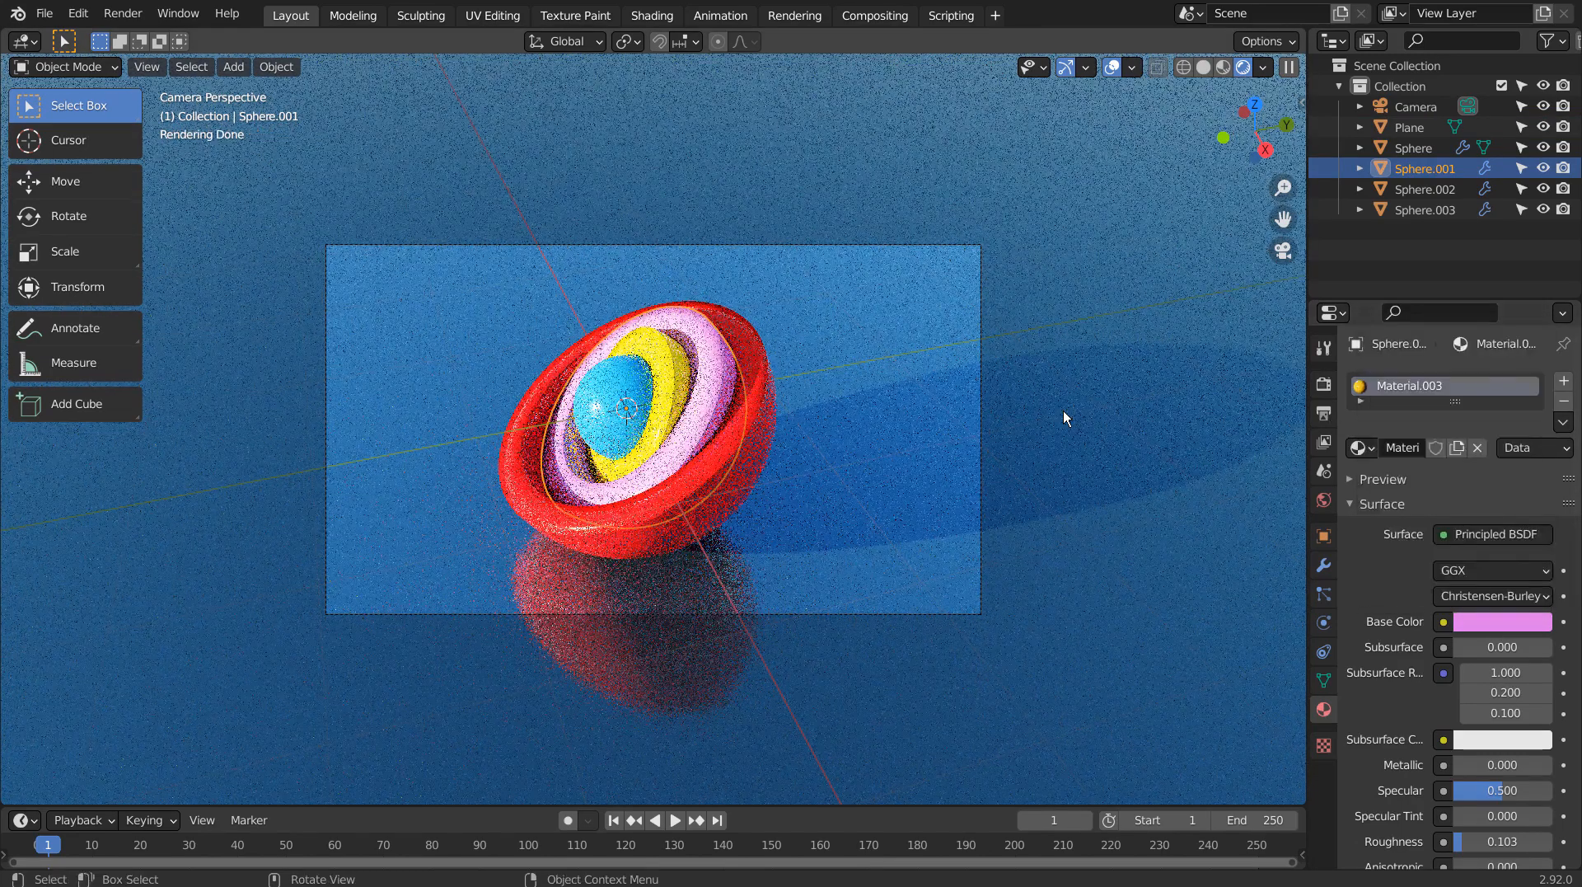
Step: Confirm the pink base colour on Sphere.001 and start the final render with F12
{"action": "left_click", "coordinate": [1229, 66]}
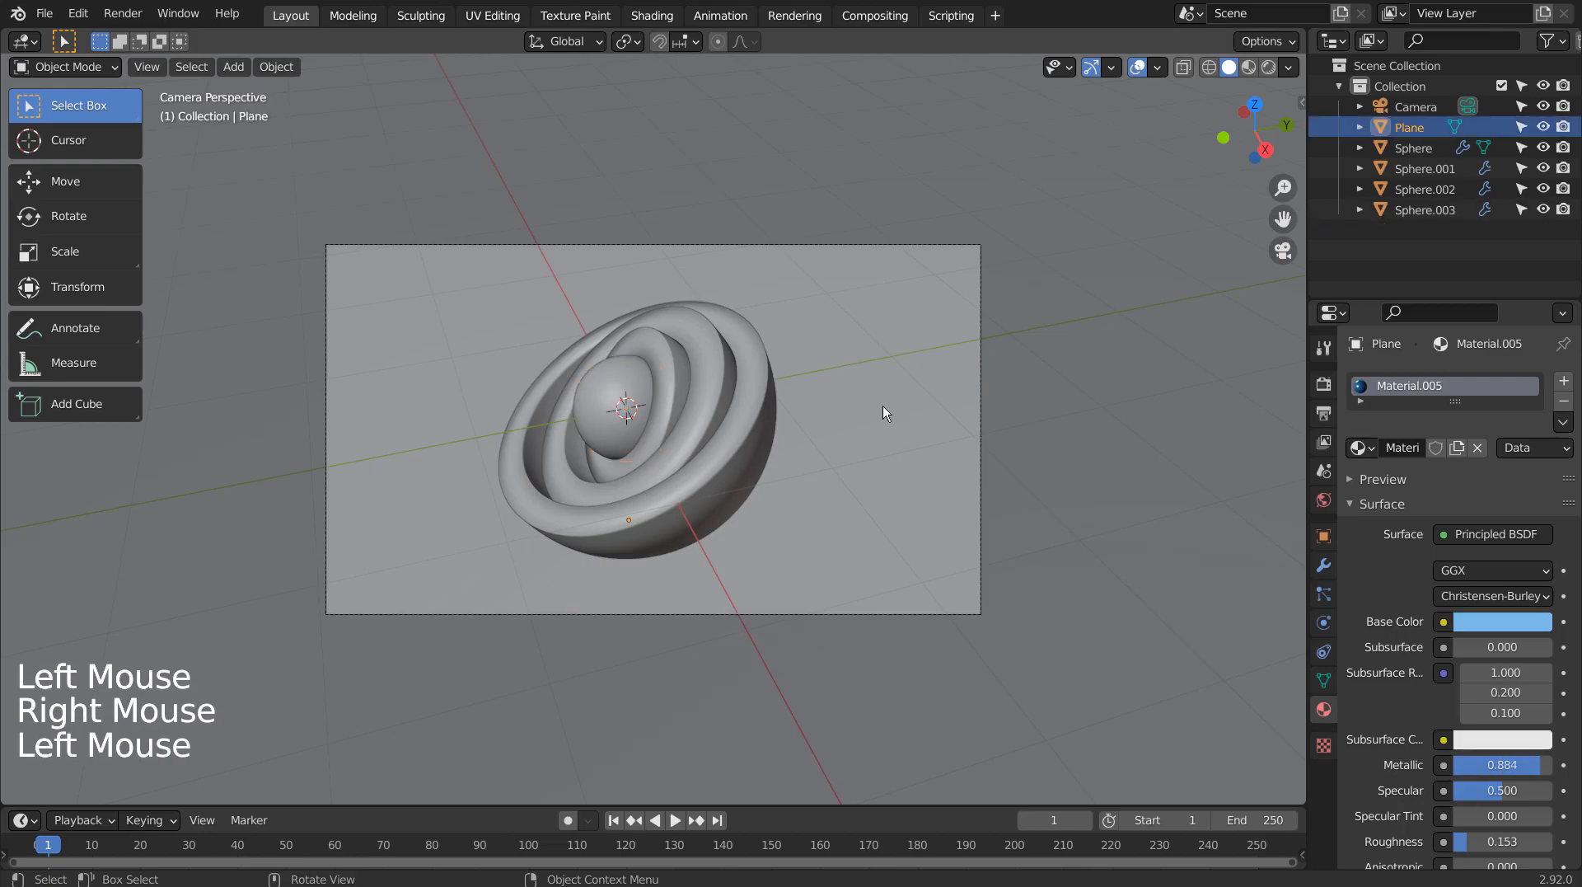
{"action": "key", "text": "F12"}
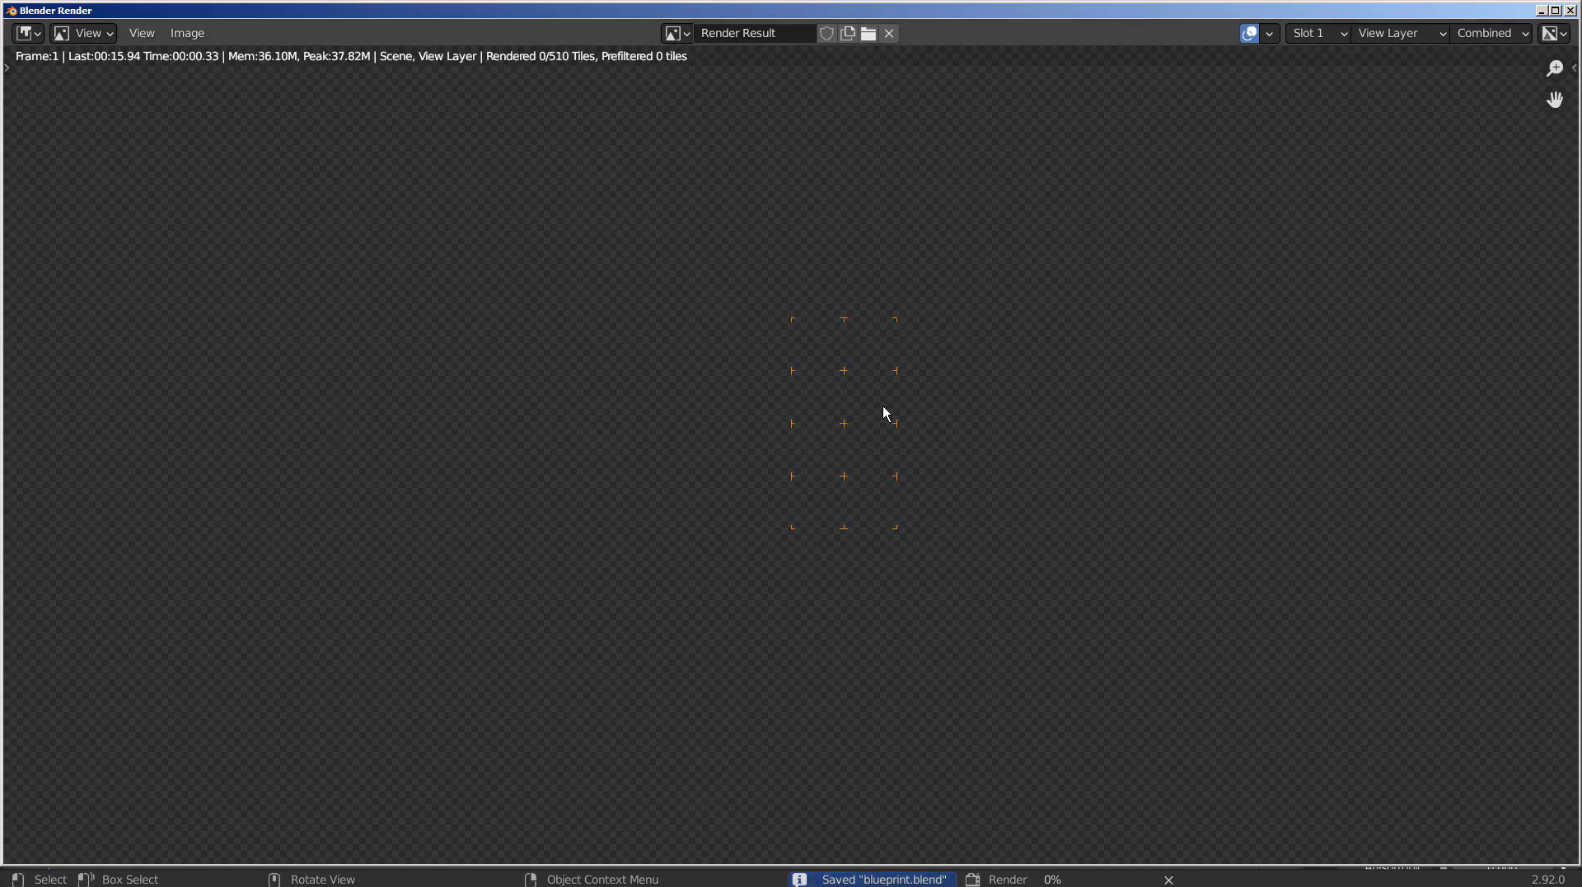